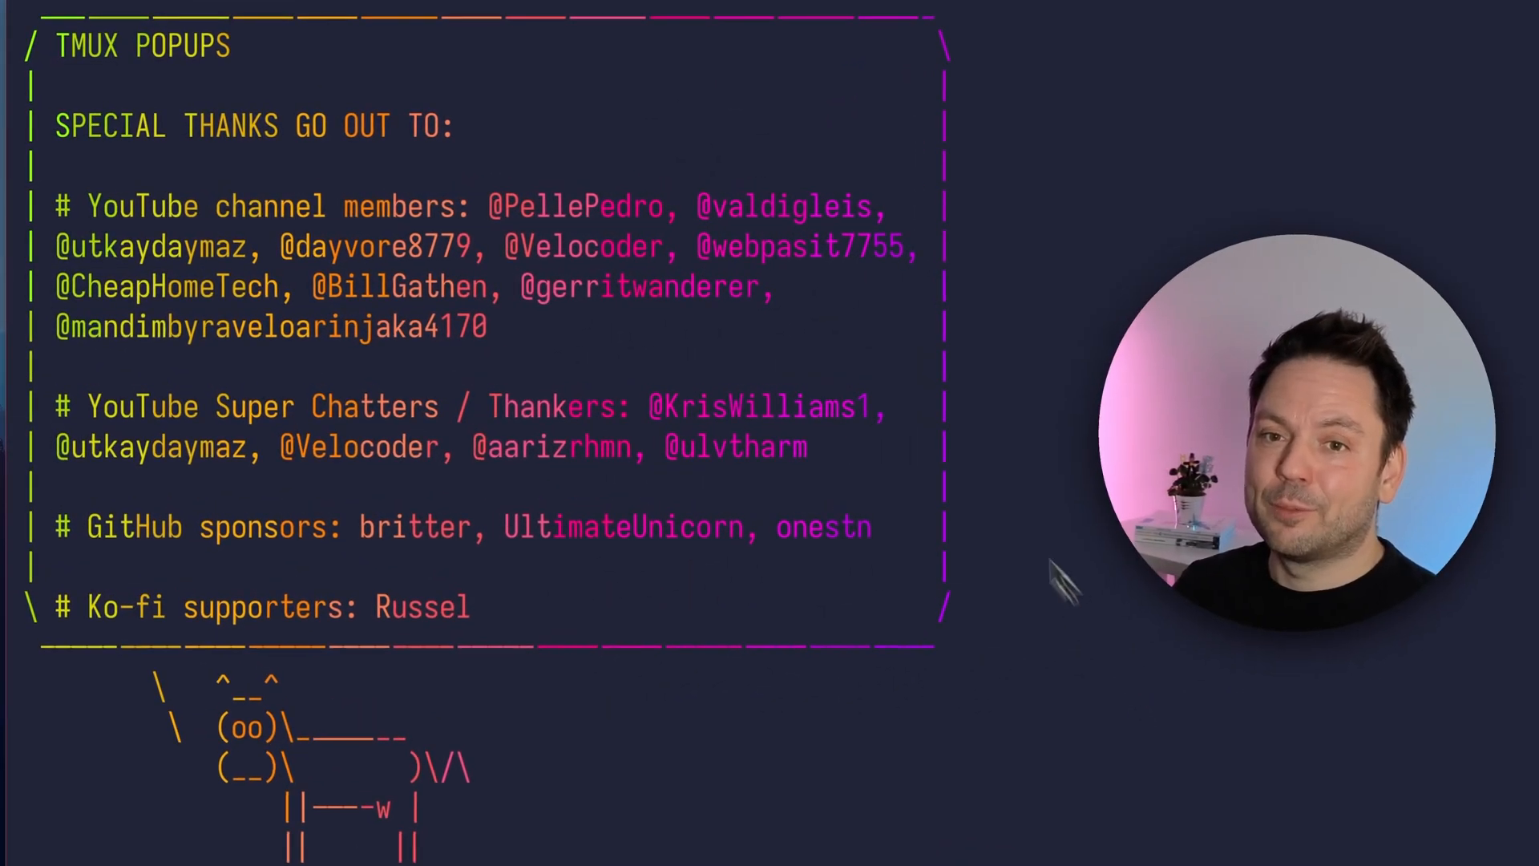
{"action": "mouse_move", "coordinate": [891, 734]}
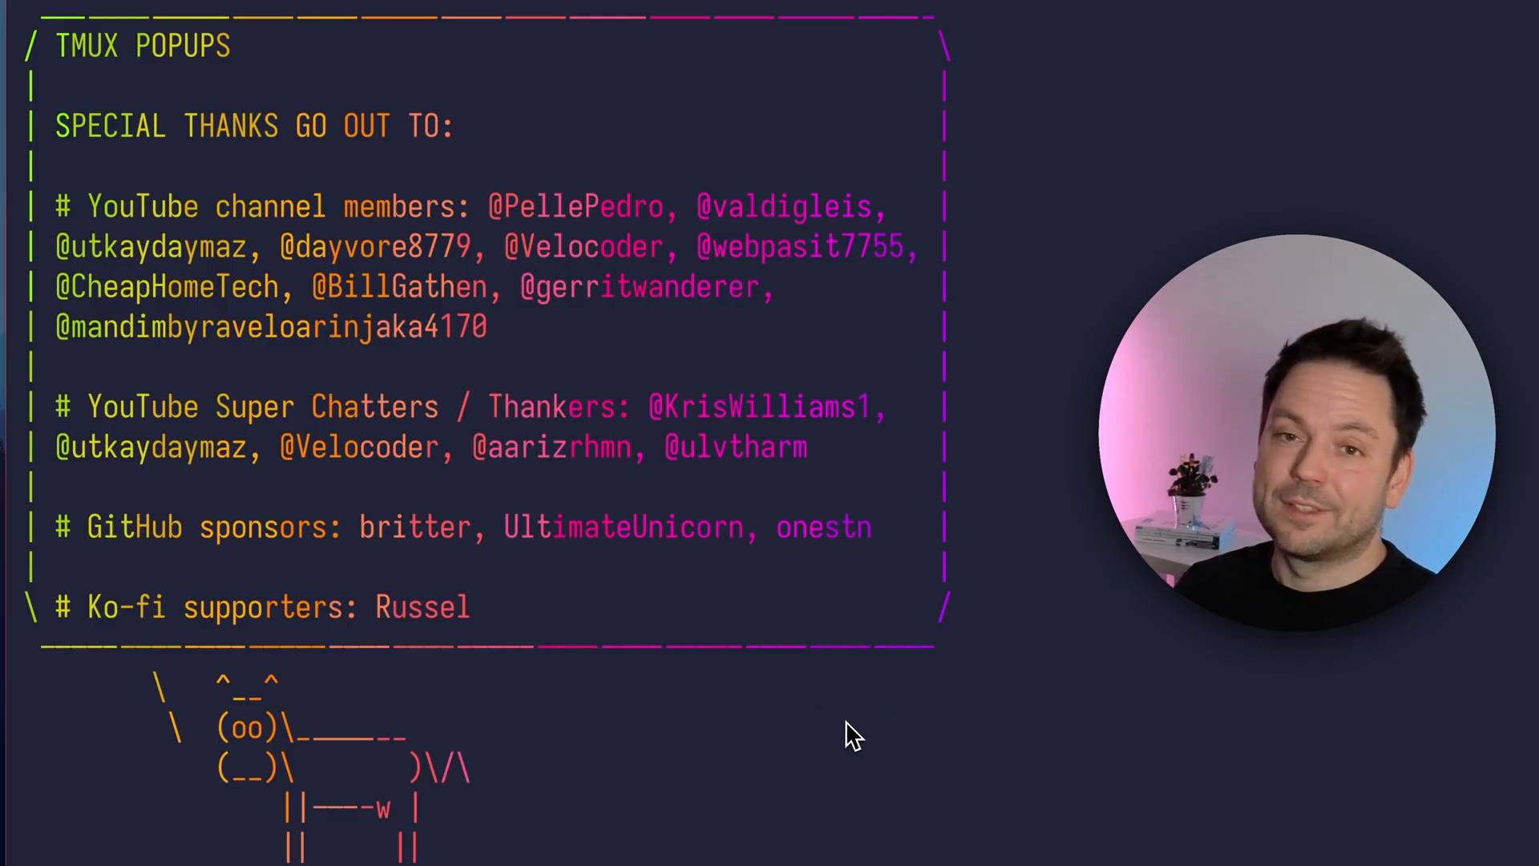
- Have the tmux launch command typed at the shell prompt in ~/tmux-popups
{"action": "type", "text": "tmux"}
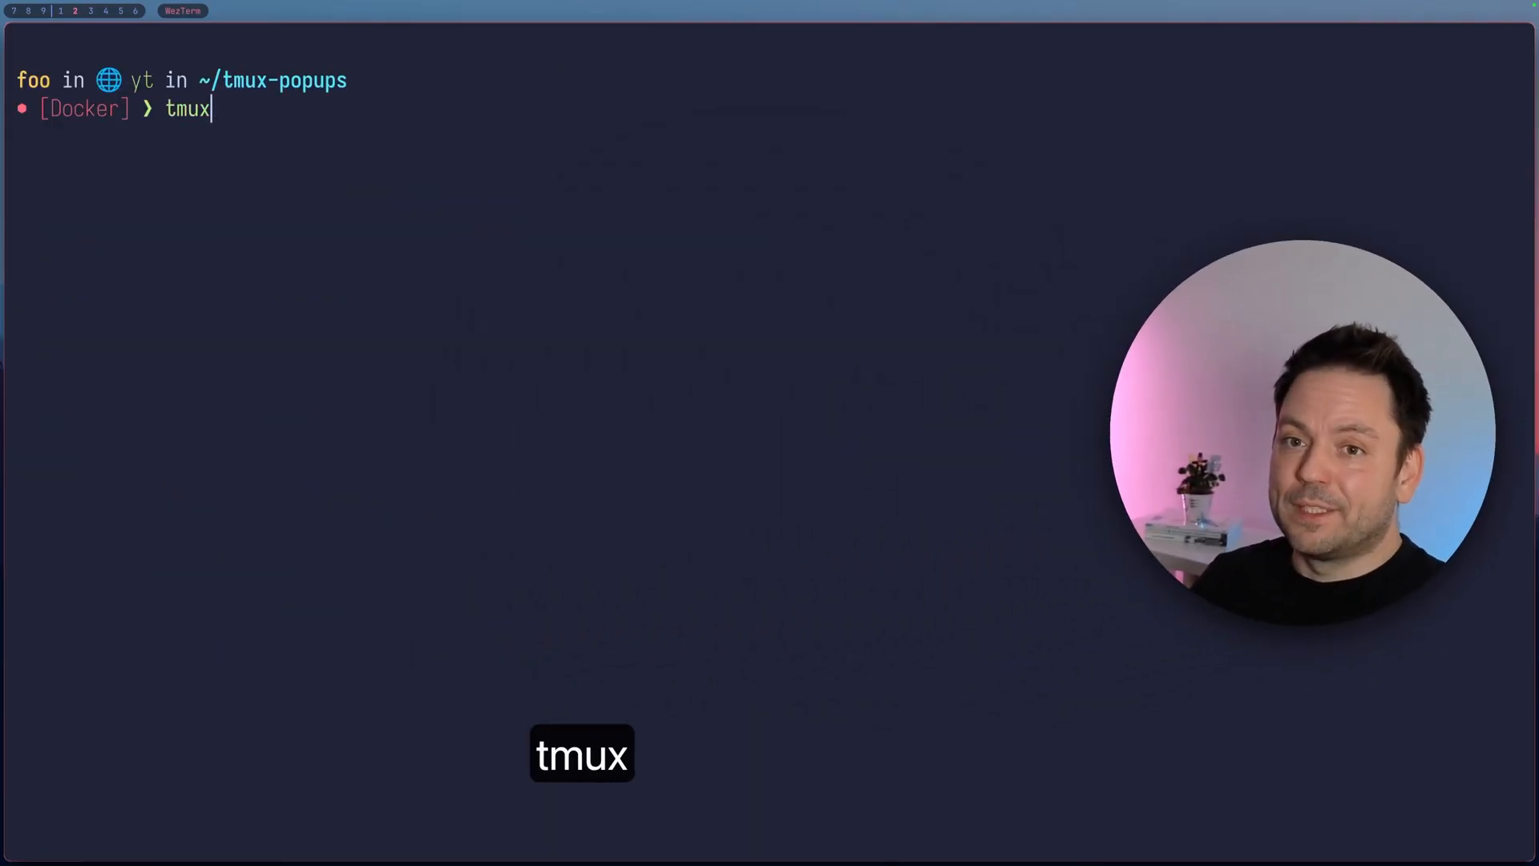
- Start a tmux session and load README.md in nvim inside it
{"action": "key", "text": "Return"}
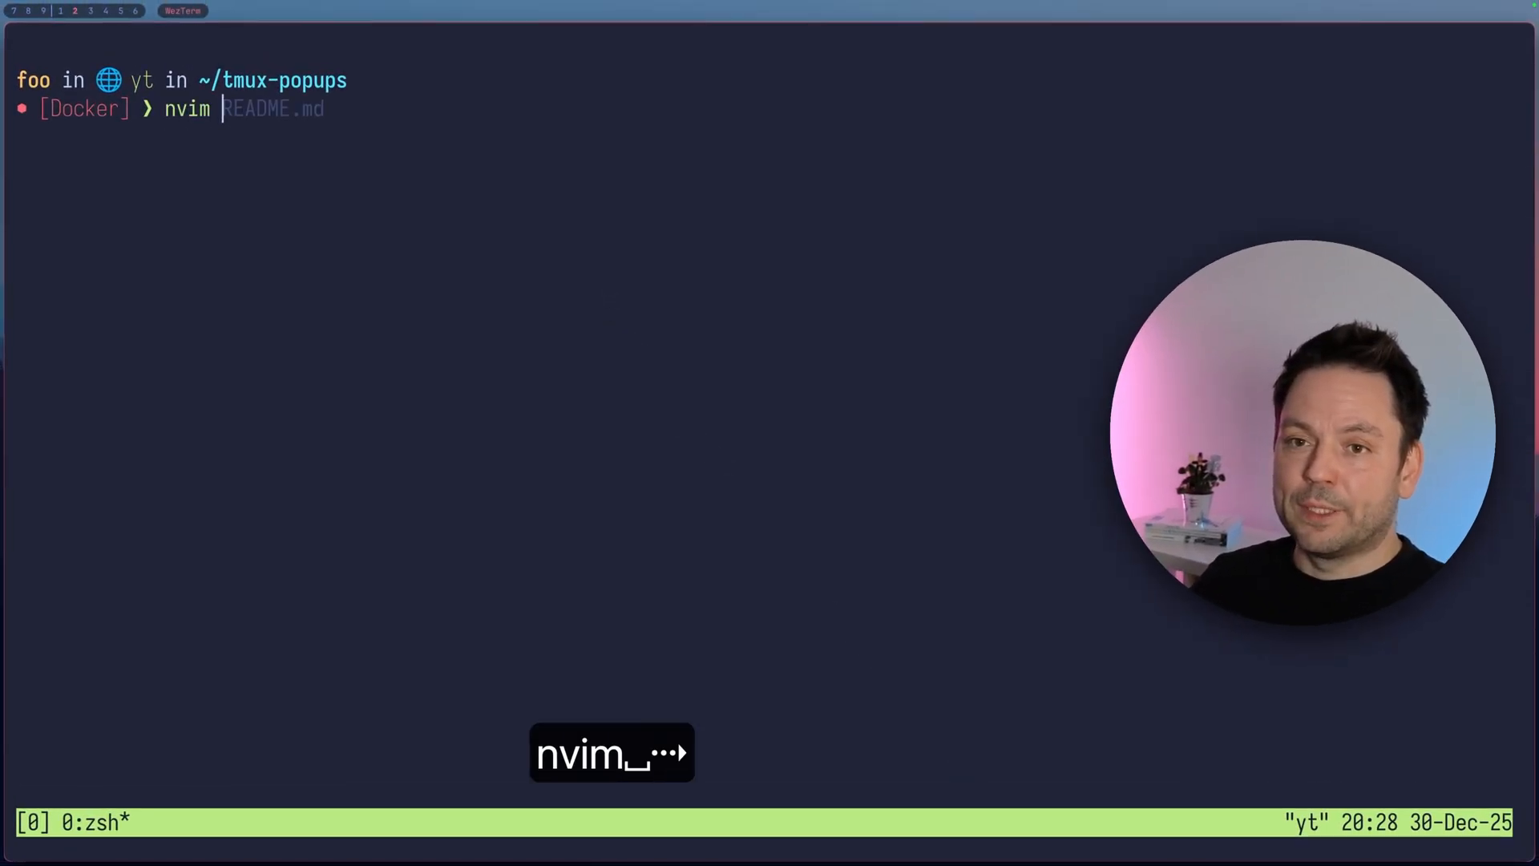
{"action": "key", "text": "Return"}
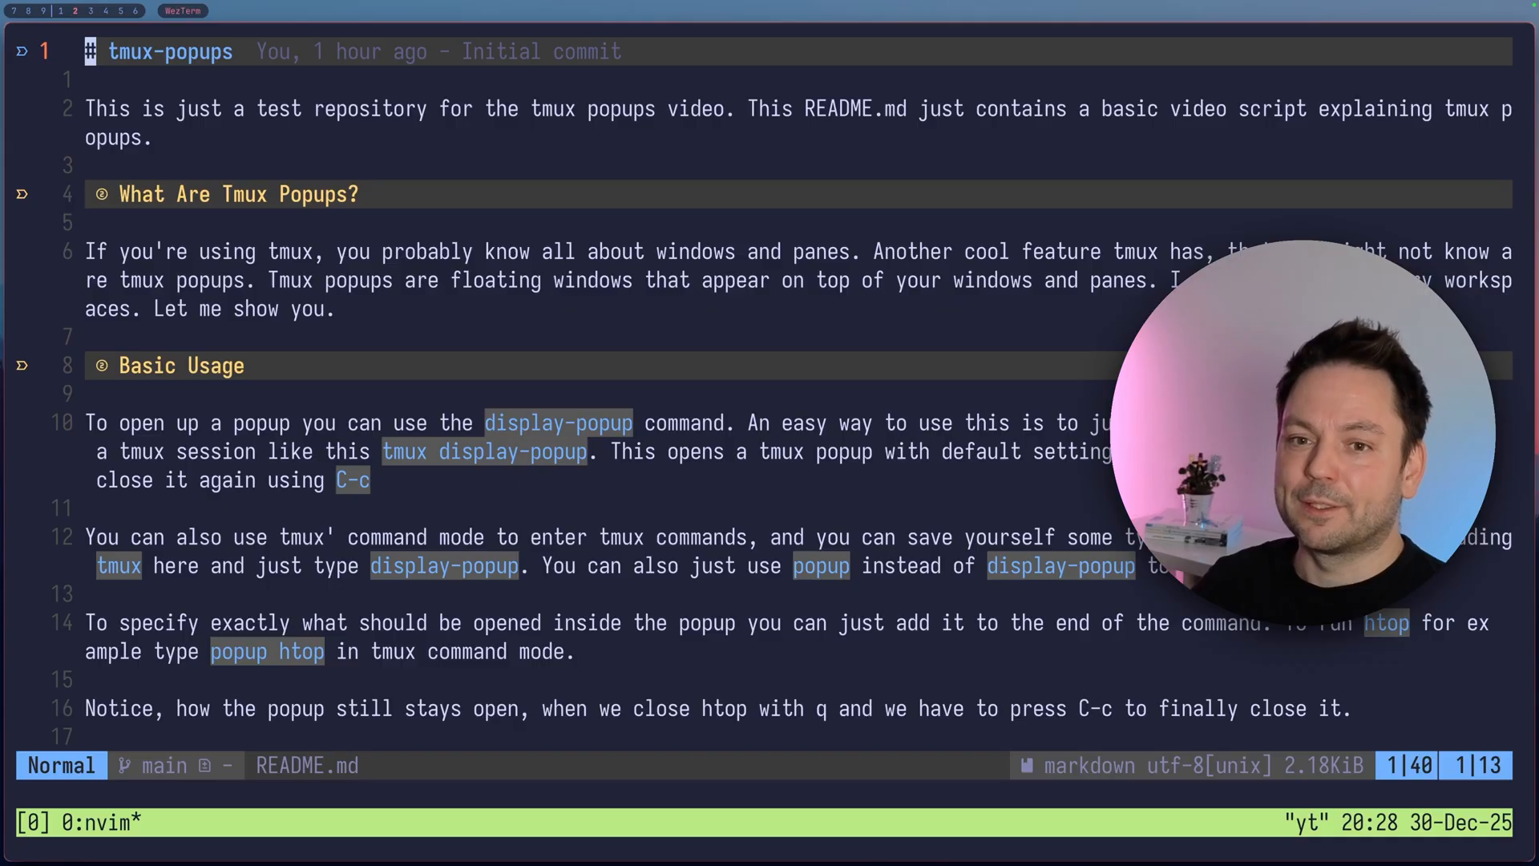
- Jump through README headings, briefly split and close a shell pane, and scroll to ## Basic Usage
{"action": "key", "text": "j"}
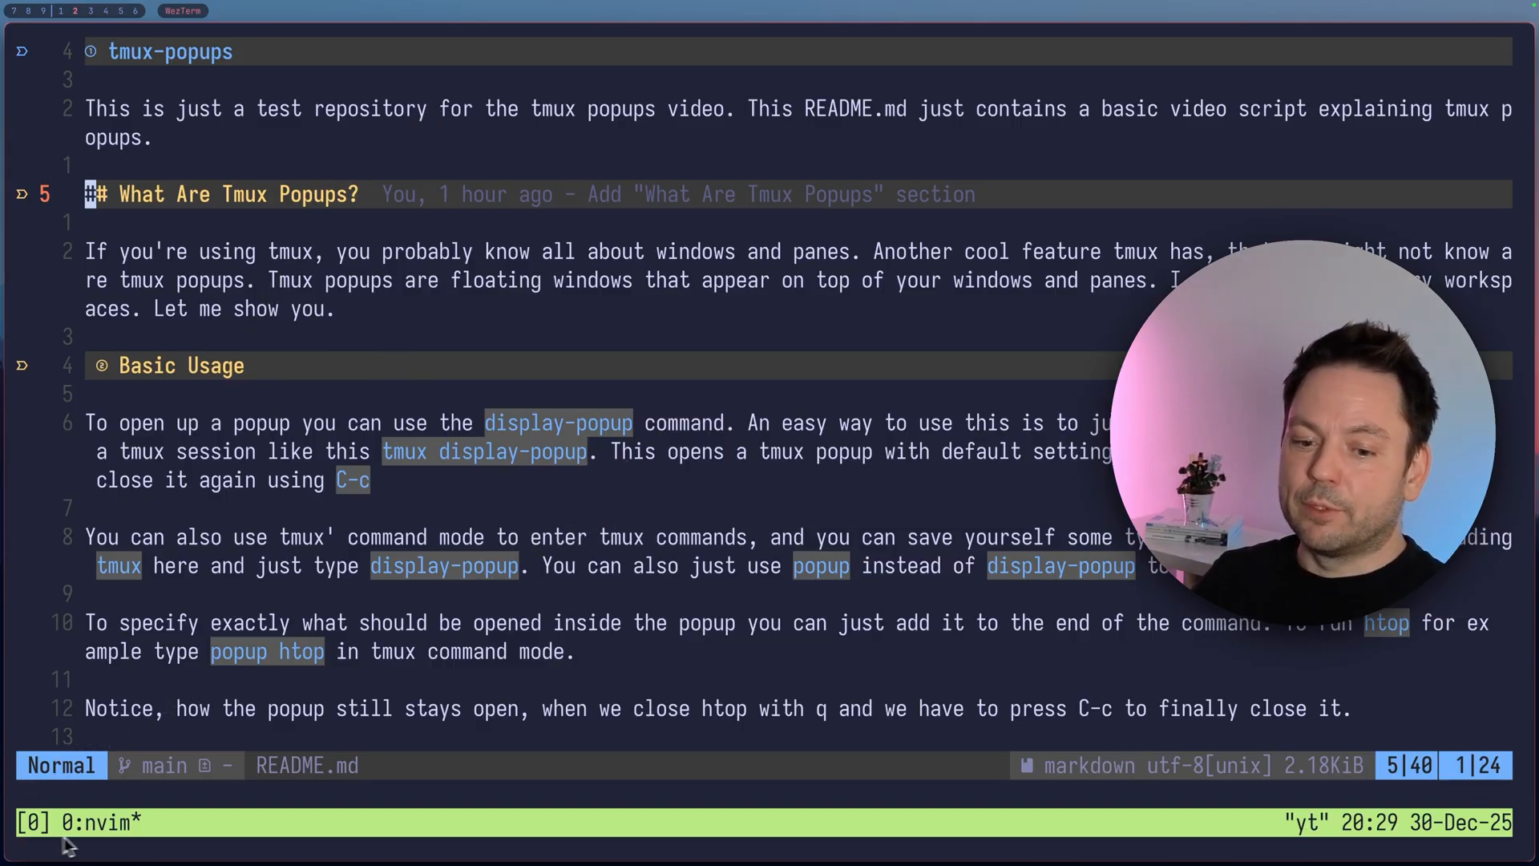
{"action": "key", "text": "ctrl+b"}
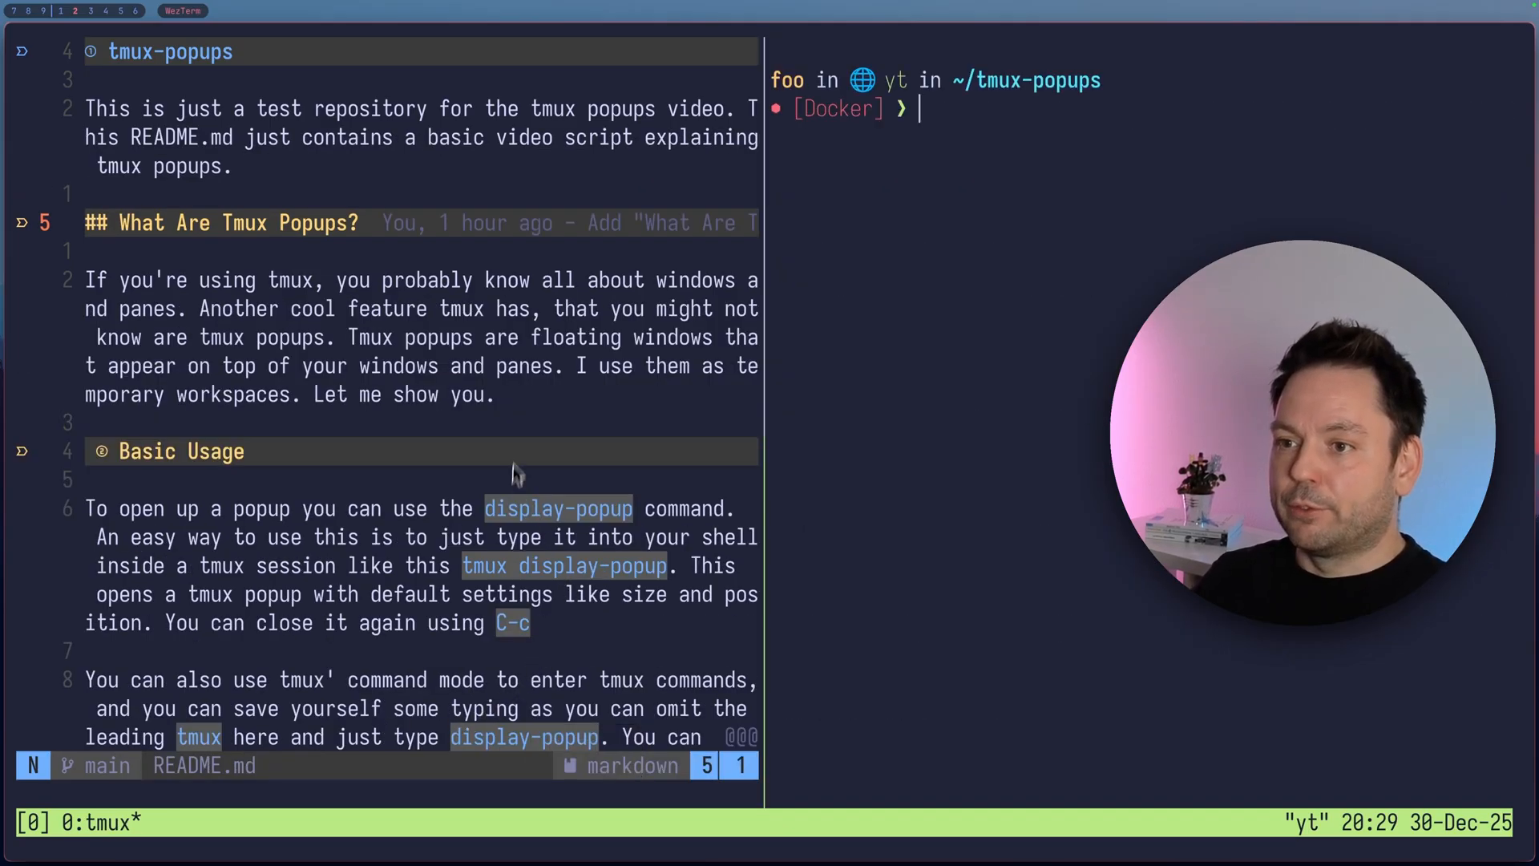
{"action": "key", "text": "ctrl+d"}
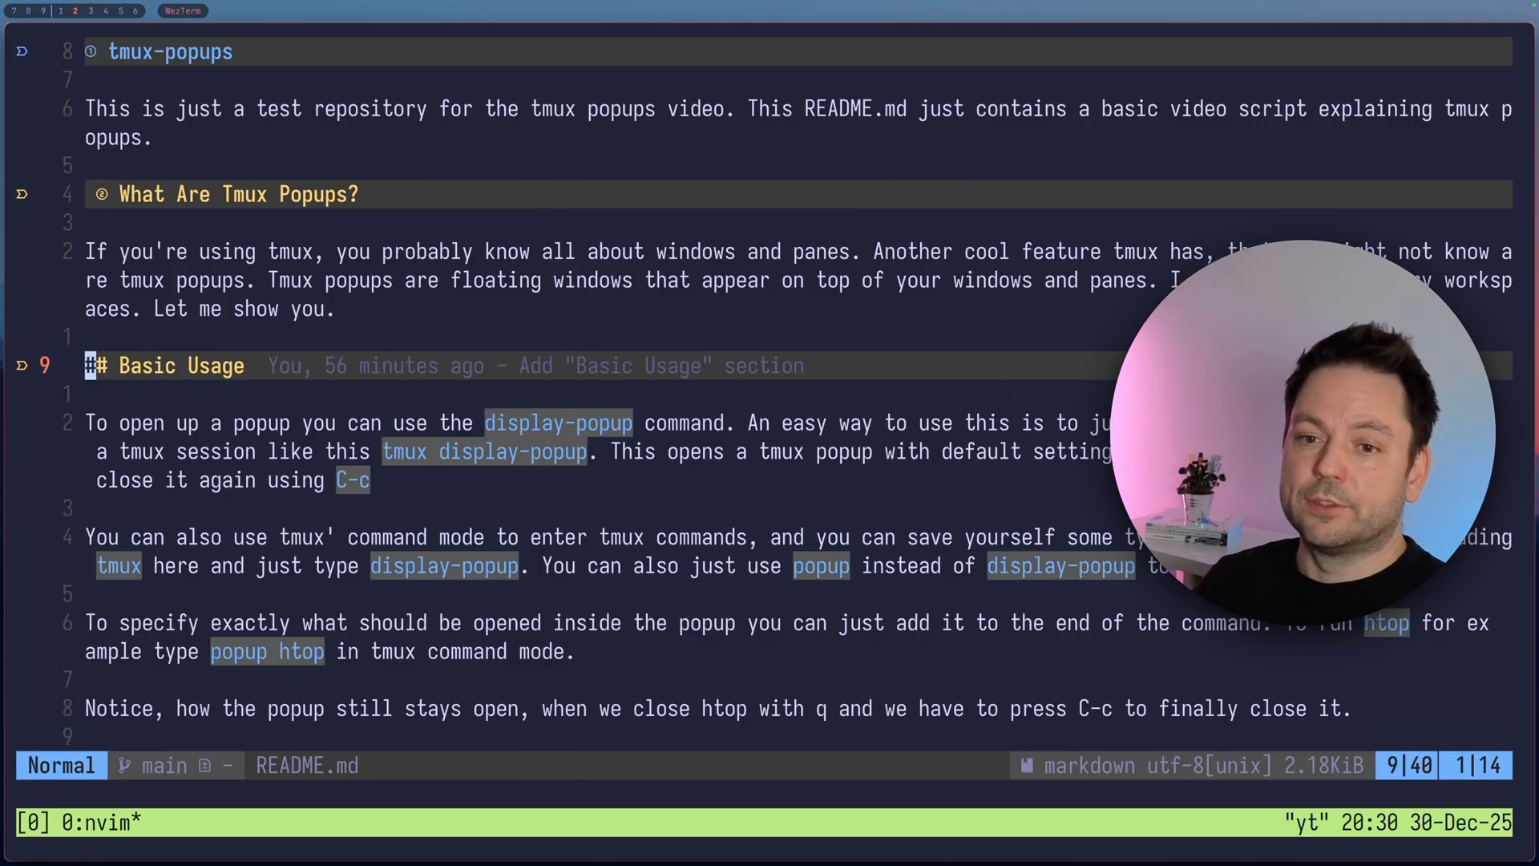
{"action": "scroll", "scroll_direction": "down", "scroll_amount": 3}
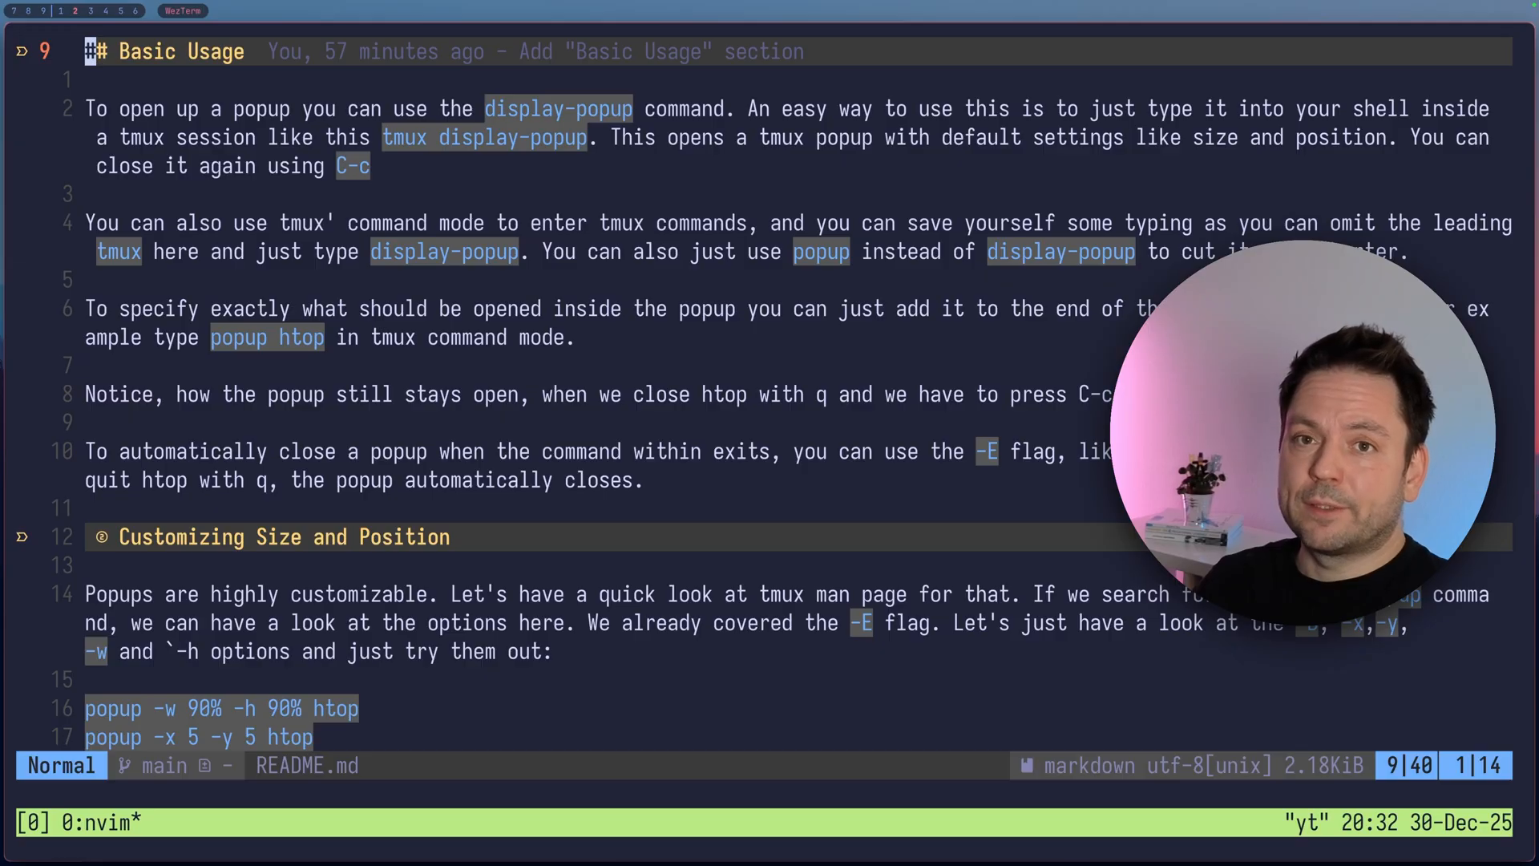
- Suspend nvim with Ctrl-Z and run tmux display-popup from the shell to get a default popup
{"action": "key", "text": "ctrl+z"}
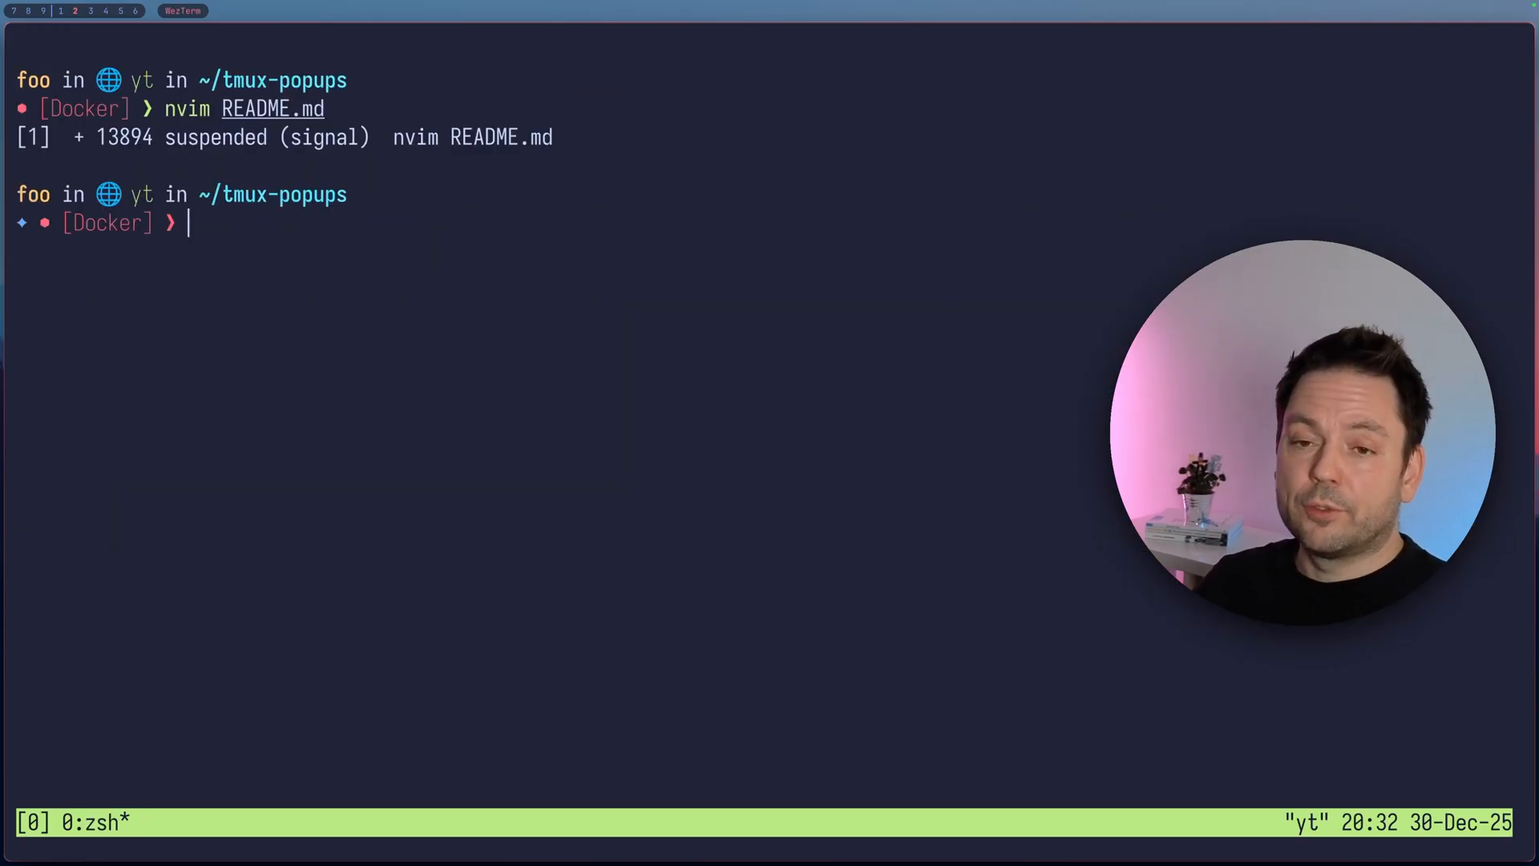
{"action": "type", "text": "tmux display-popup"}
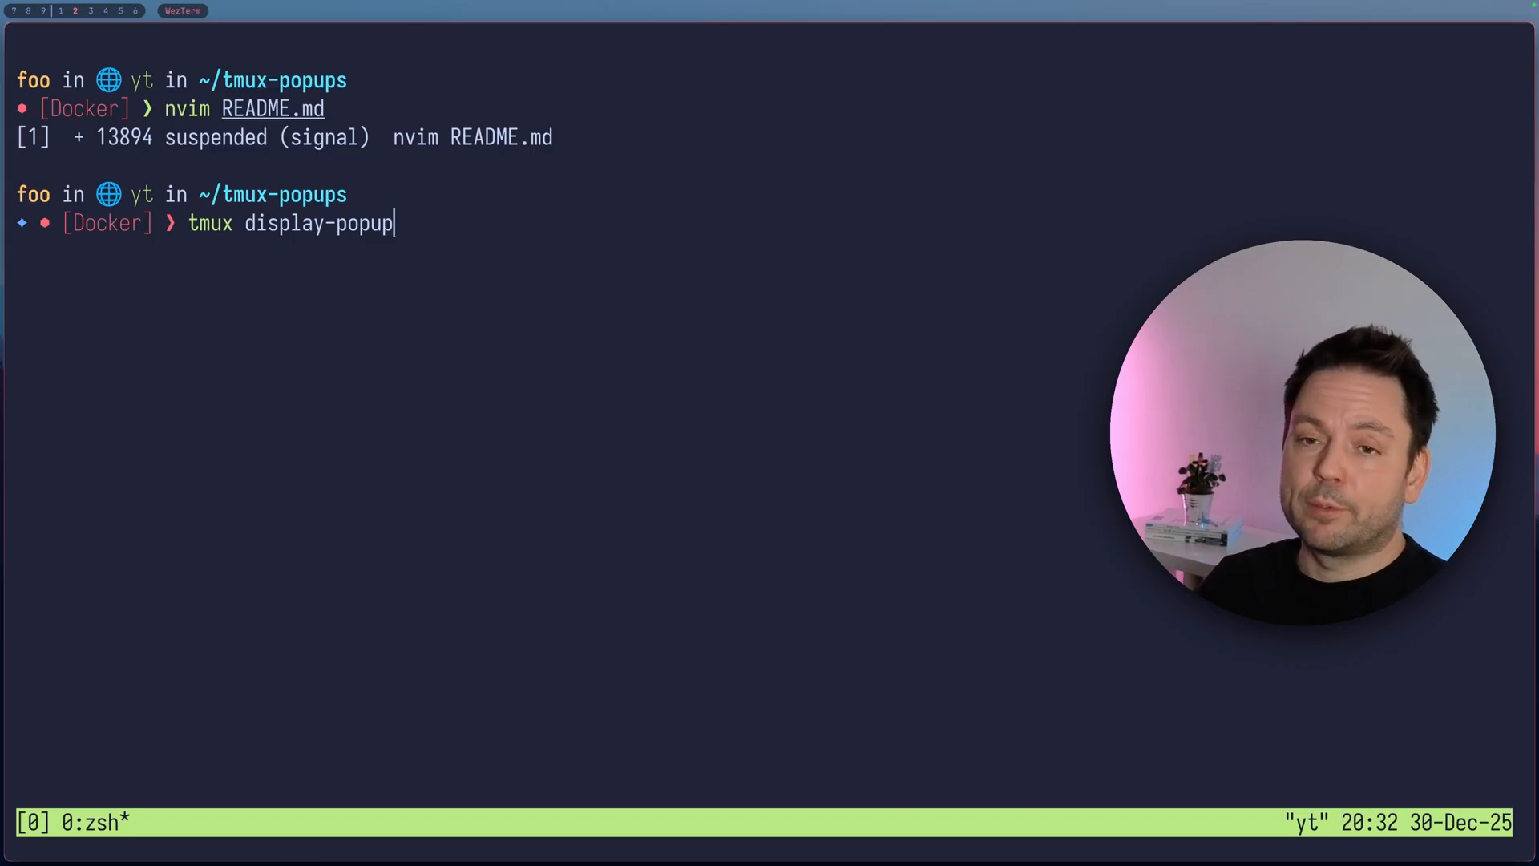
{"action": "mouse_move", "coordinate": [370, 258]}
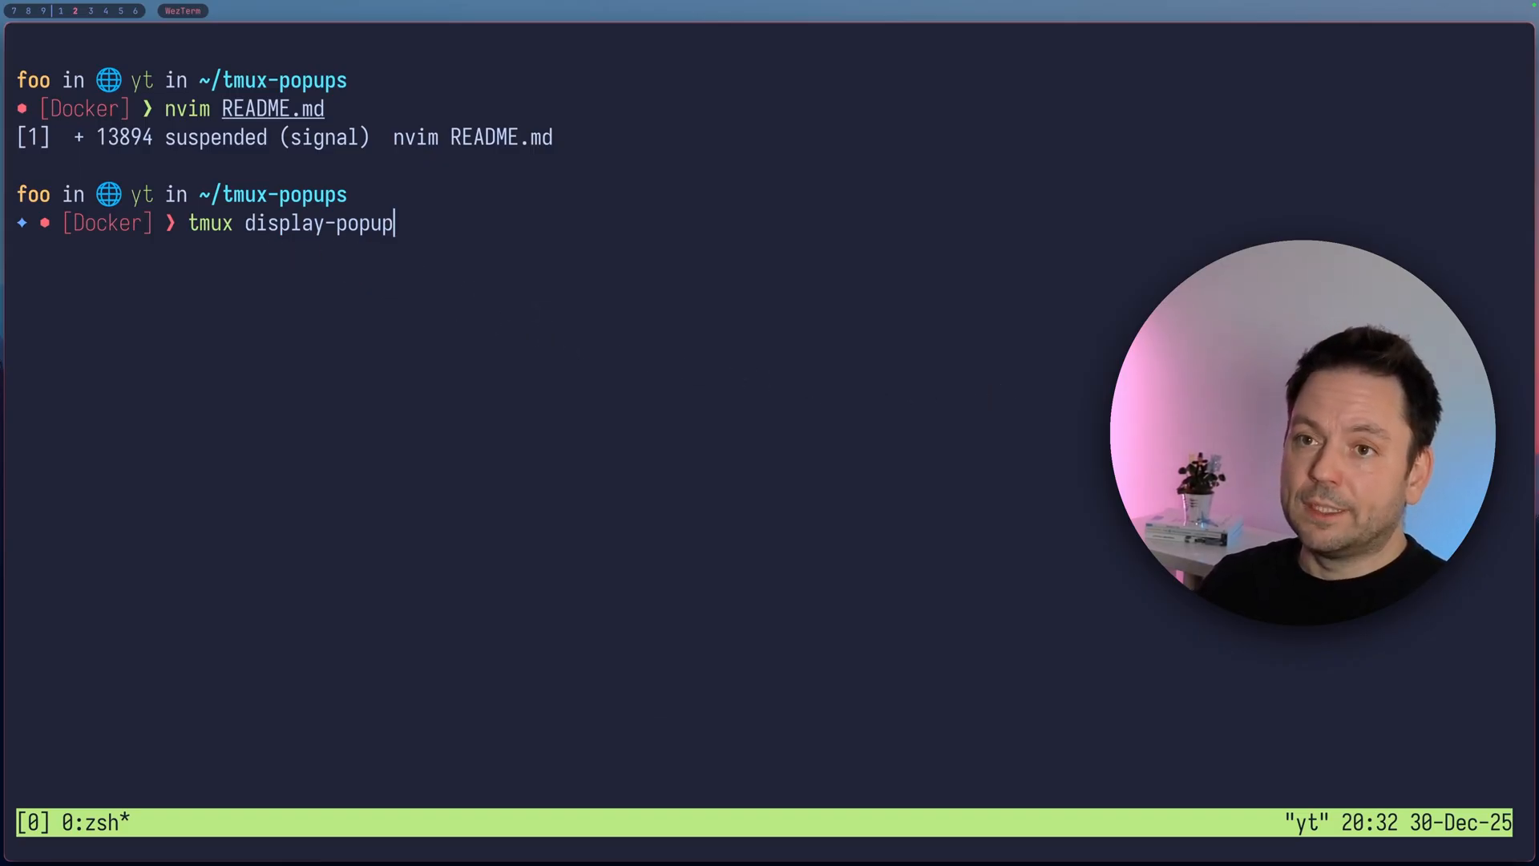
{"action": "key", "text": "Return"}
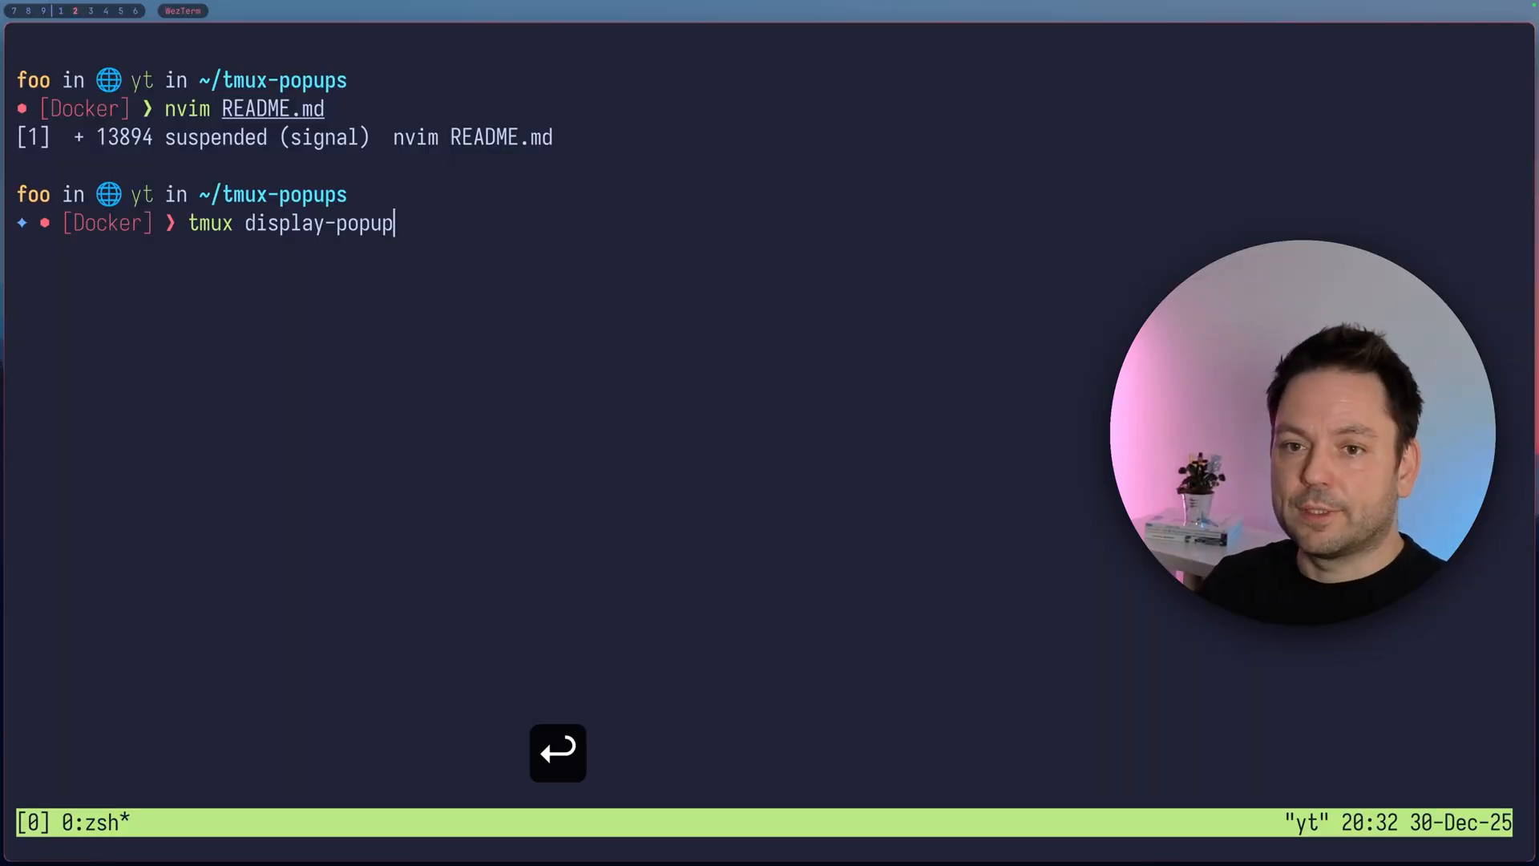
{"action": "key", "text": "Return"}
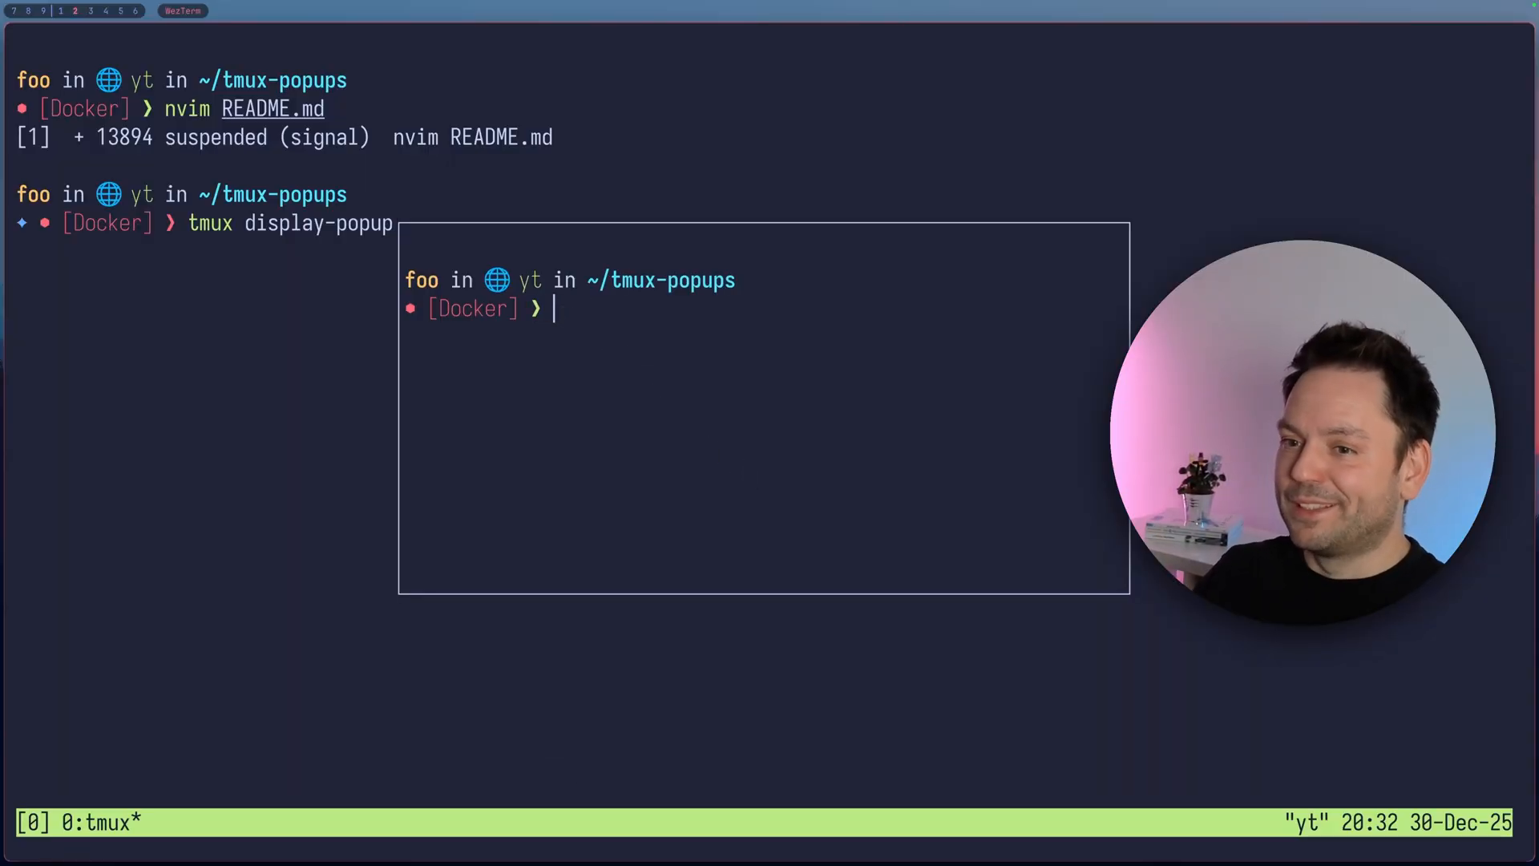
{"action": "mouse_move", "coordinate": [762, 426]}
{"action": "type", "text": "ls"}
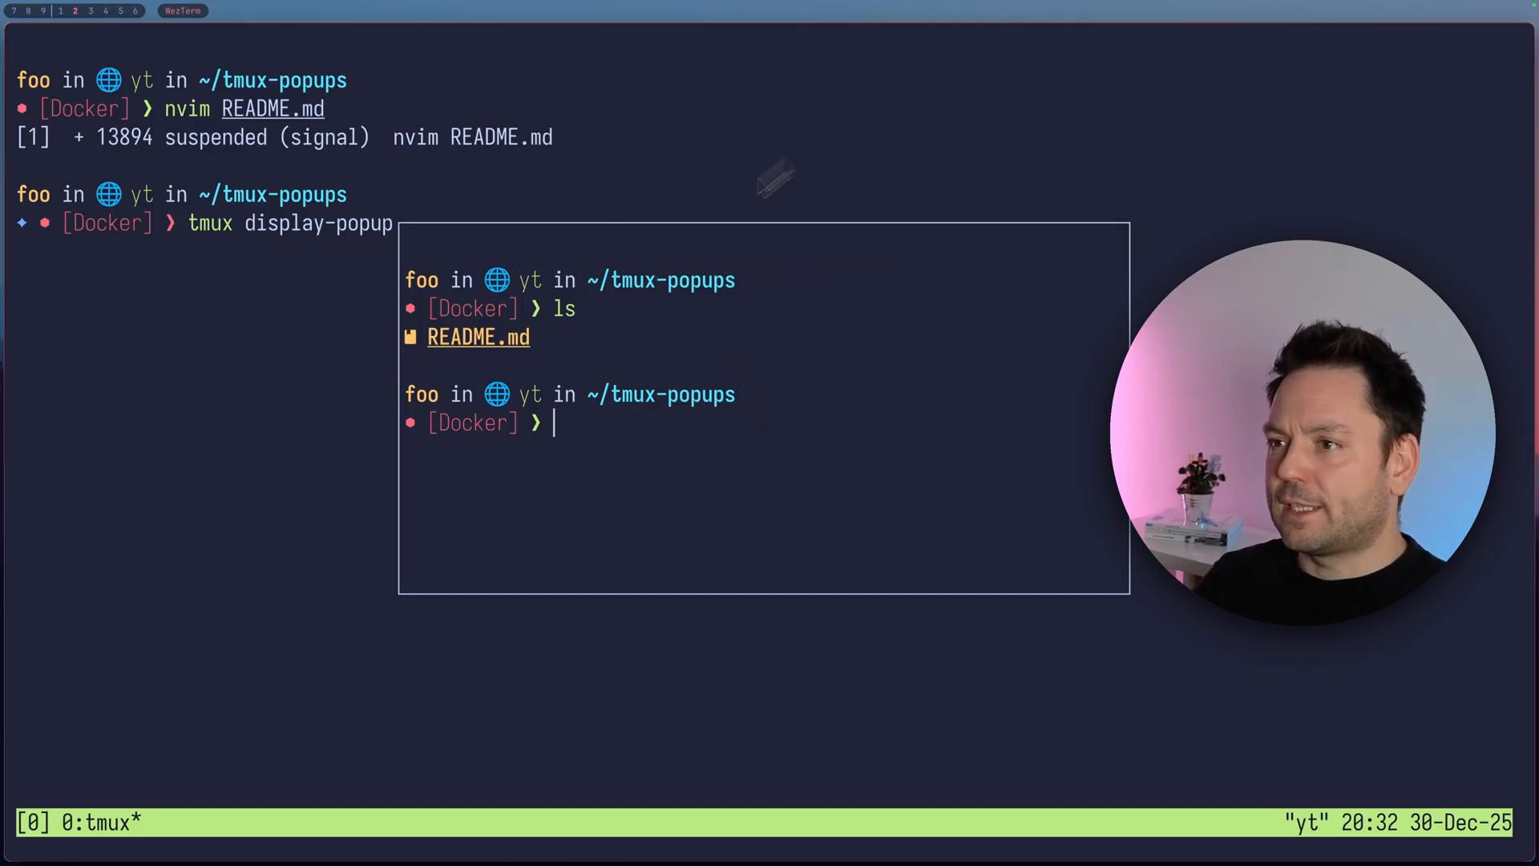
{"action": "mouse_move", "coordinate": [656, 431]}
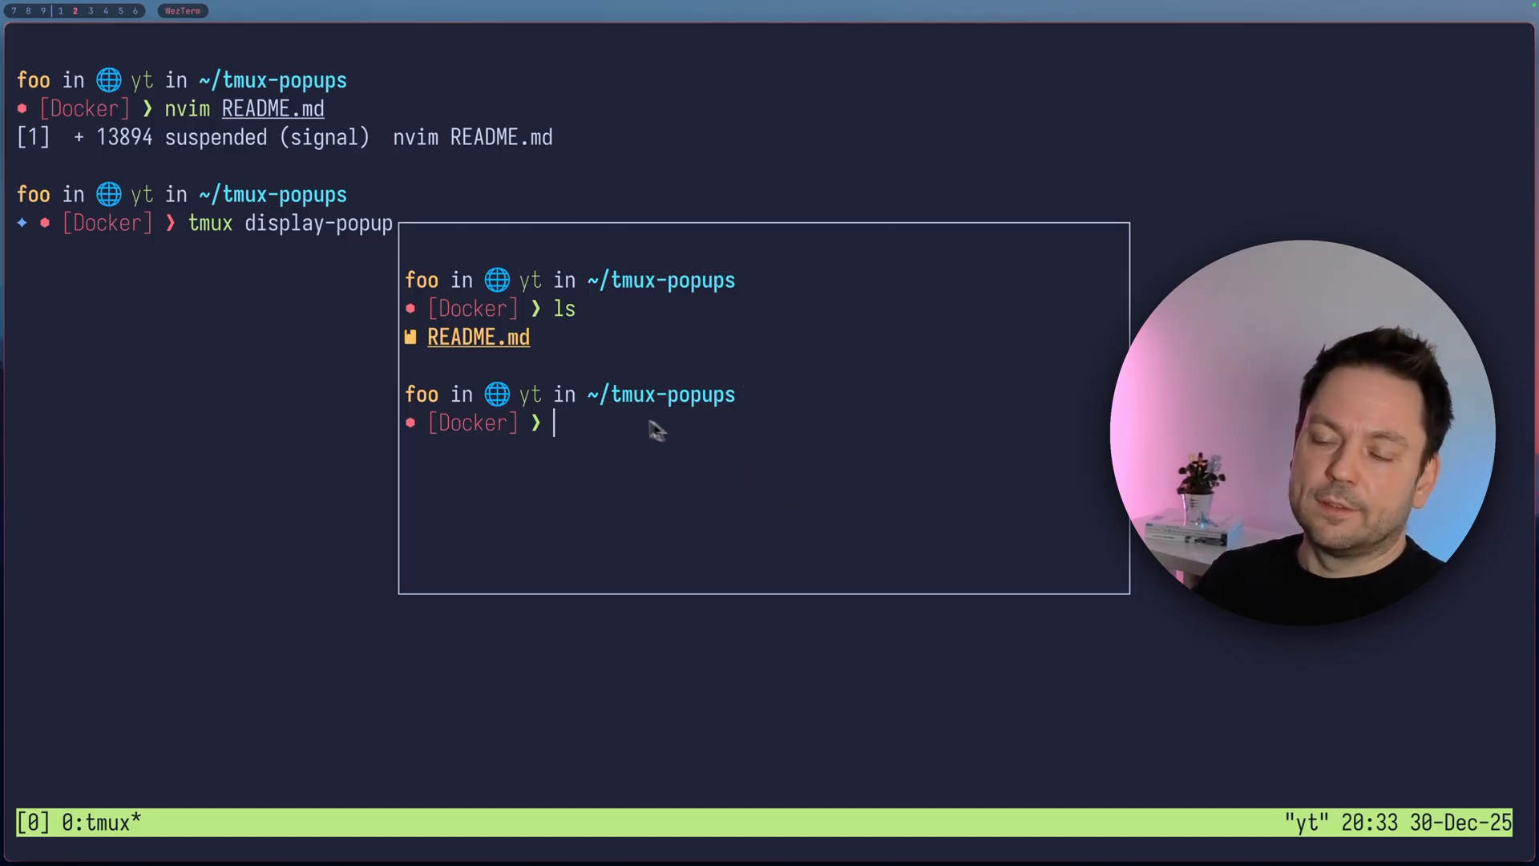
{"action": "mouse_move", "coordinate": [628, 440]}
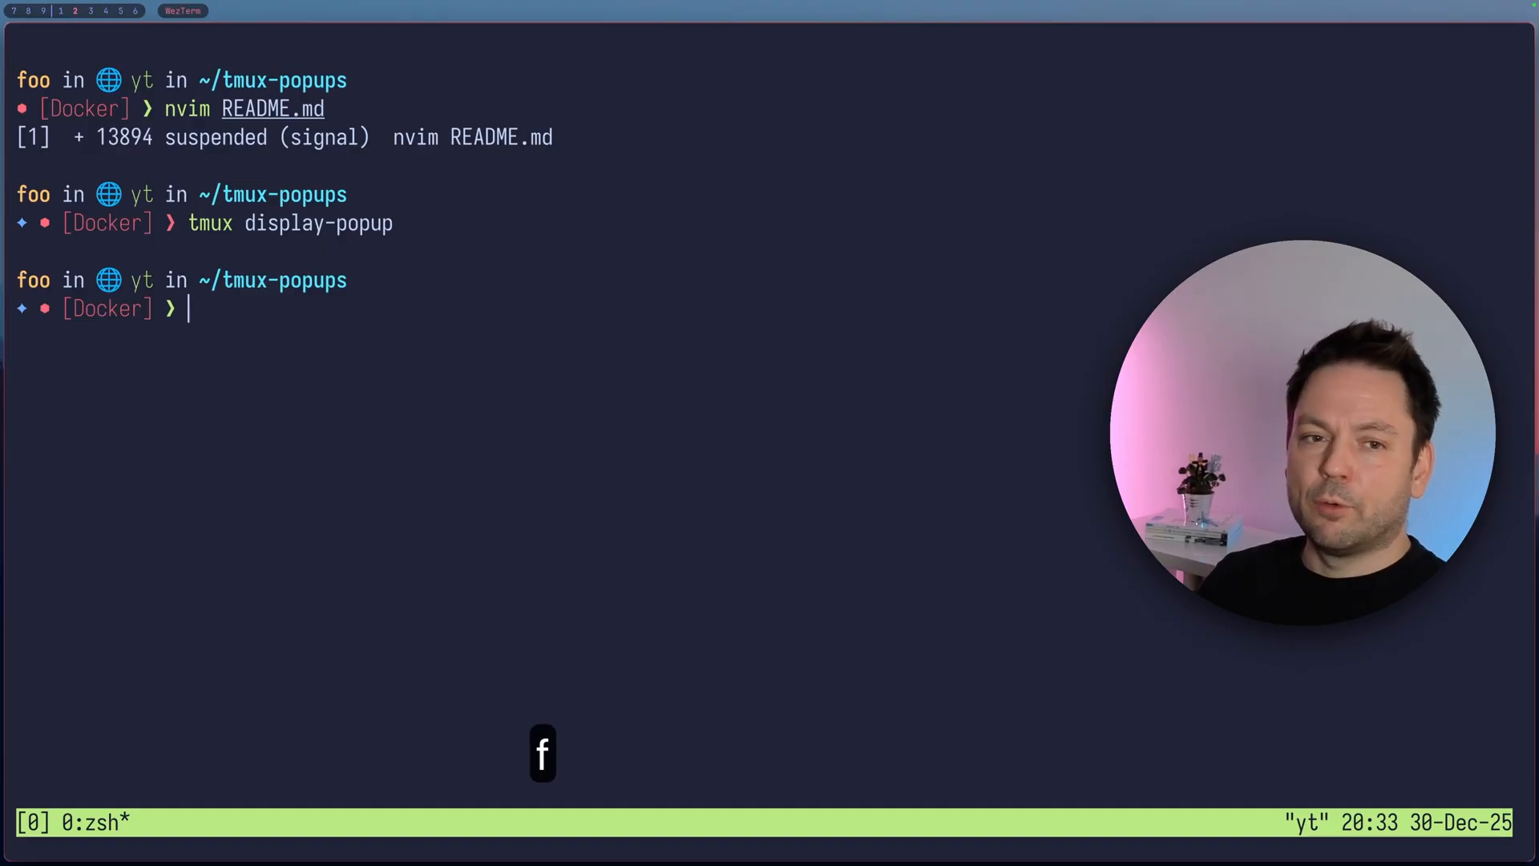
- Resume nvim with fg, then run display-popup from tmux command mode and close the popup
{"action": "type", "text": "fg"}
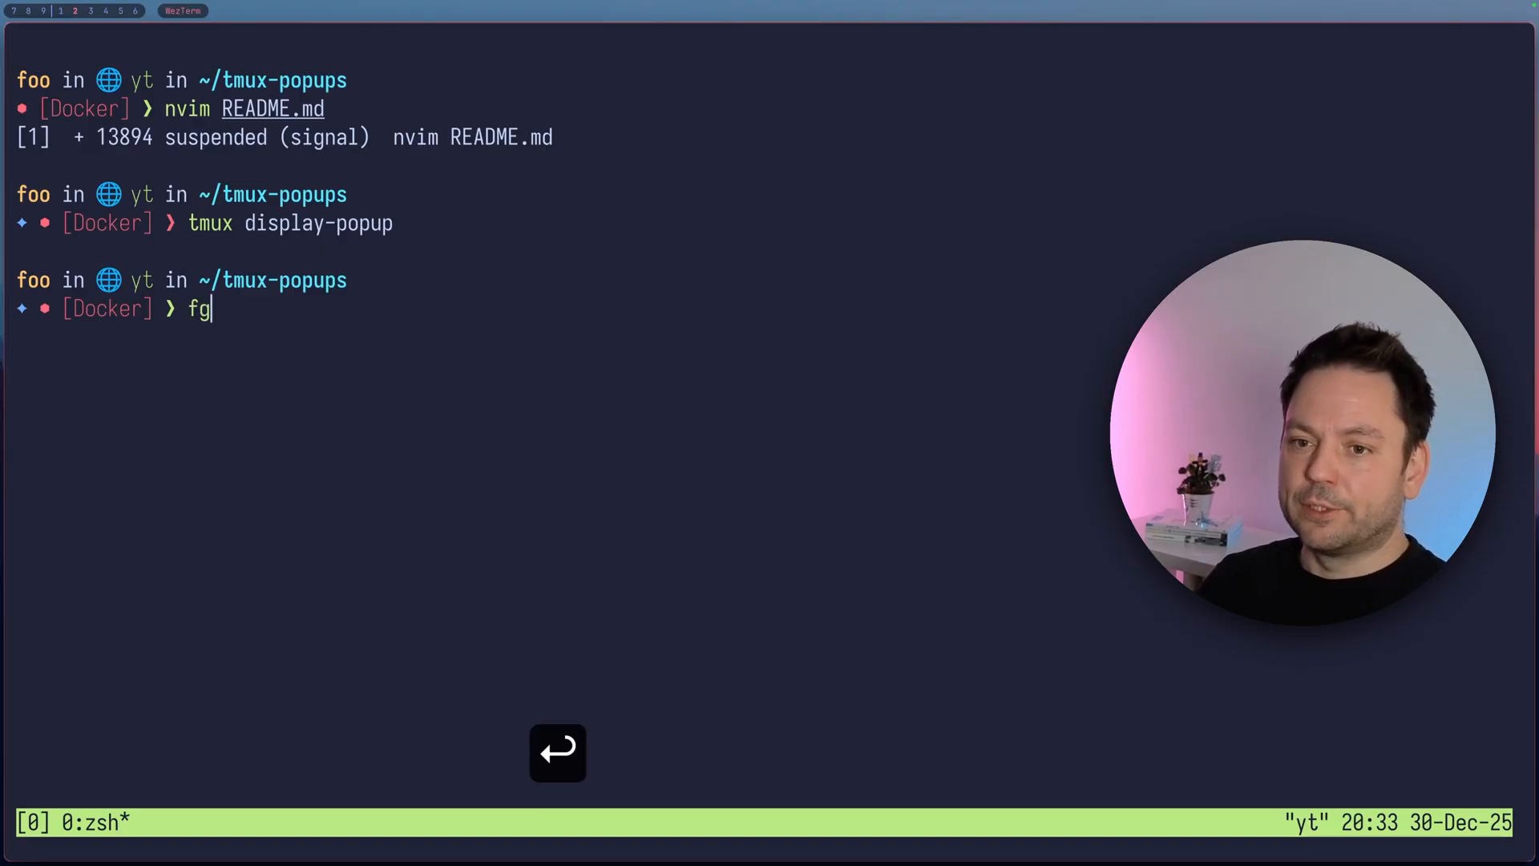
{"action": "key", "text": "Return"}
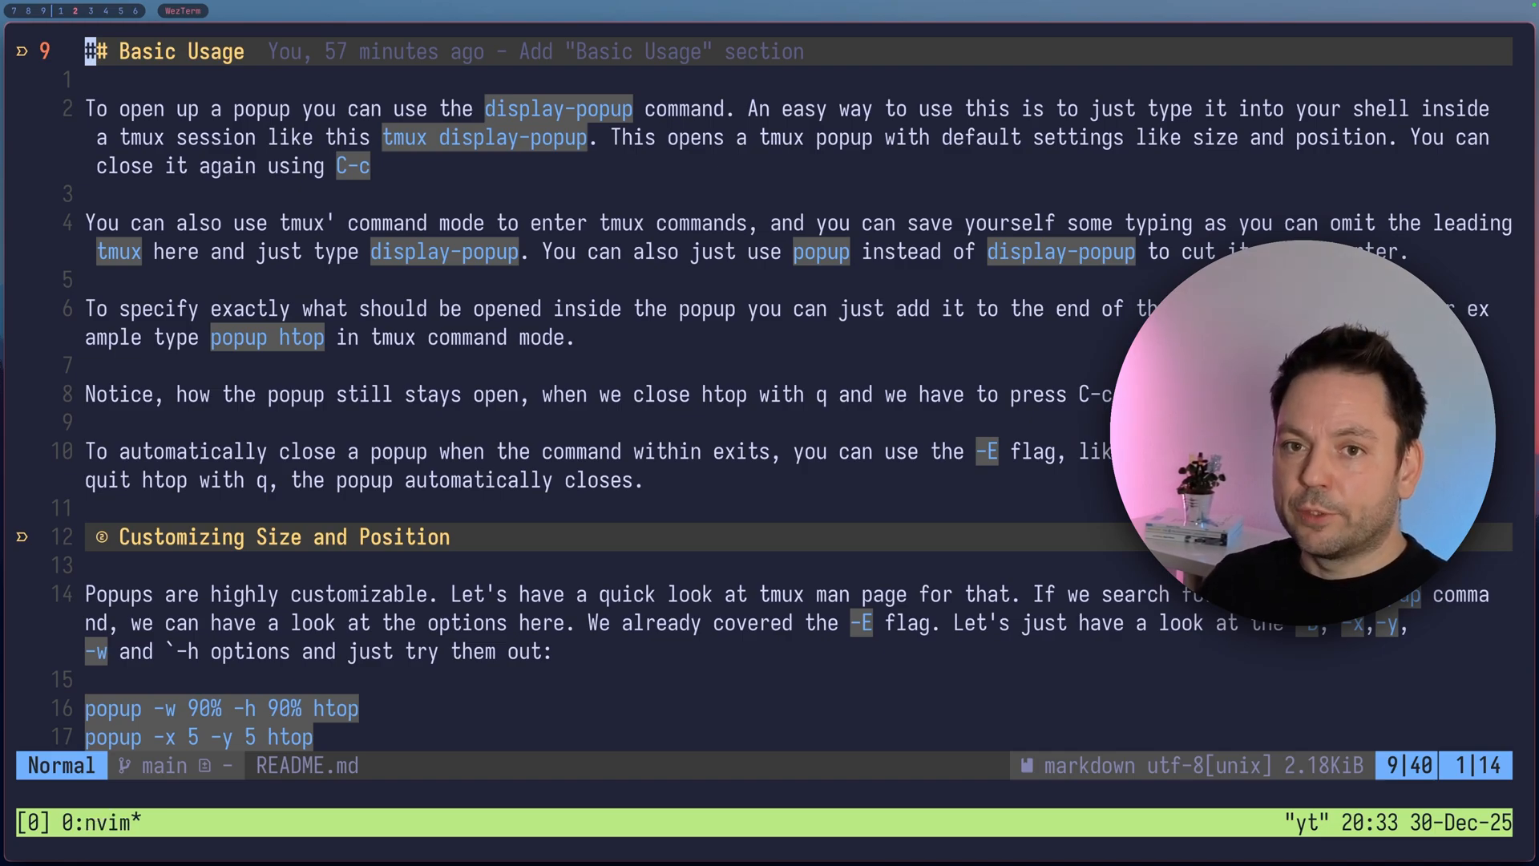
{"action": "key", "text": "ctrl+b"}
{"action": "type", "text": "display-popu"}
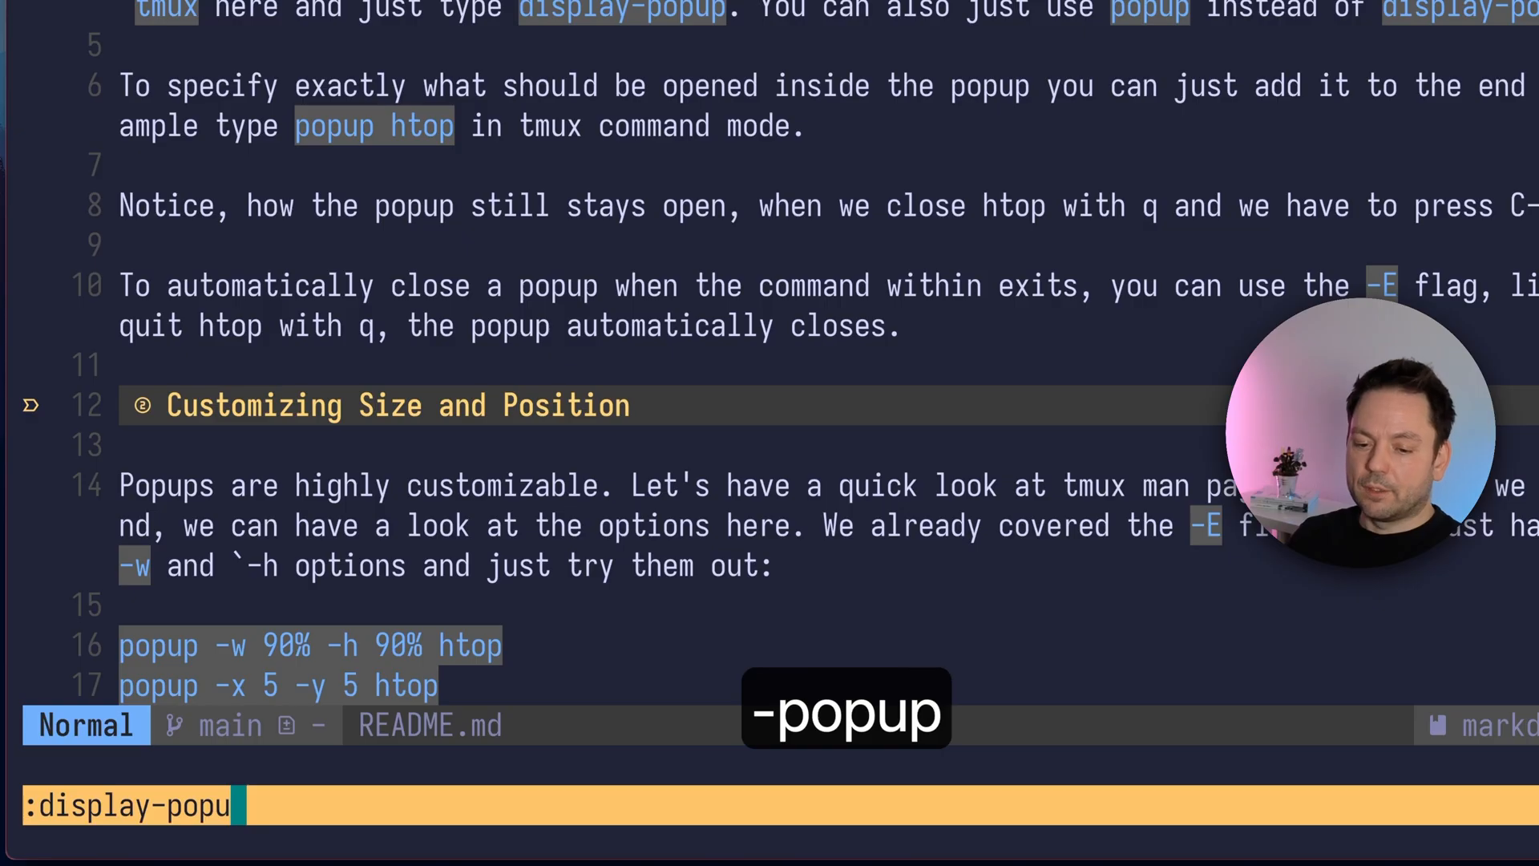
{"action": "type", "text": "p"}
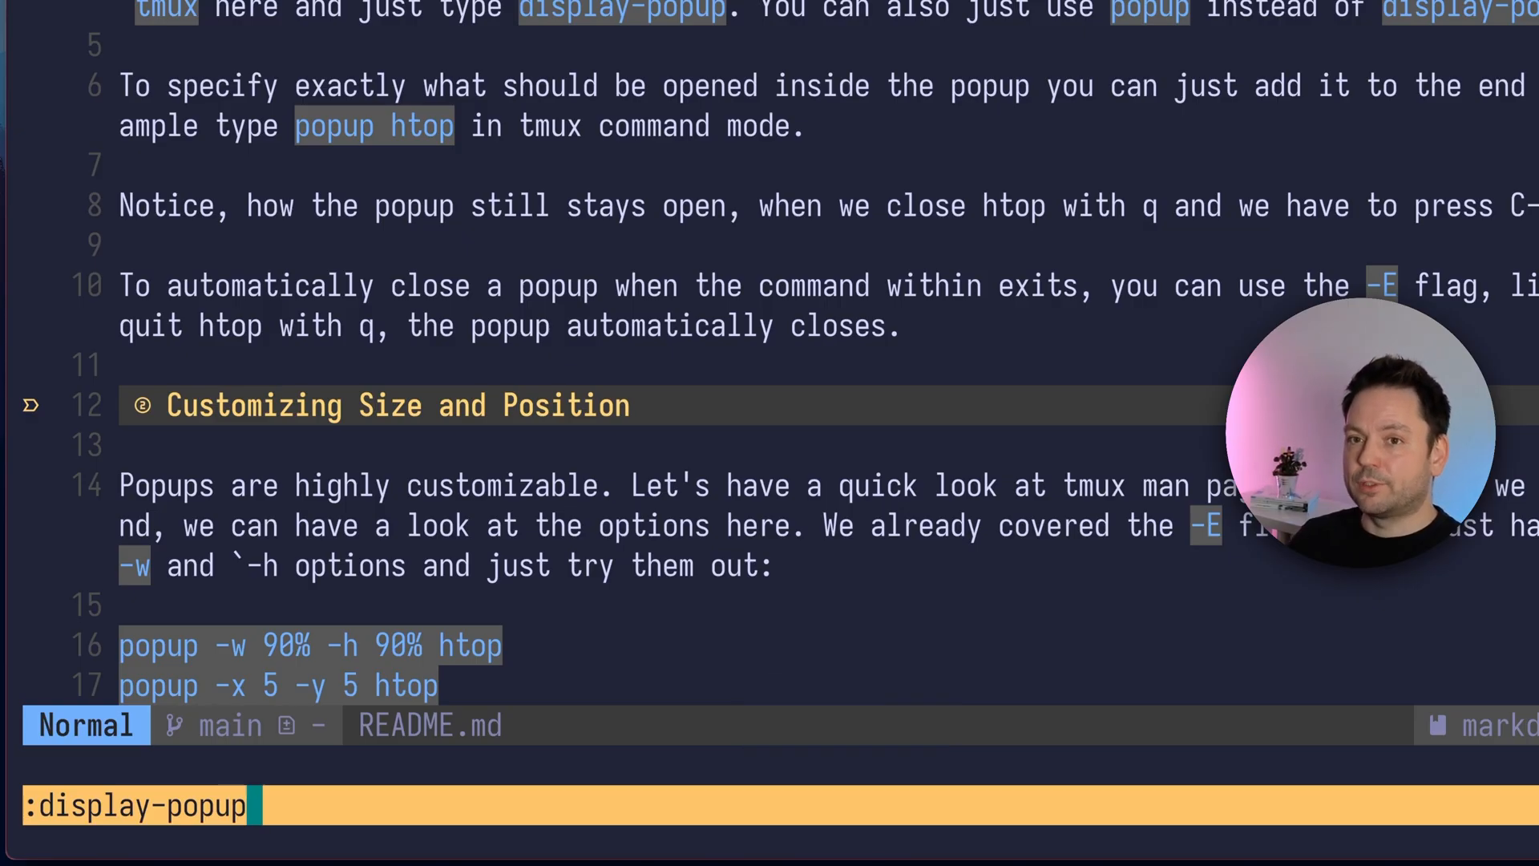
{"action": "key", "text": "Return"}
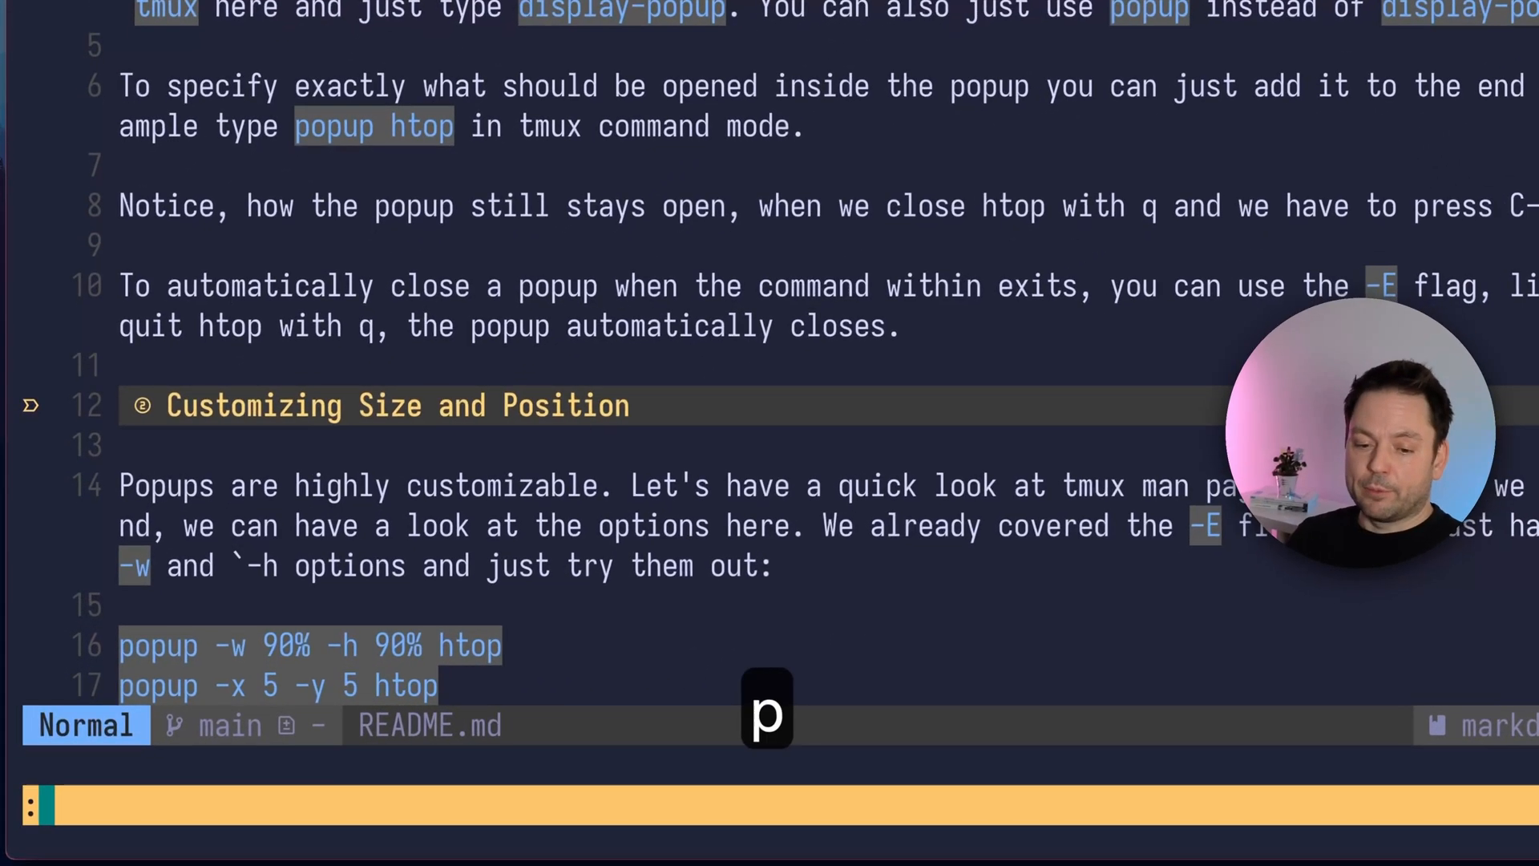
{"action": "key", "text": "Return"}
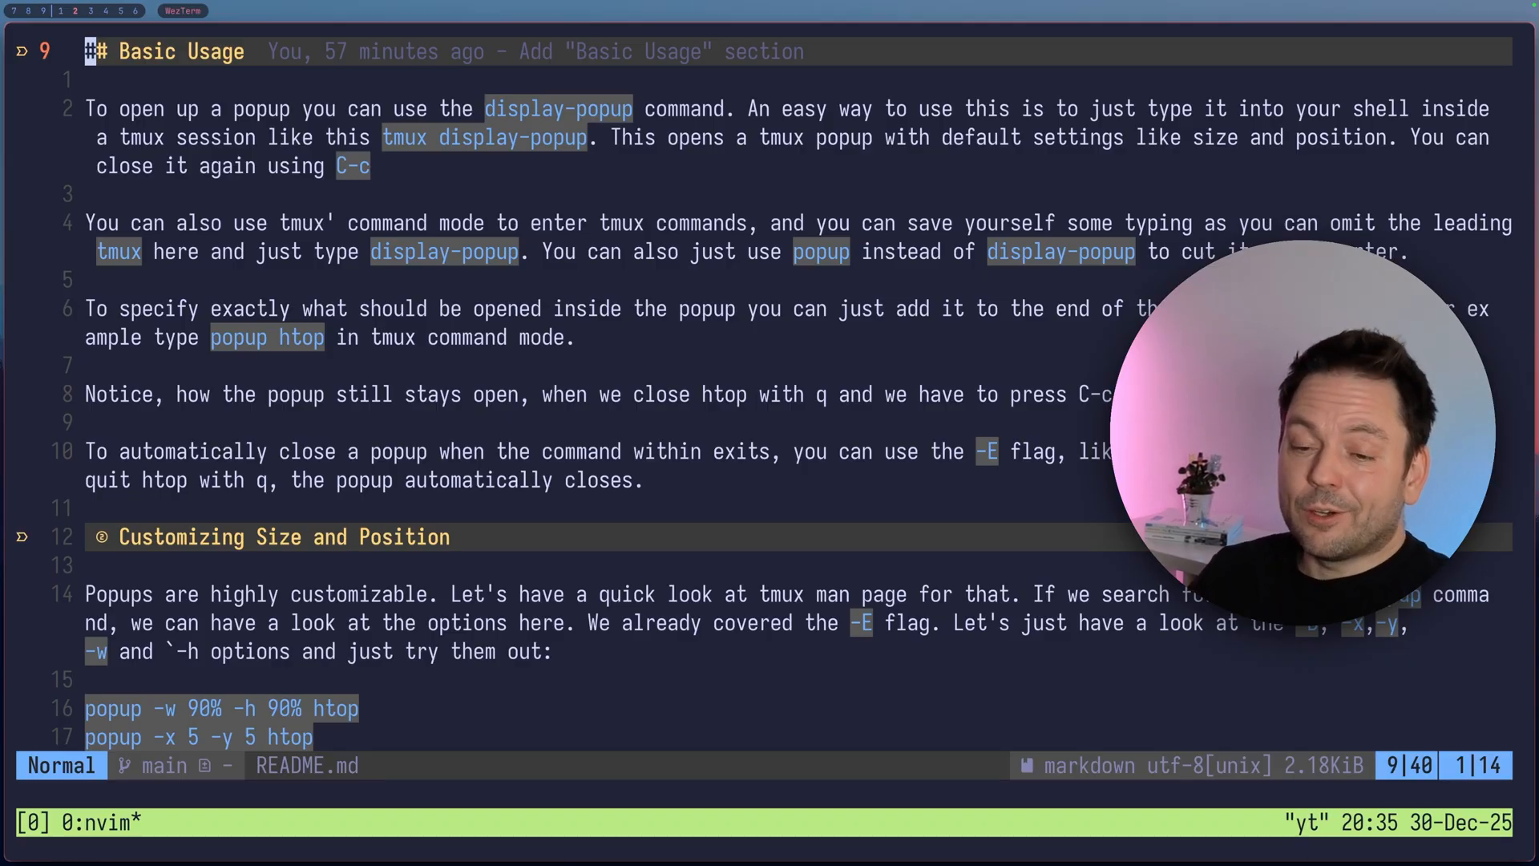
{"action": "key", "text": "ctrl+b"}
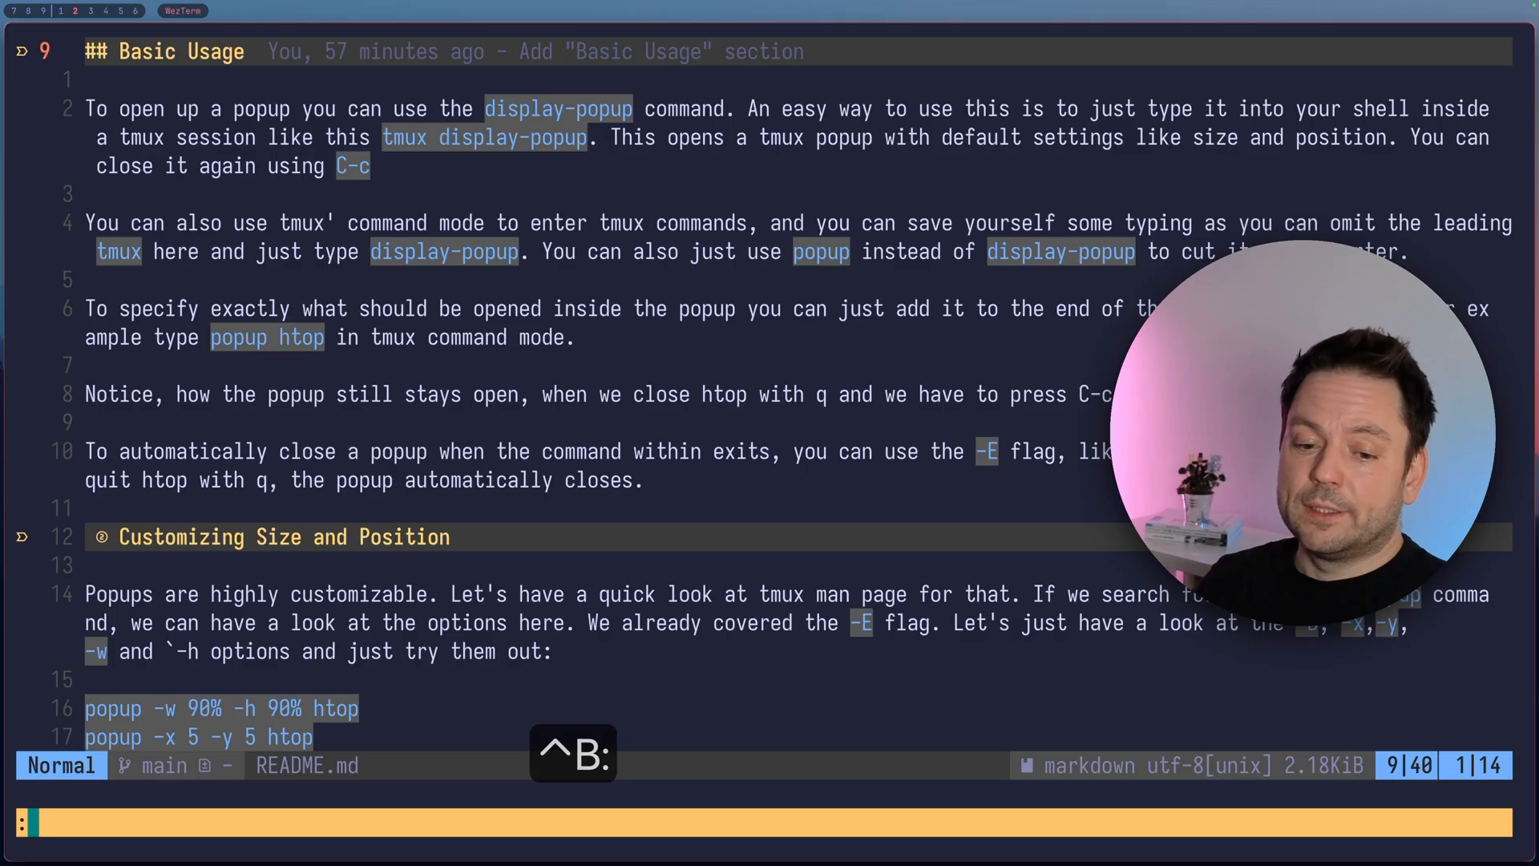
{"action": "type", "text": "popup htop"}
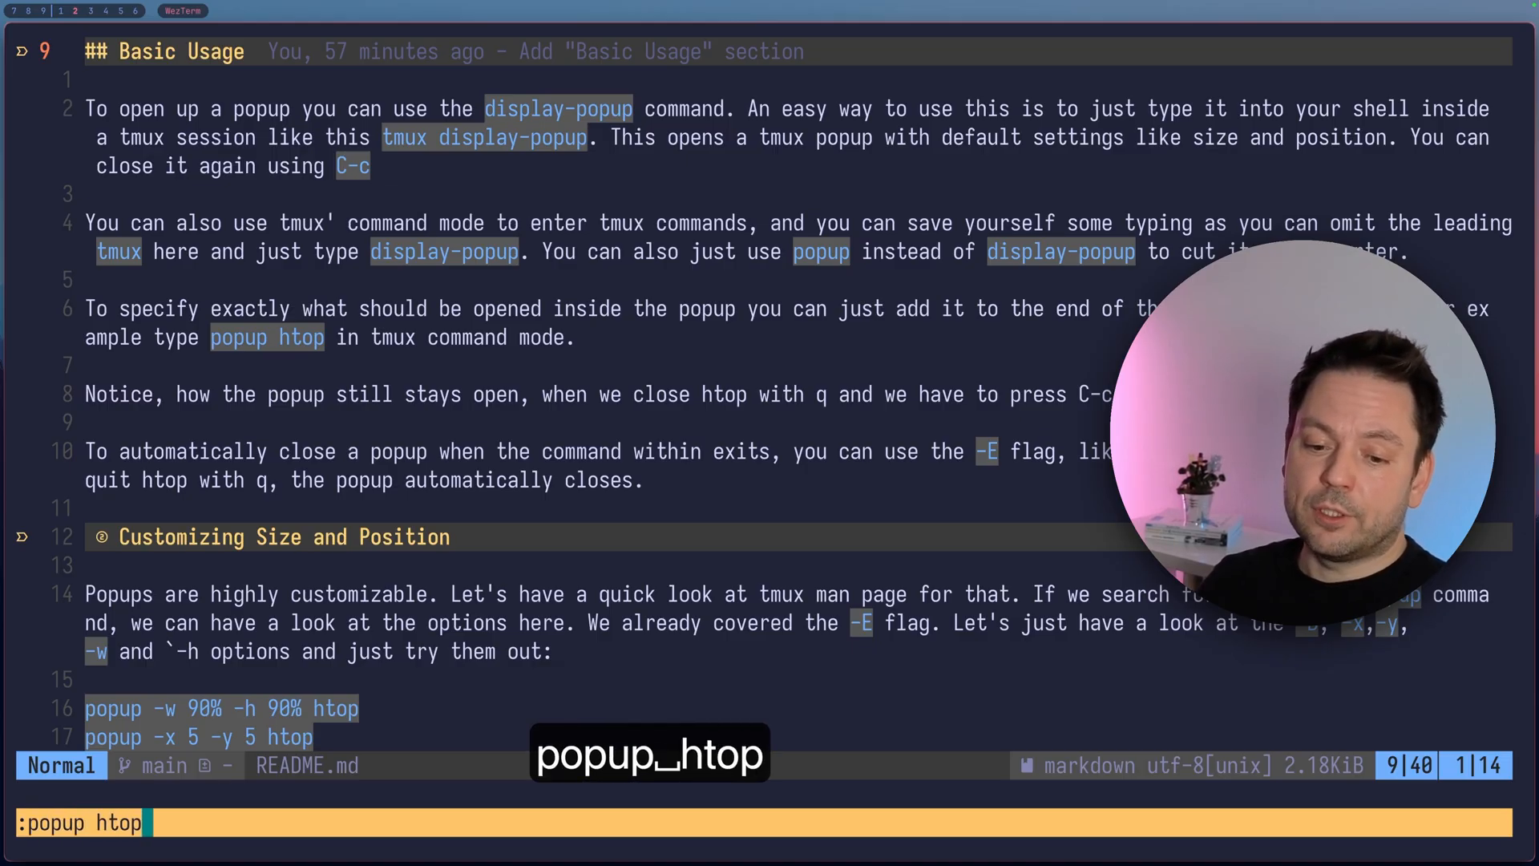
{"action": "key", "text": "Return"}
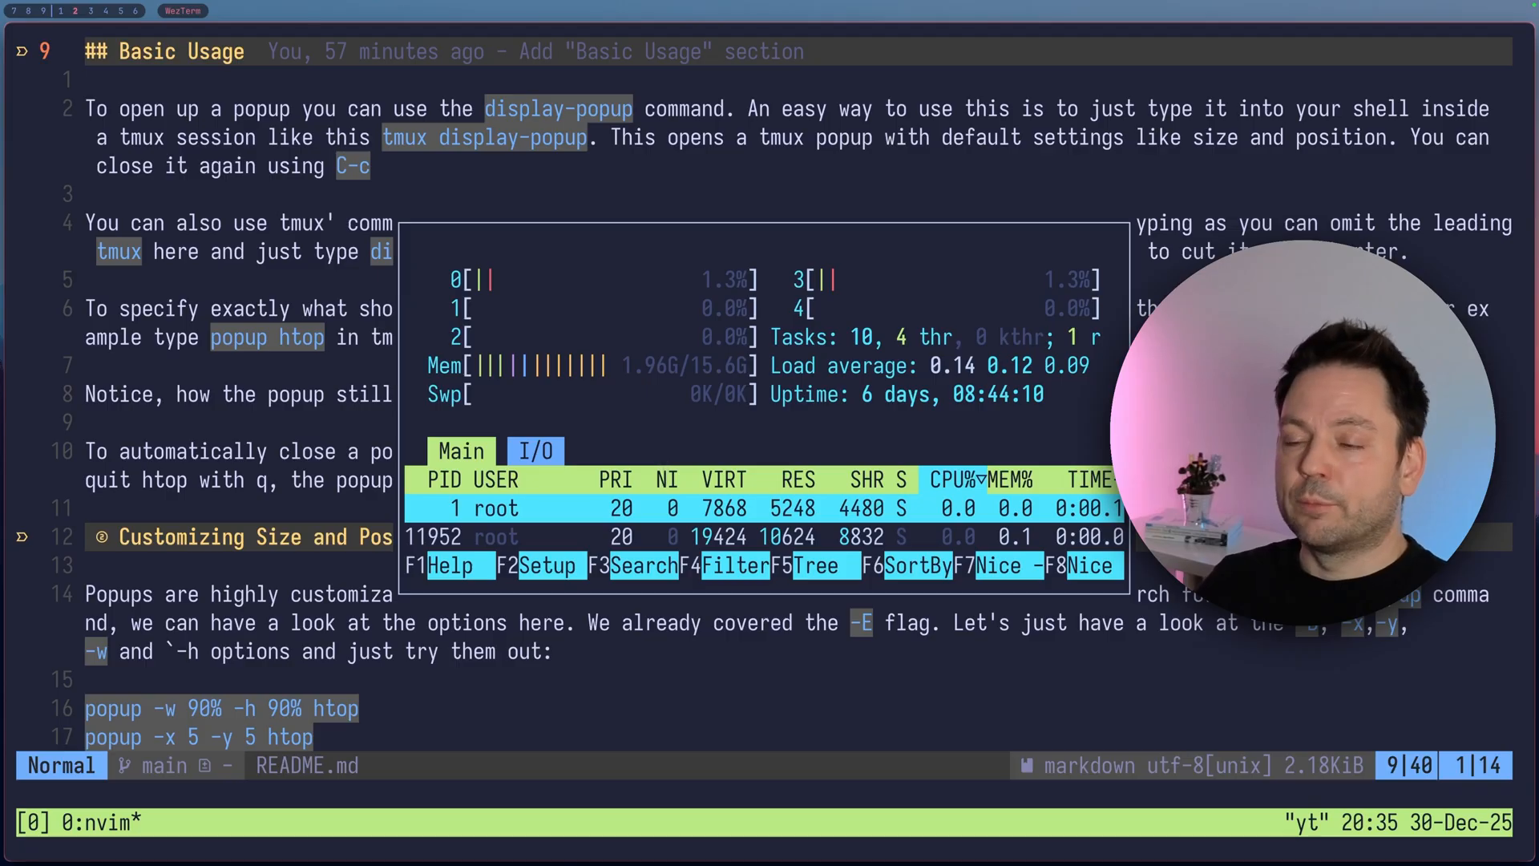
{"action": "key", "text": "q"}
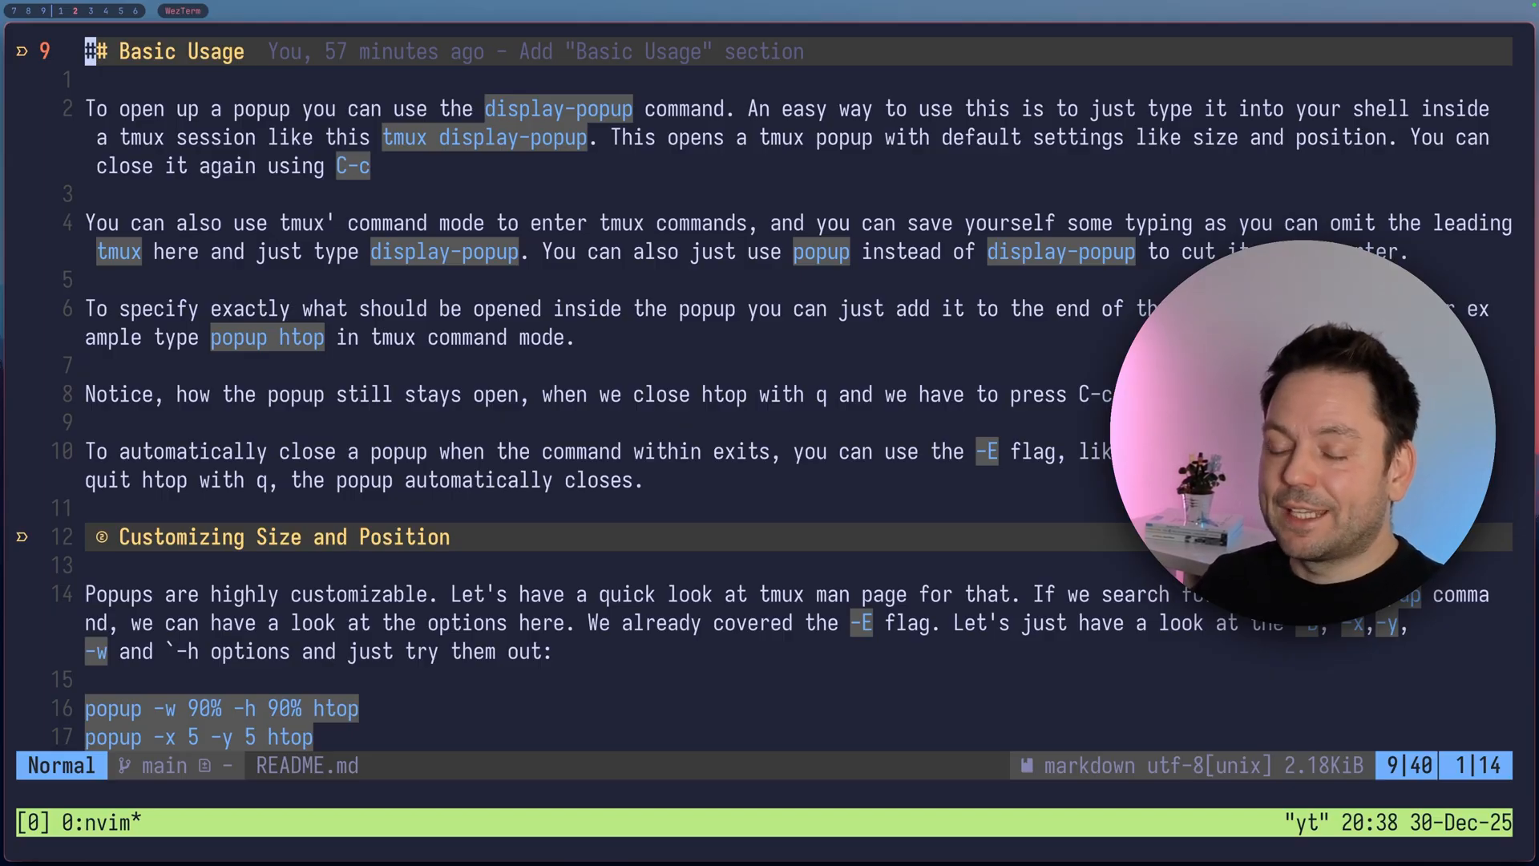
- Run popup -E htop from tmux command mode so the popup closes when htop exits
{"action": "key", "text": "ctrl+b"}
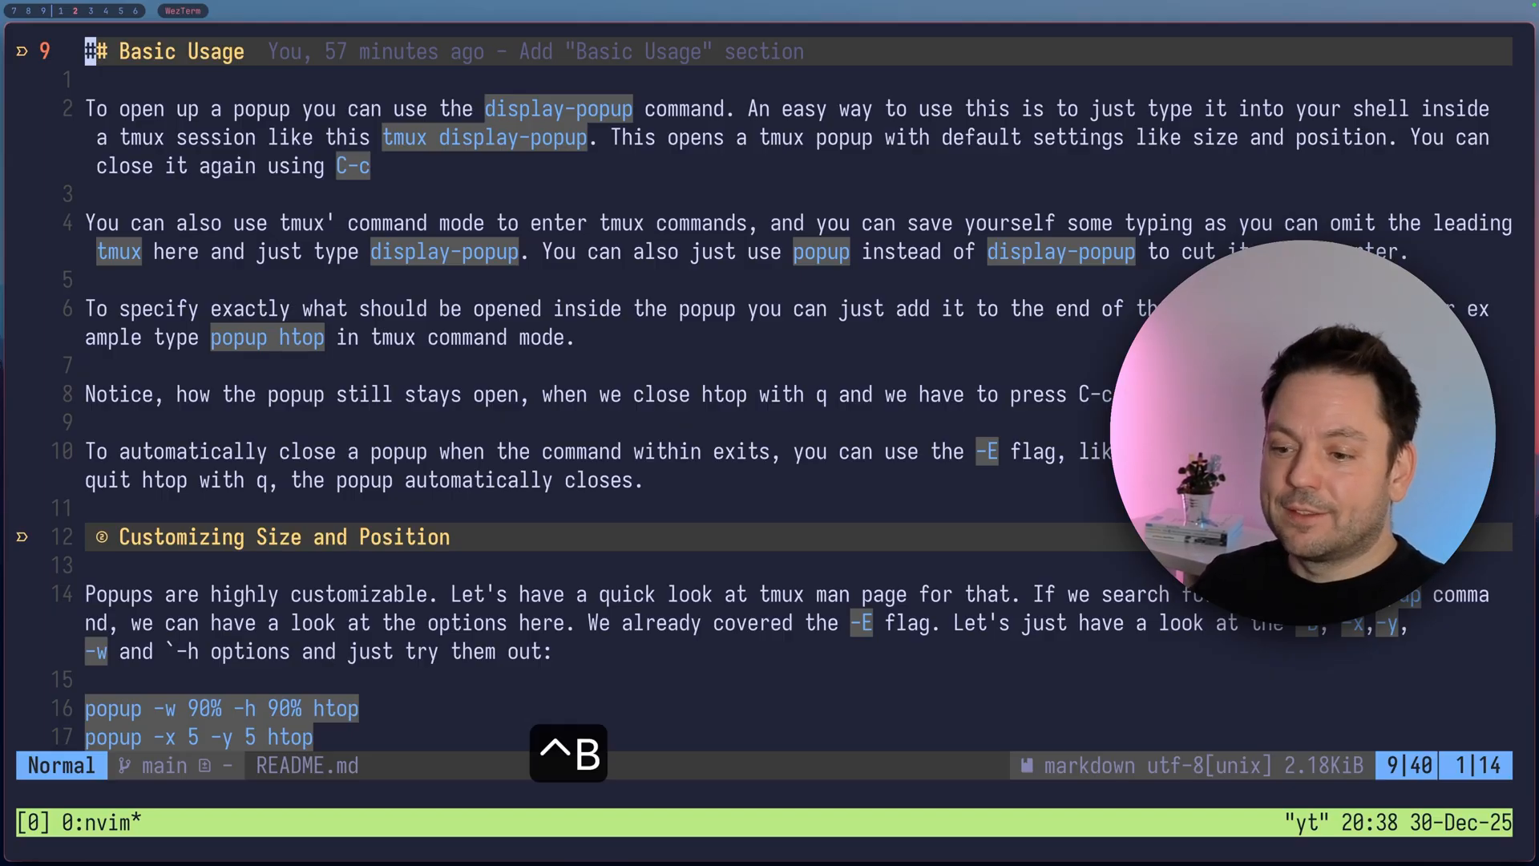
{"action": "type", "text": "popup"}
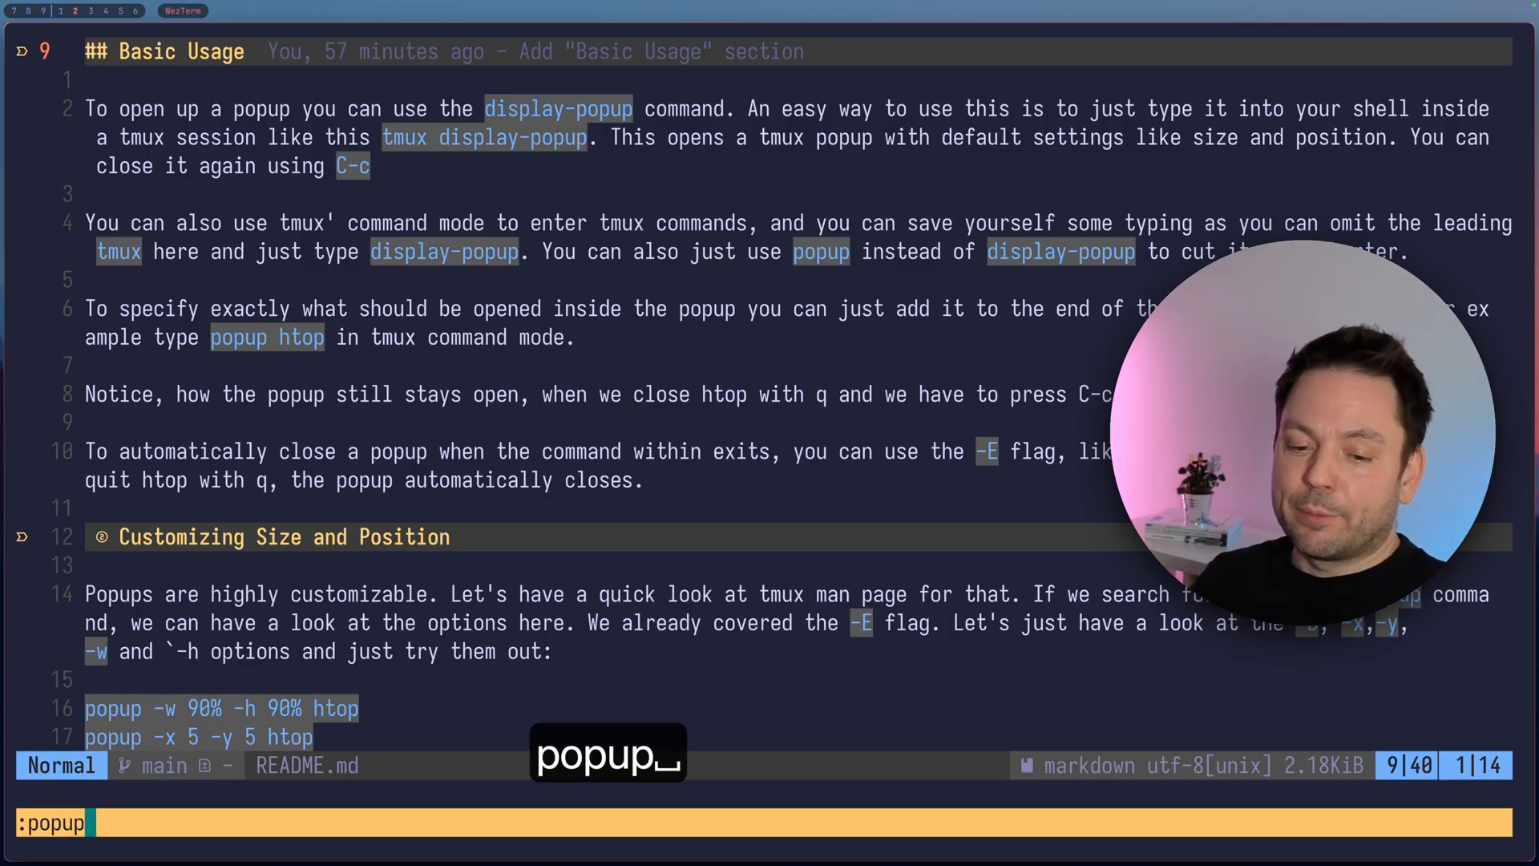
{"action": "type", "text": "-E"}
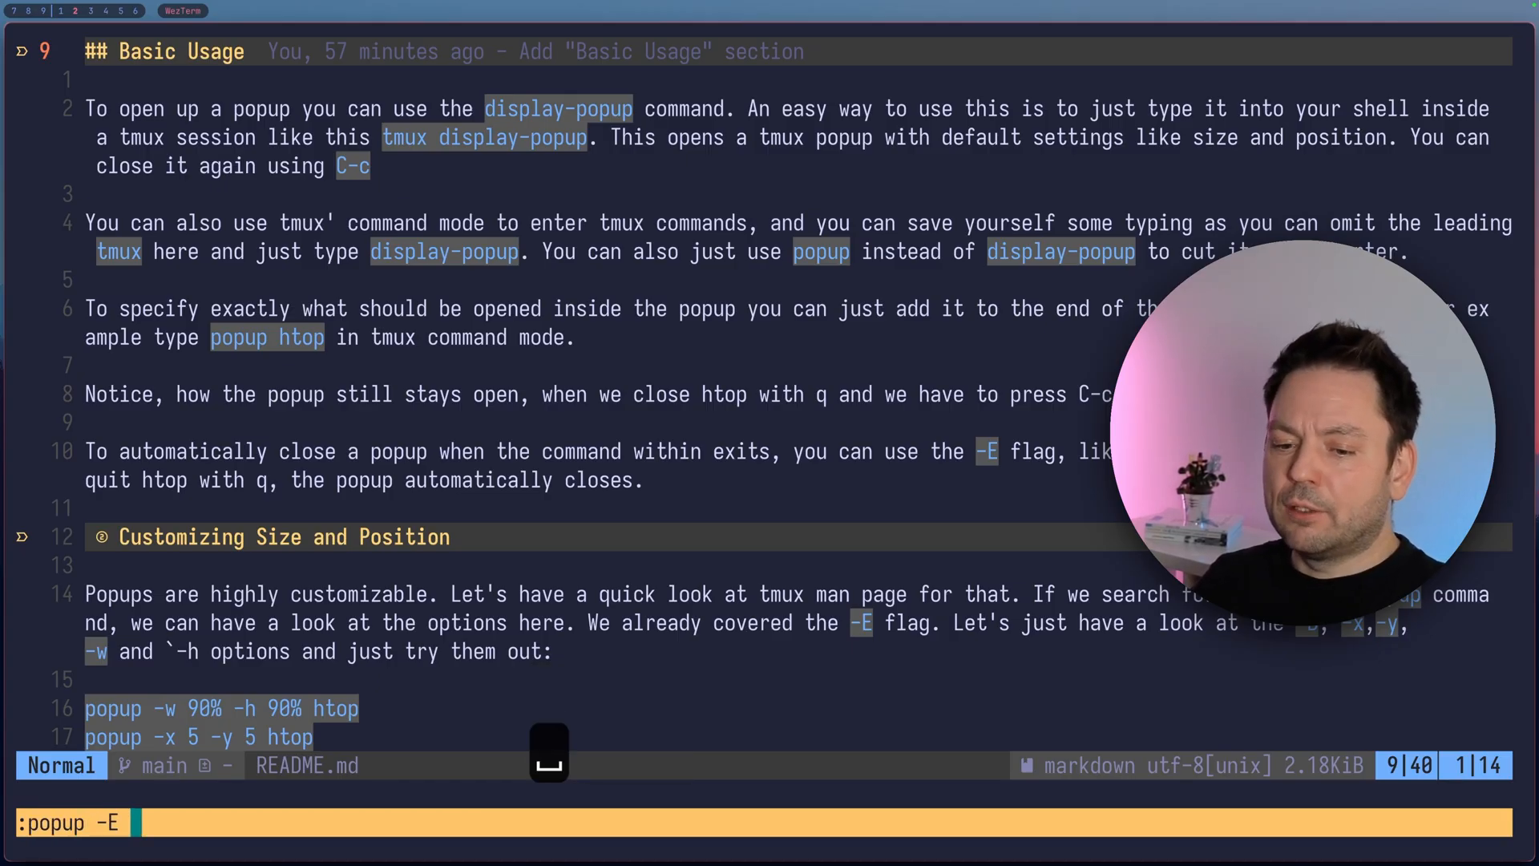
{"action": "type", "text": "htop"}
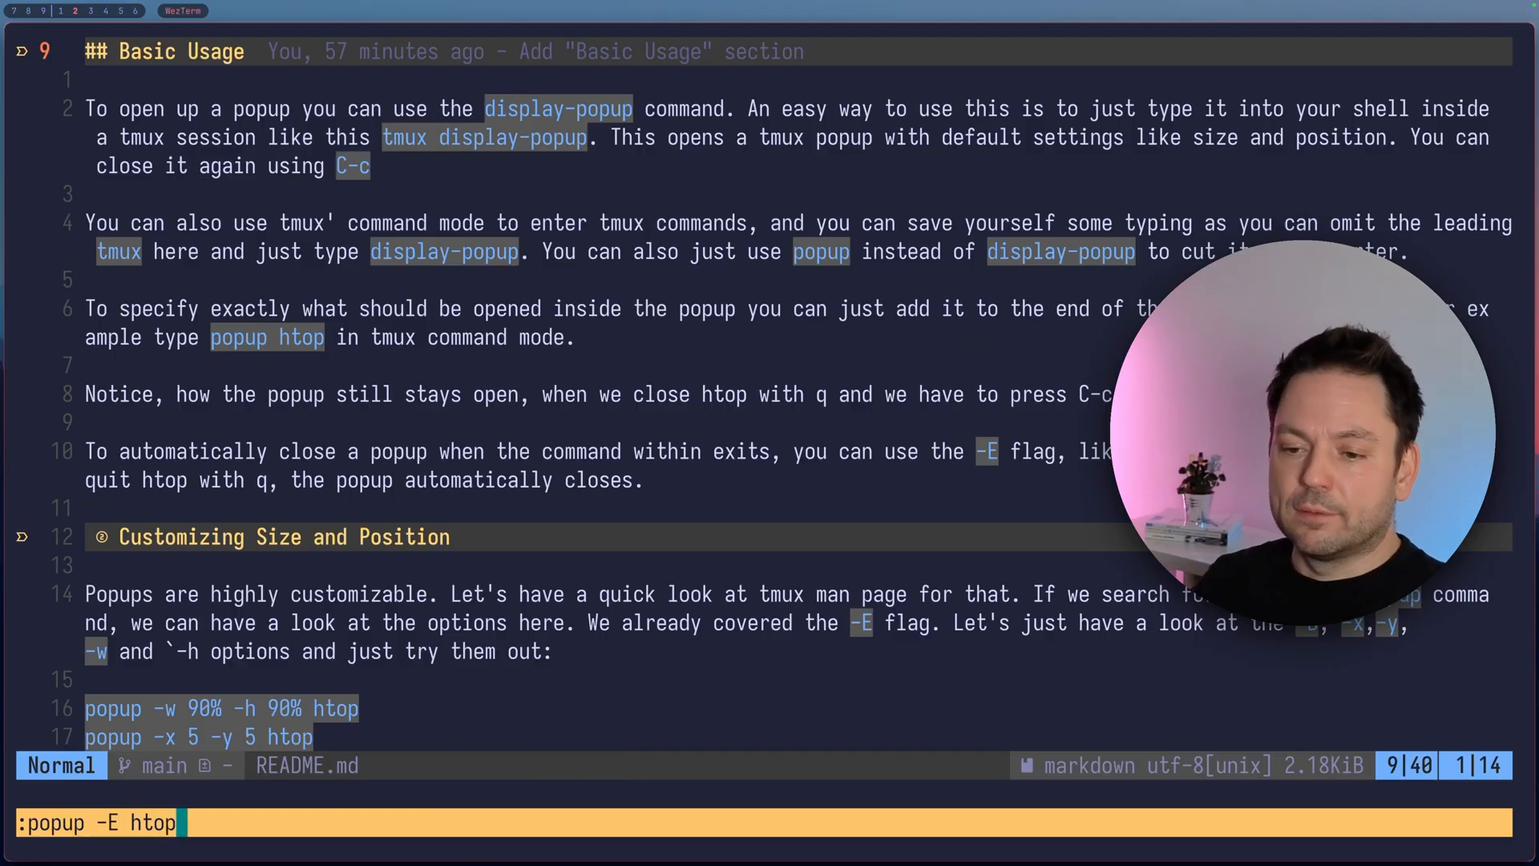
{"action": "key", "text": "Return"}
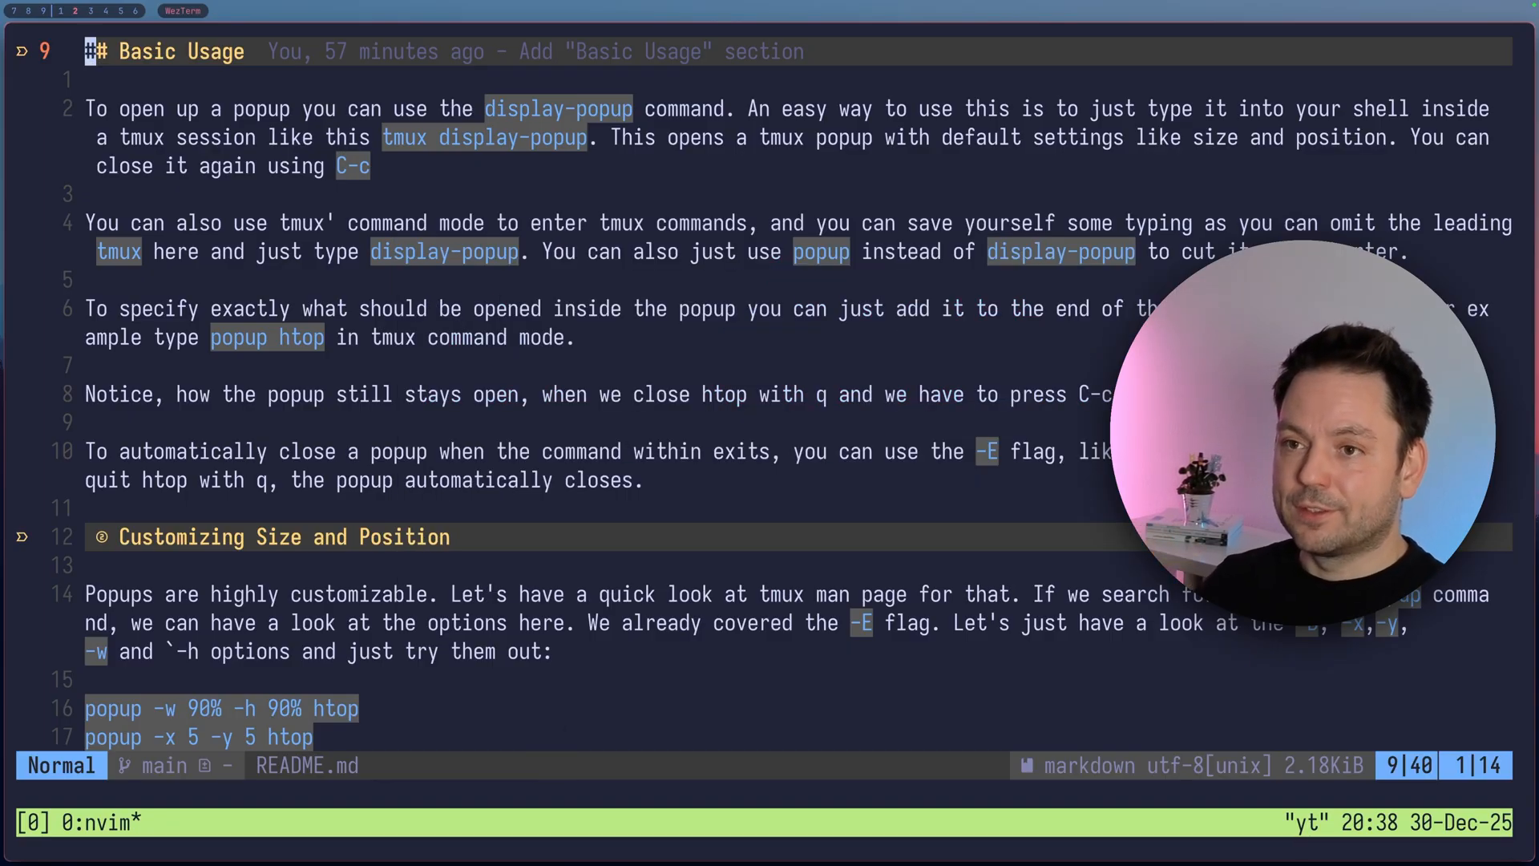
{"action": "mouse_move", "coordinate": [986, 423]}
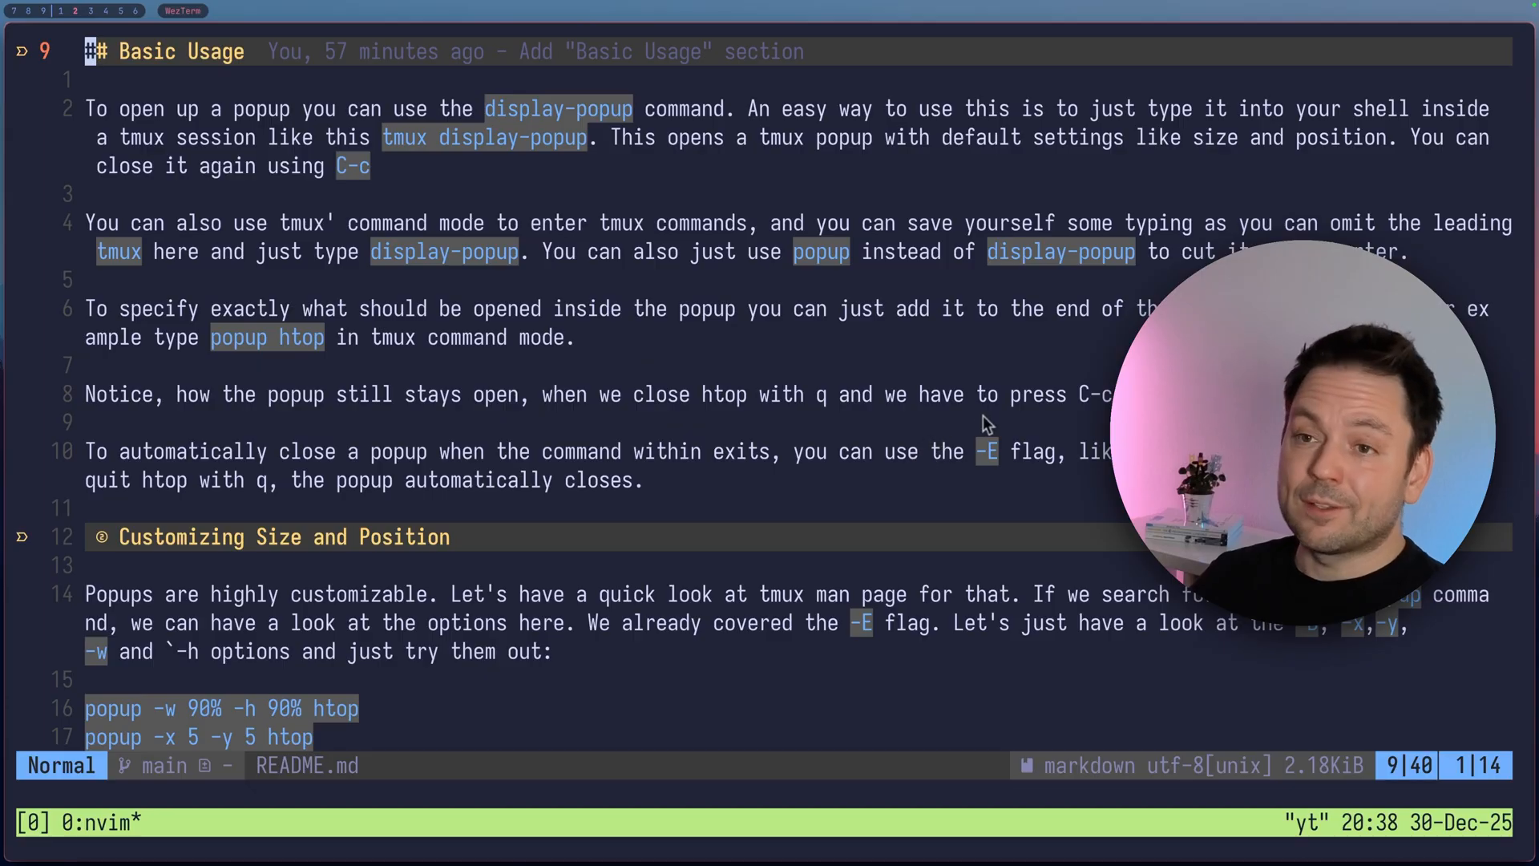
{"action": "mouse_move", "coordinate": [999, 477]}
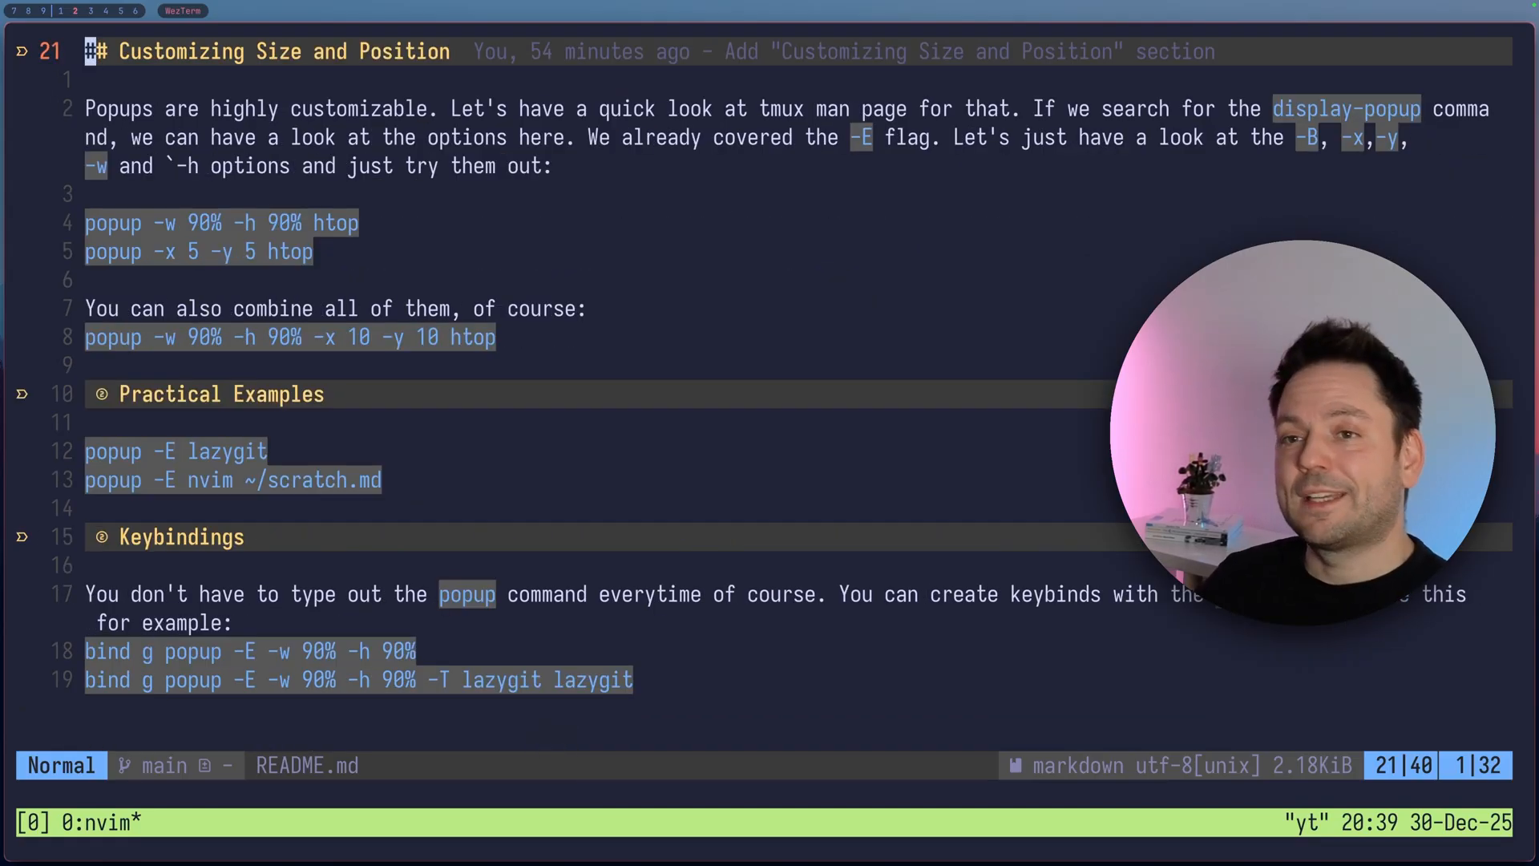
{"action": "key", "text": "ctrl+b"}
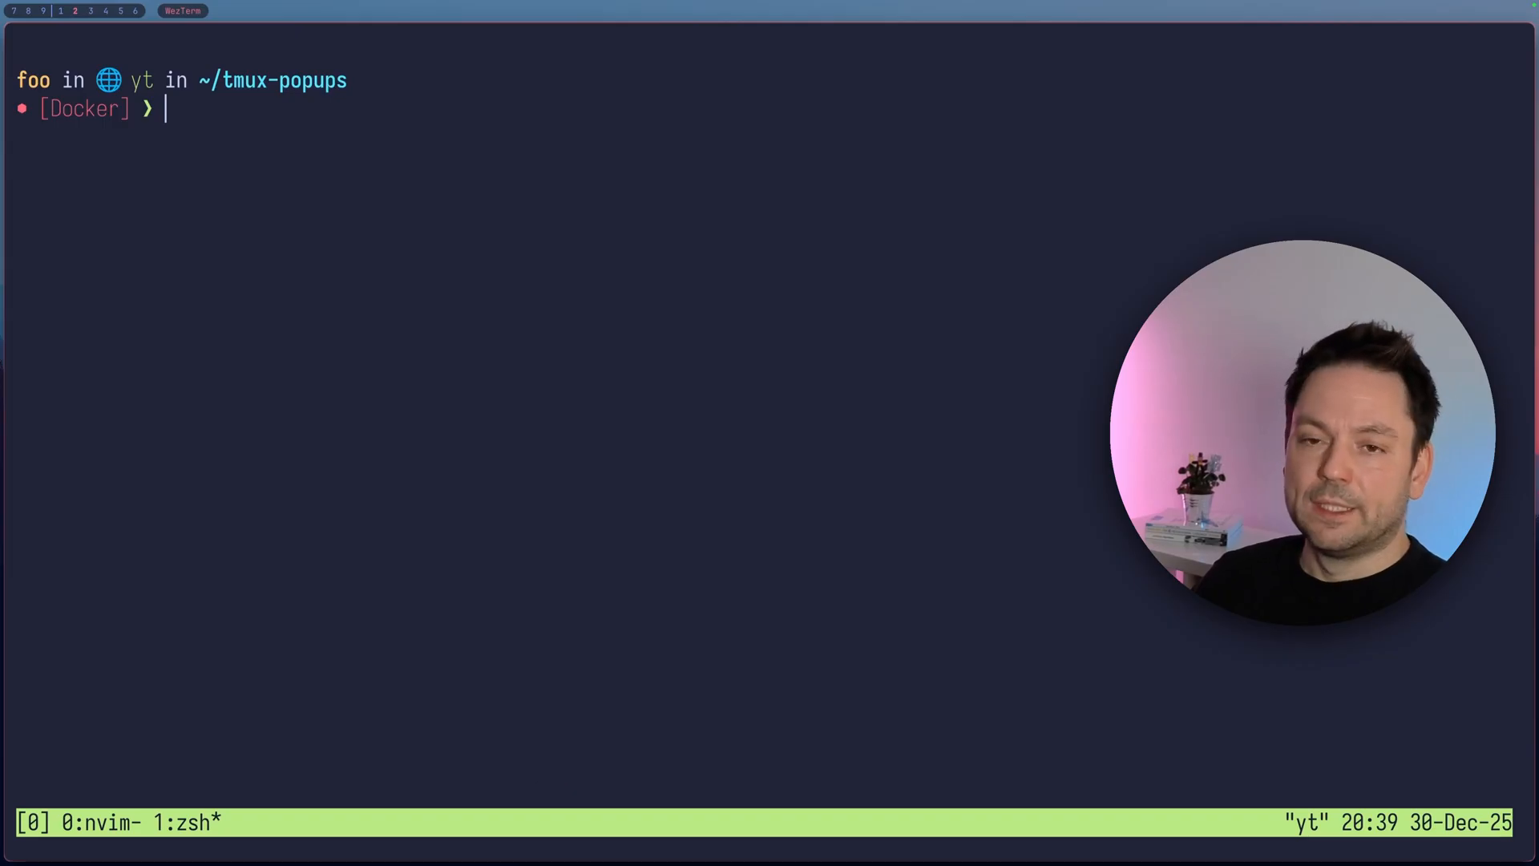
- Run man tmux in the new window and scroll to the display-popup entry and its options
{"action": "type", "text": "man tmux"}
{"action": "type", "text": "/di"}
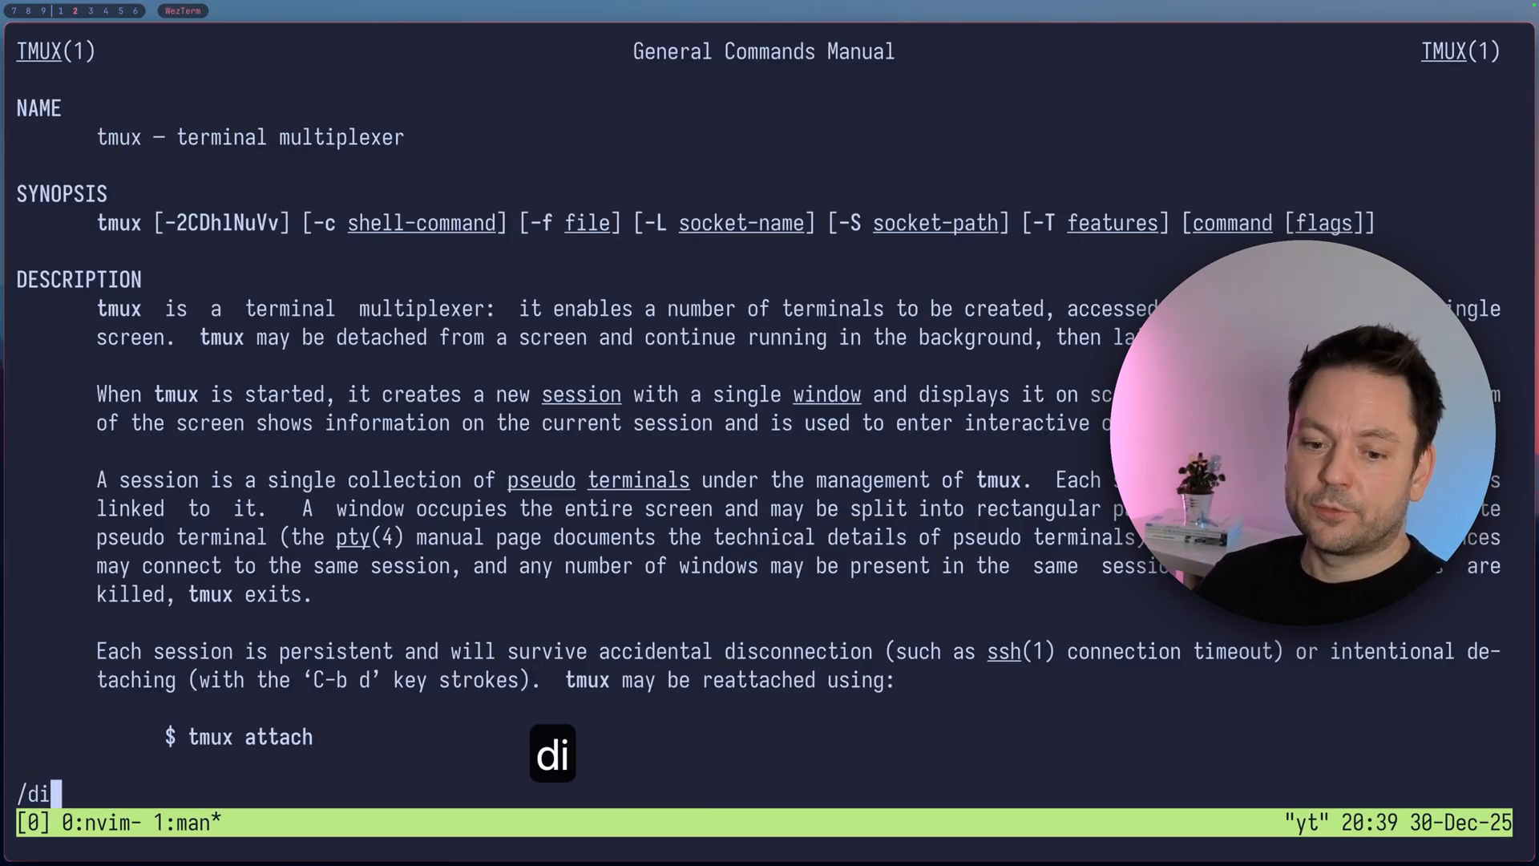
{"action": "key", "text": "Return"}
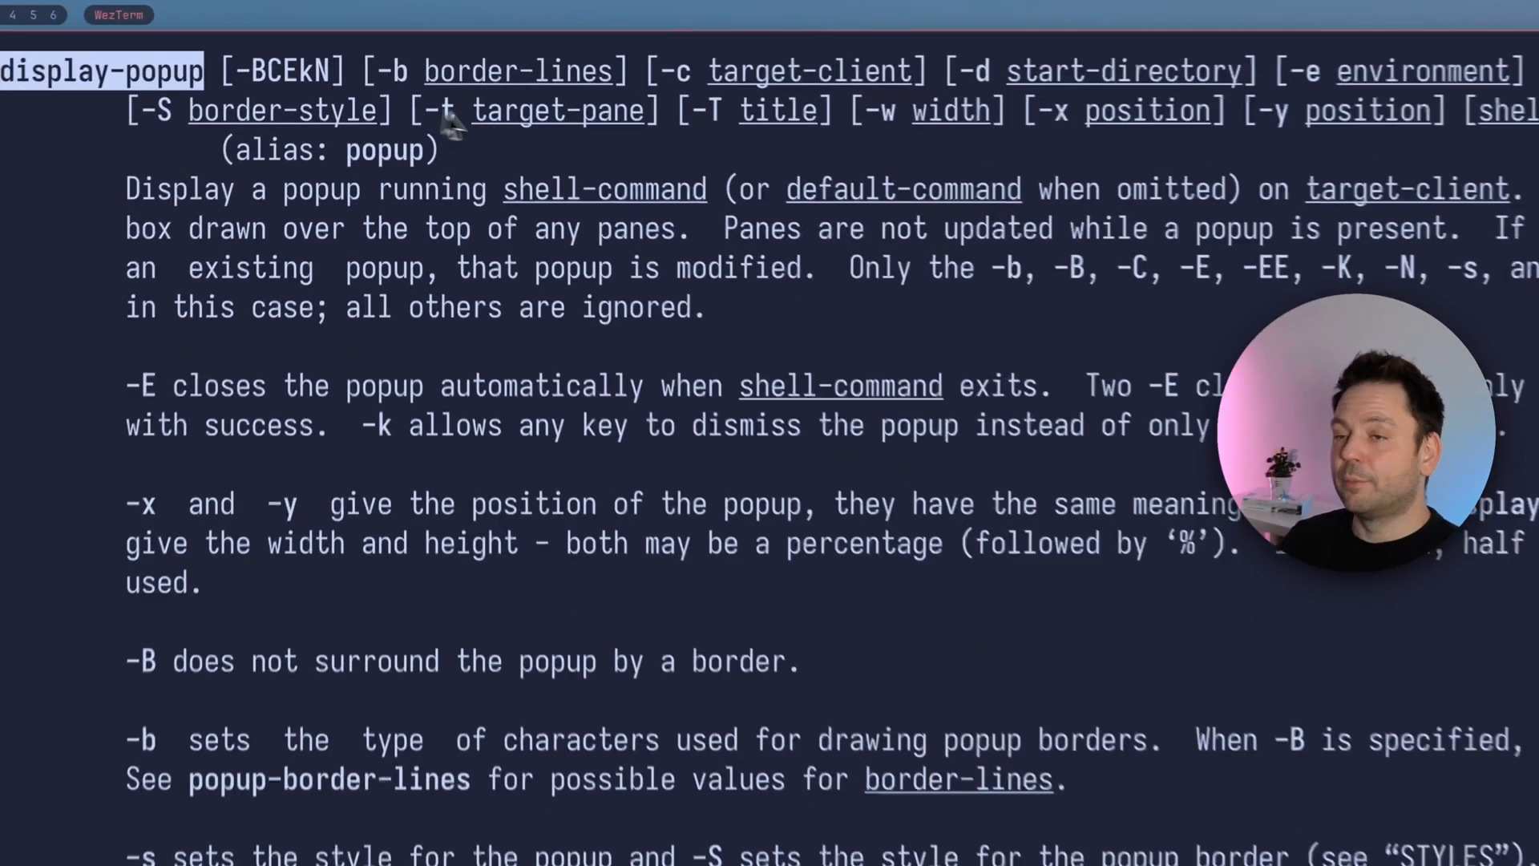
{"action": "scroll", "scroll_direction": "right", "scroll_amount": 3}
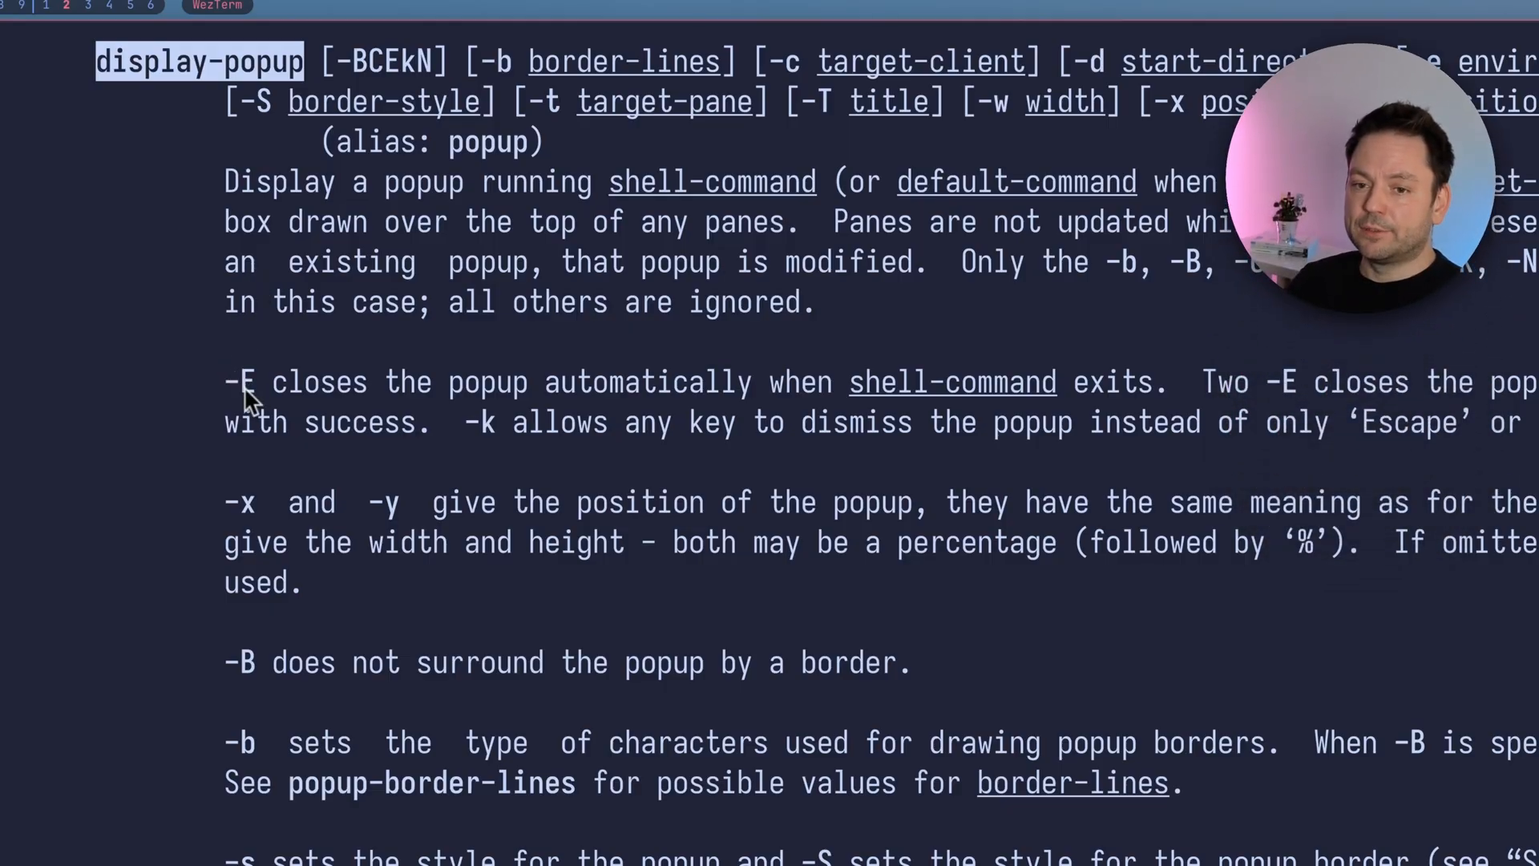
{"action": "mouse_move", "coordinate": [583, 519]}
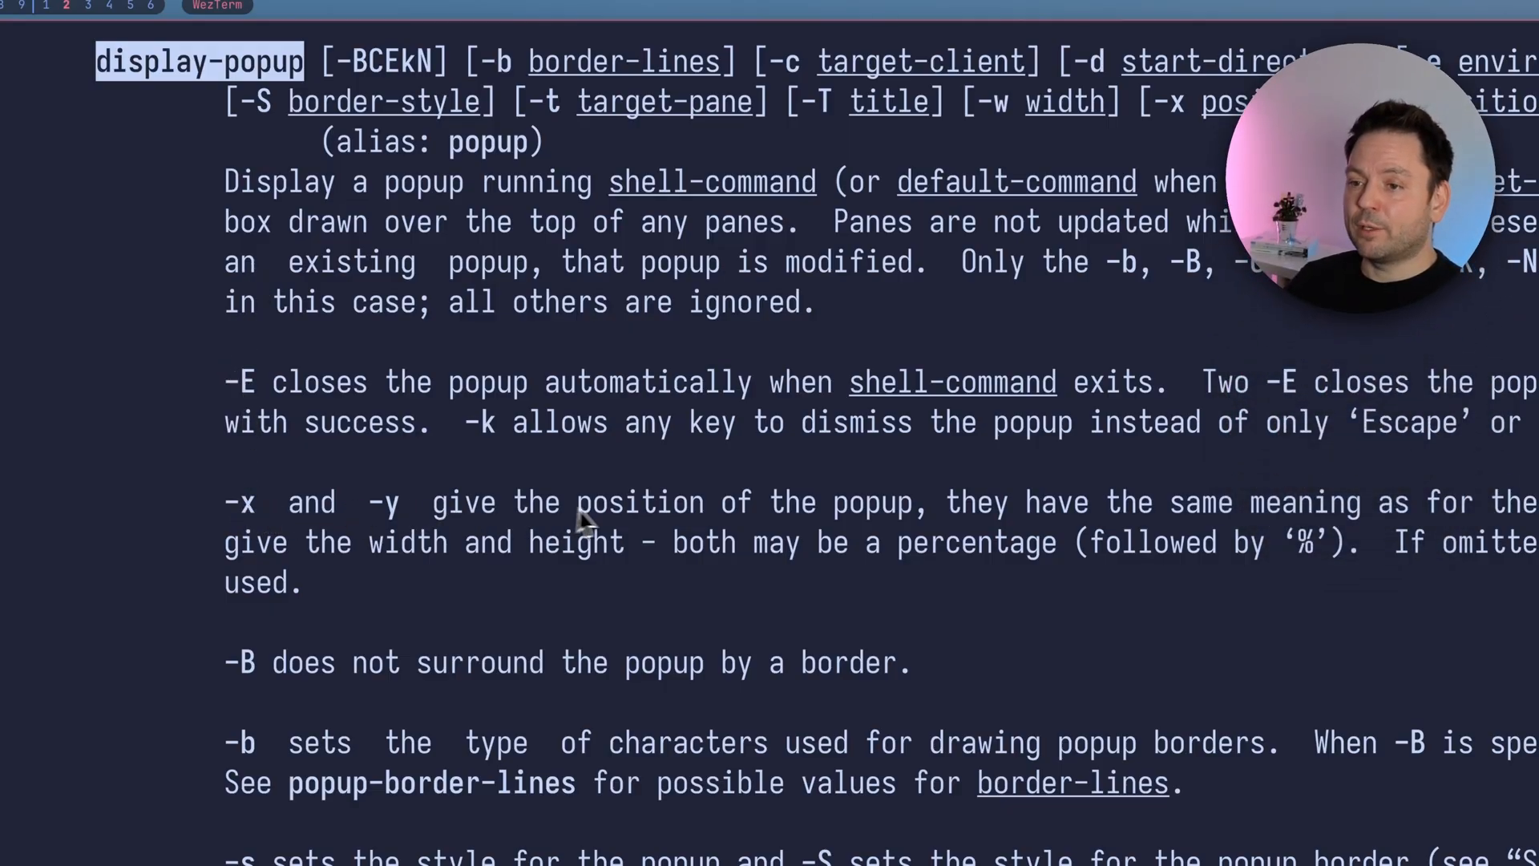
{"action": "scroll", "scroll_direction": "down", "scroll_amount": 3}
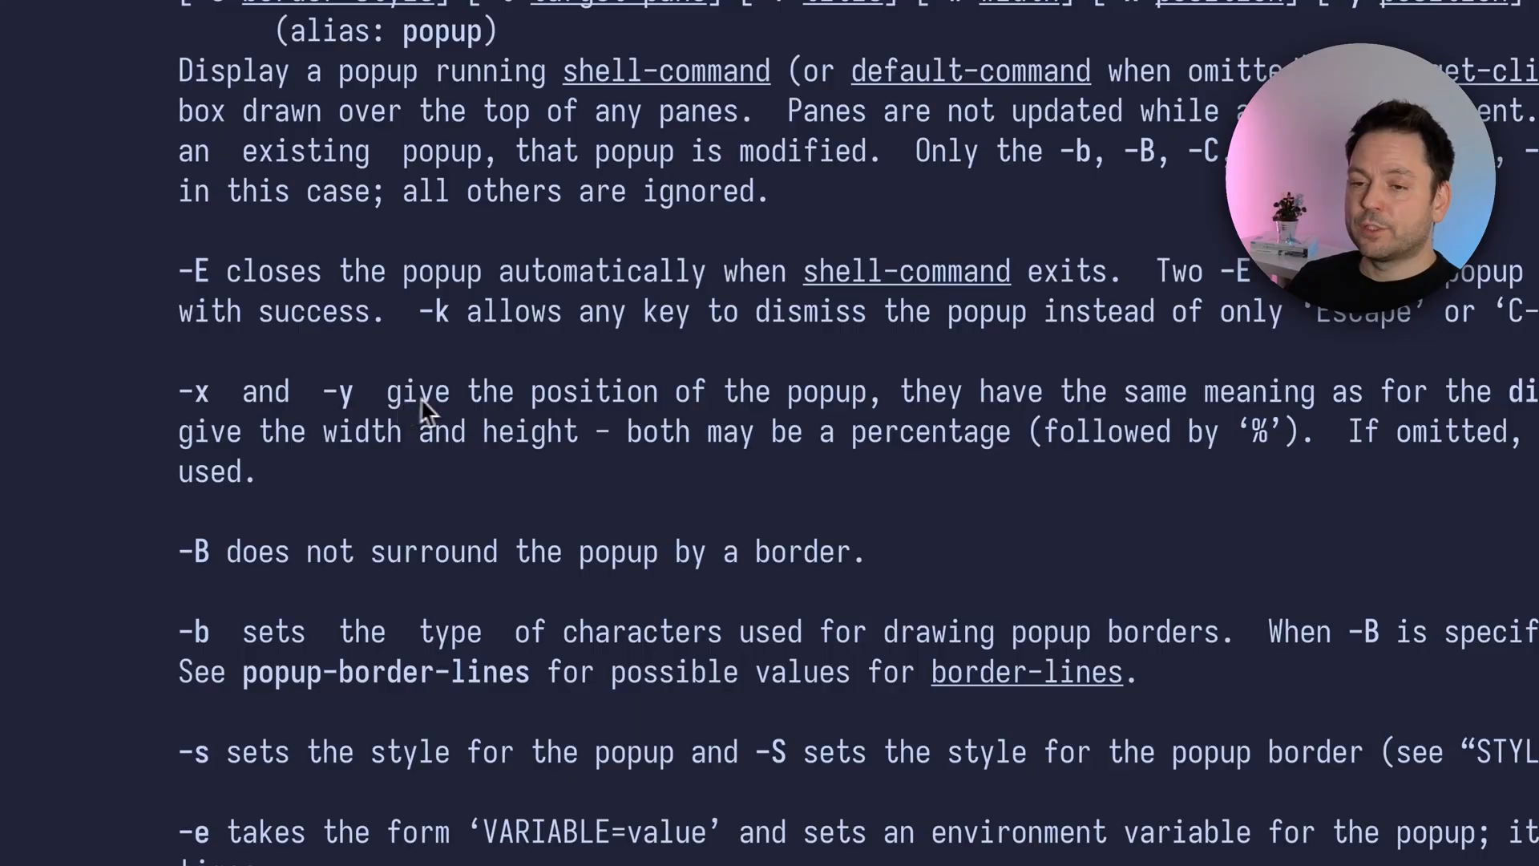
{"action": "mouse_move", "coordinate": [832, 414]}
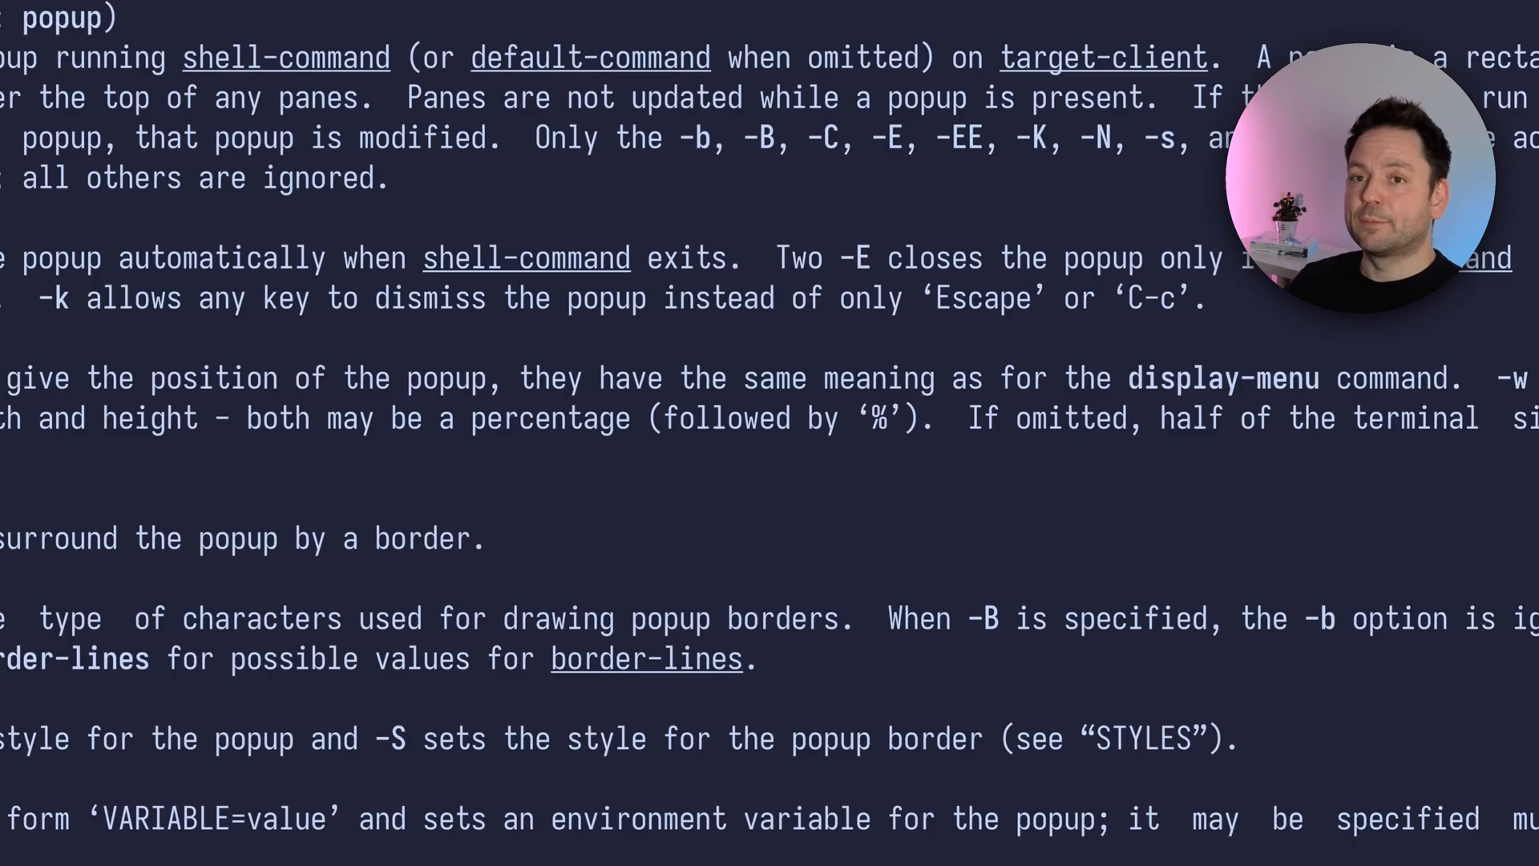
- Search the manual for display-menu and scroll to the -x/-y special position values table
{"action": "type", "text": "/disp"}
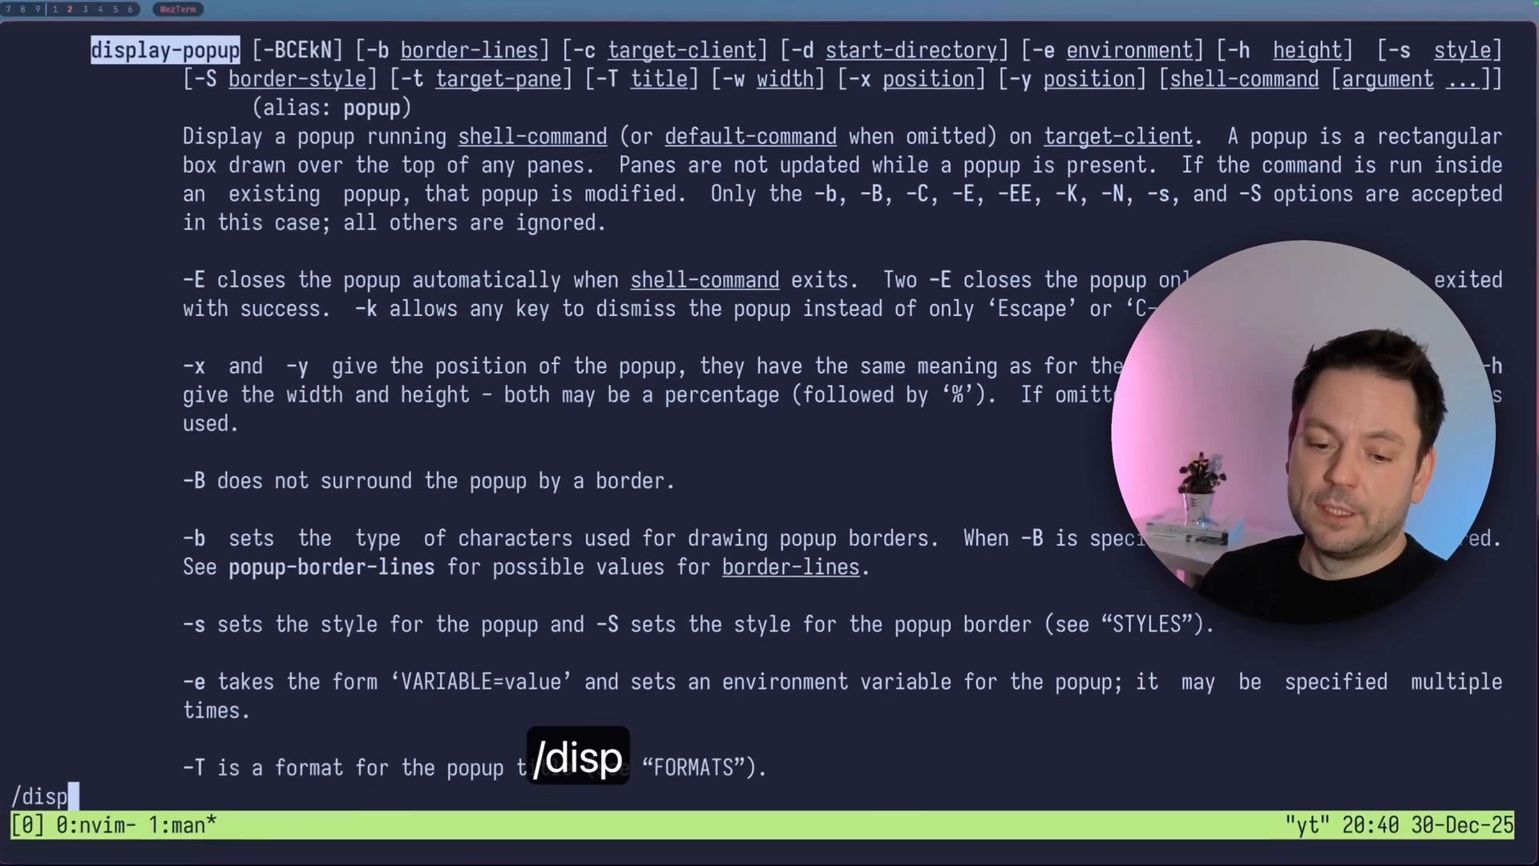
{"action": "type", "text": "la"}
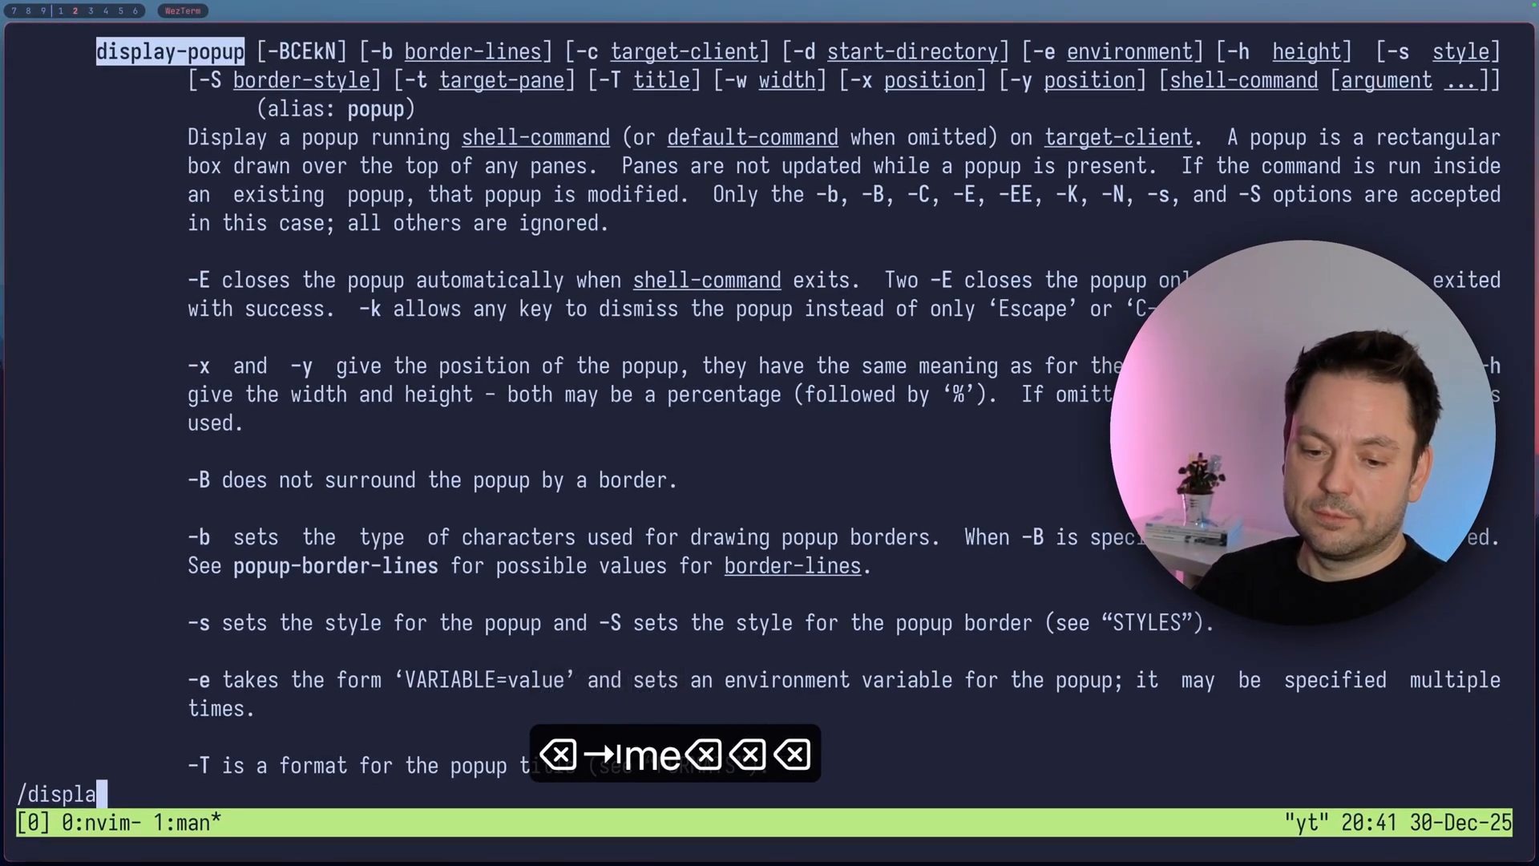
{"action": "type", "text": "y-ment"}
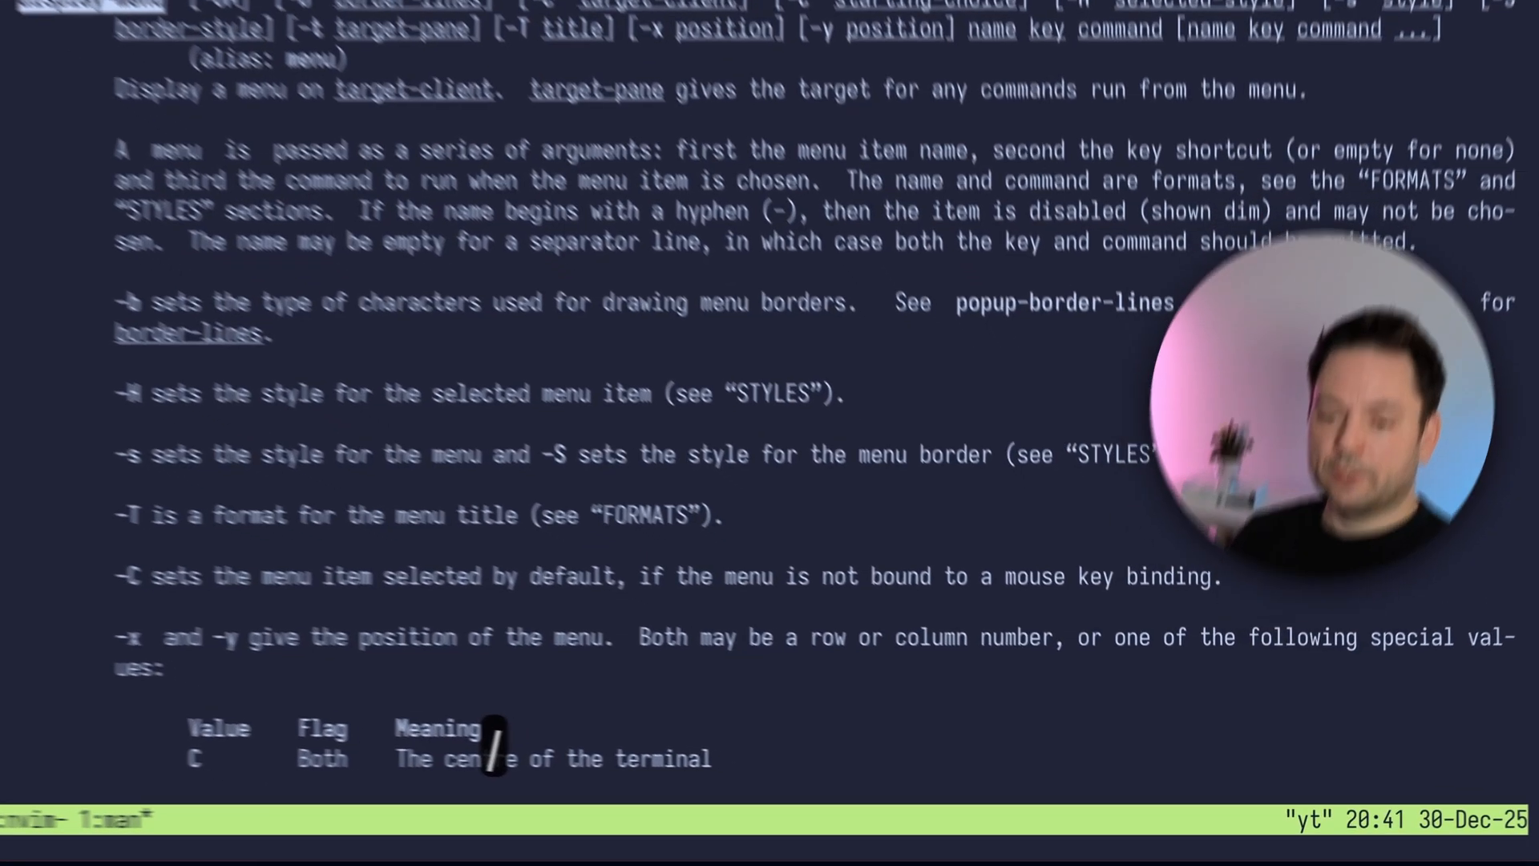
{"action": "scroll", "scroll_direction": "down", "scroll_amount": 3}
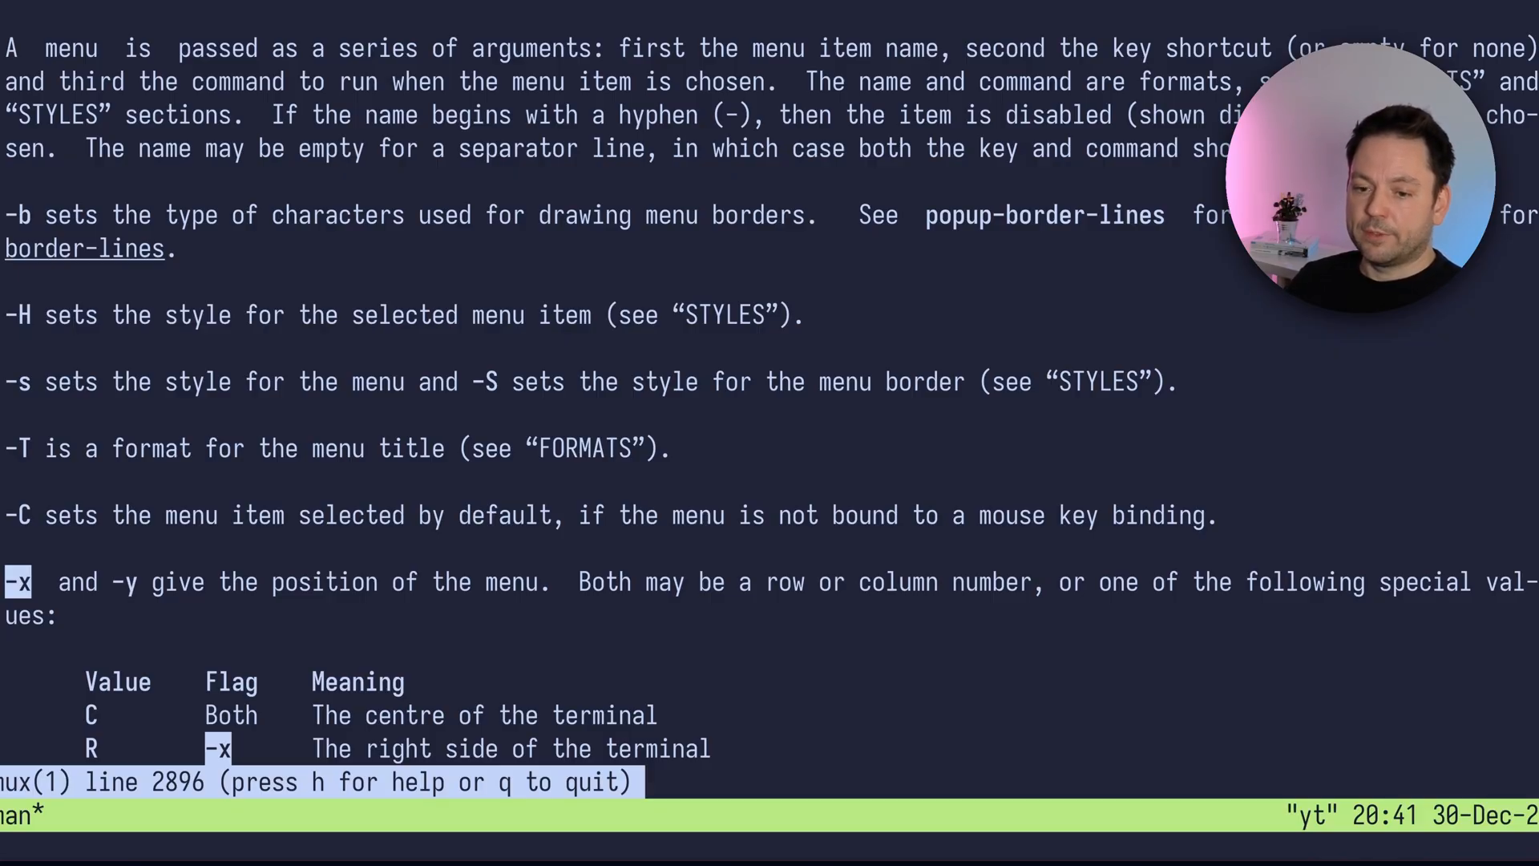
{"action": "scroll", "scroll_direction": "down", "scroll_amount": 3}
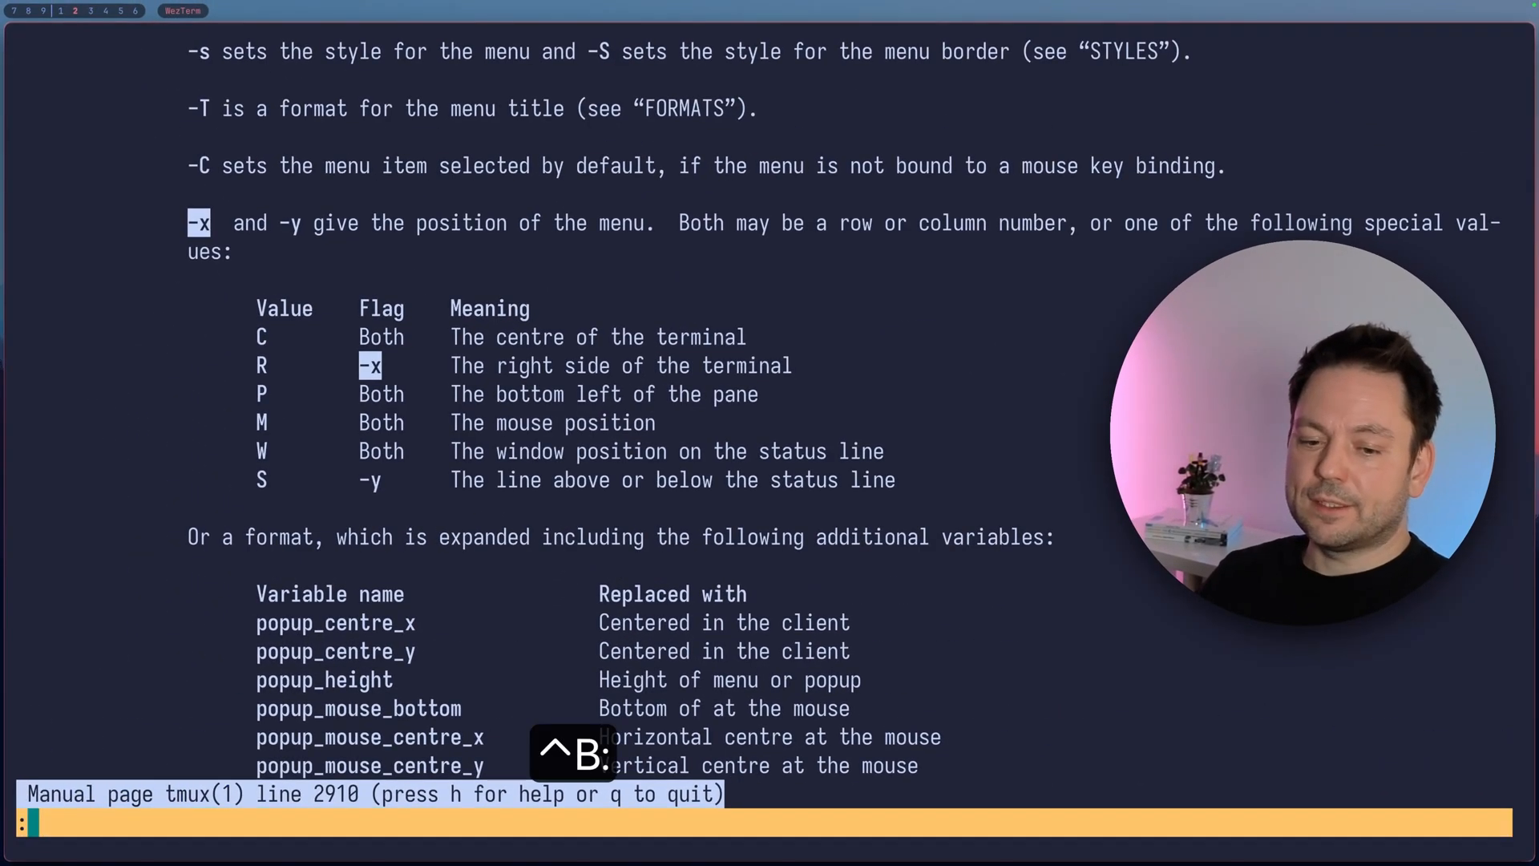
- Run popup -x P -y P for a bottom-left popup, close it with Ctrl-C, and search /display-menu again
{"action": "type", "text": "popup"}
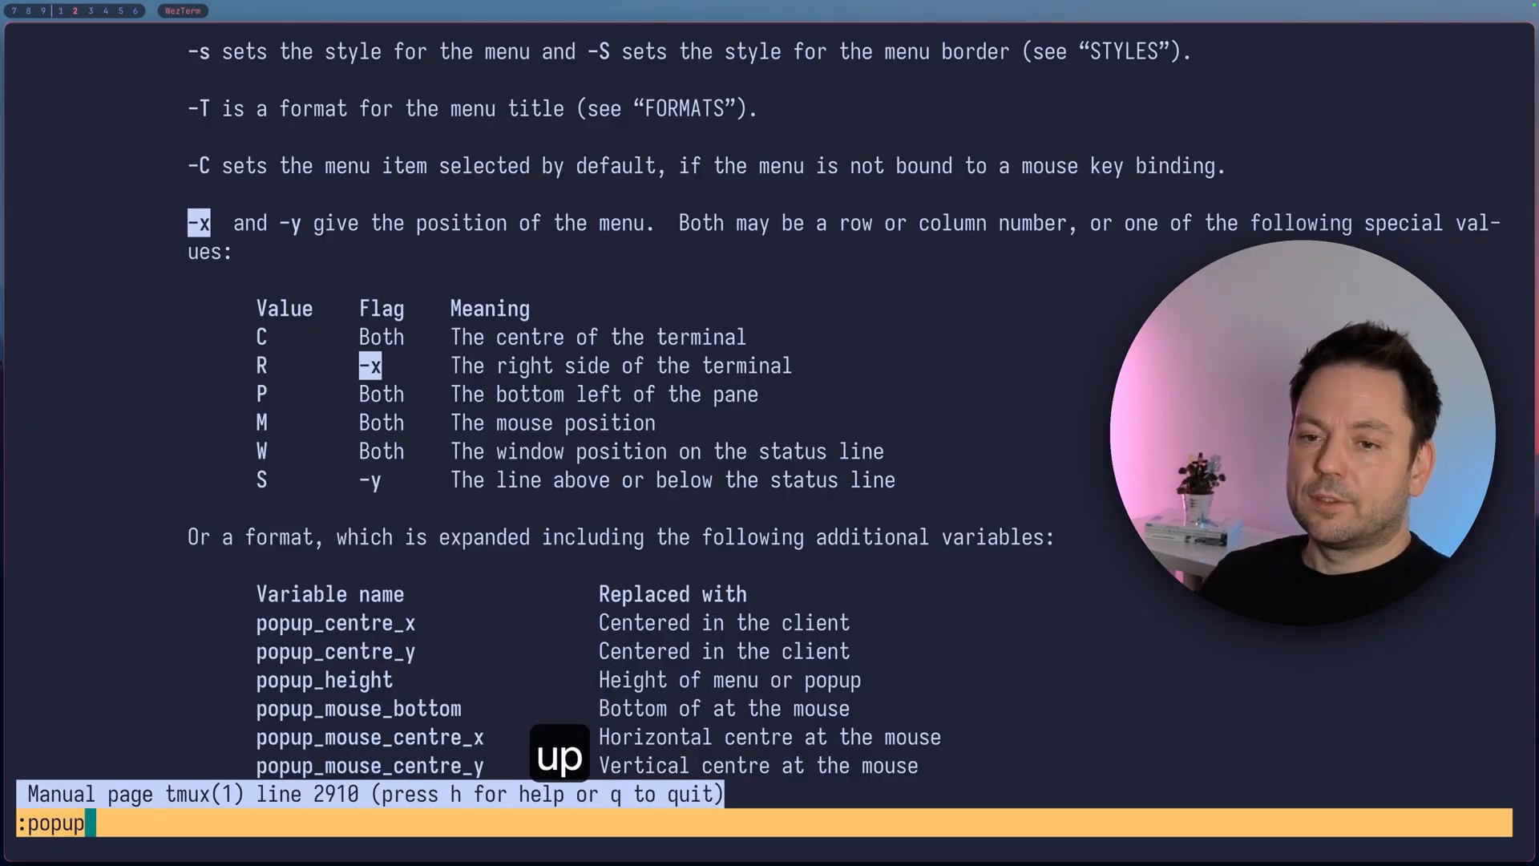
{"action": "type", "text": "-x"}
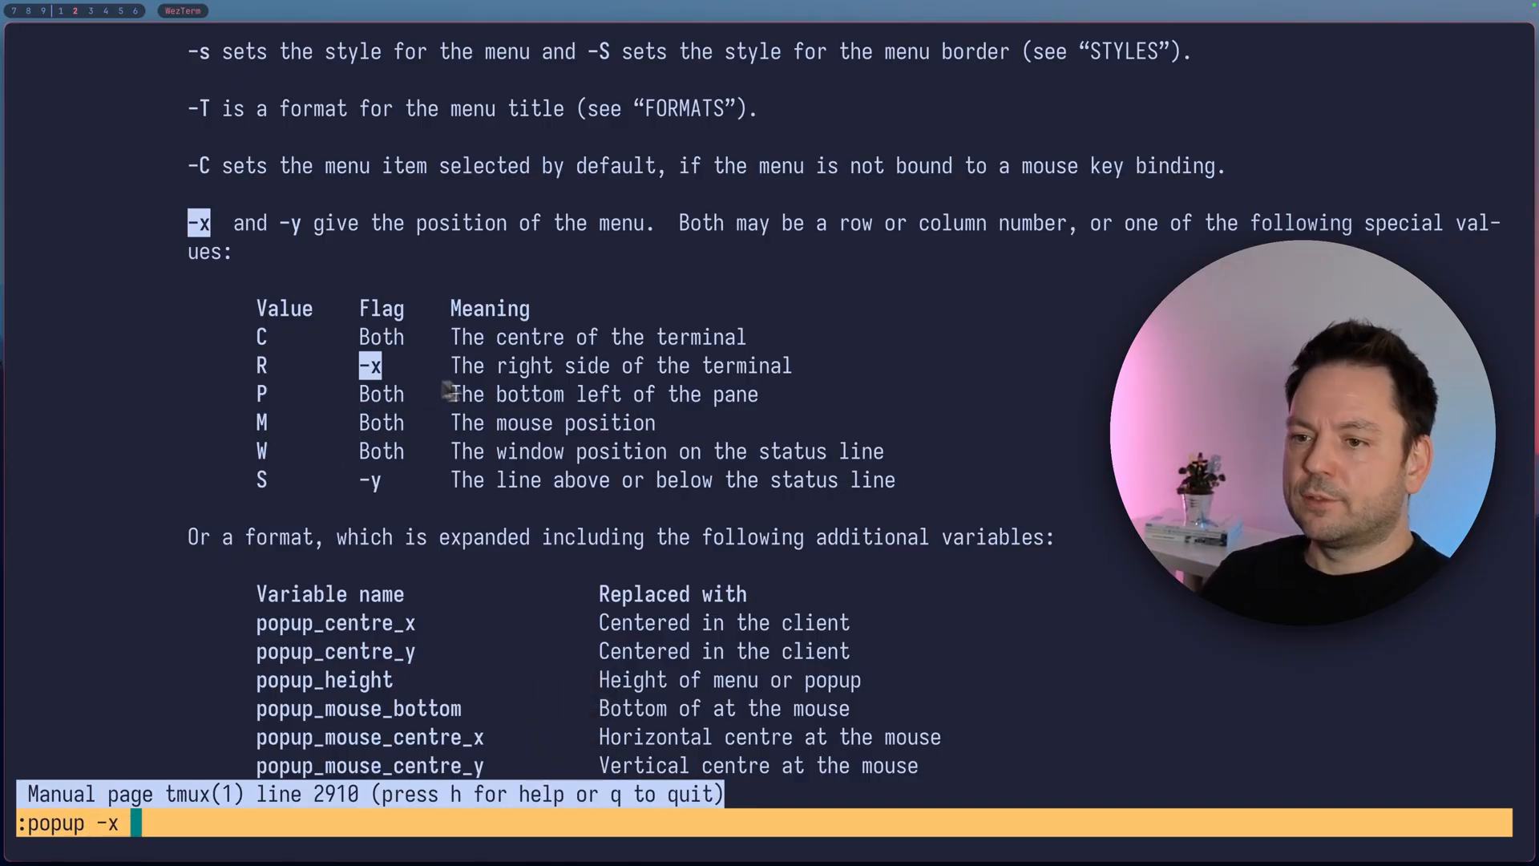
{"action": "mouse_move", "coordinate": [312, 417]}
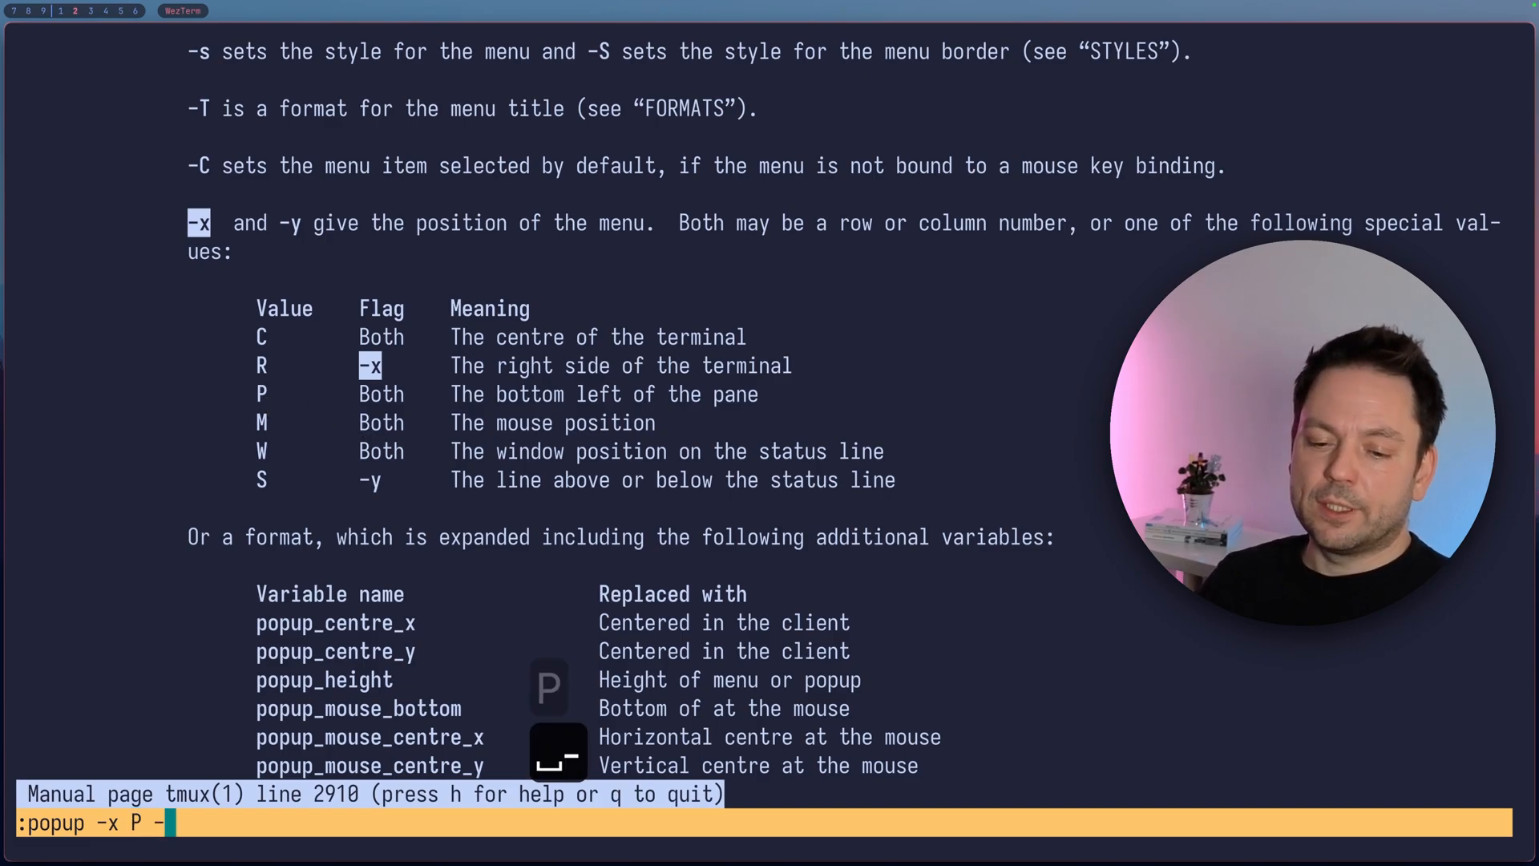
{"action": "type", "text": "y"}
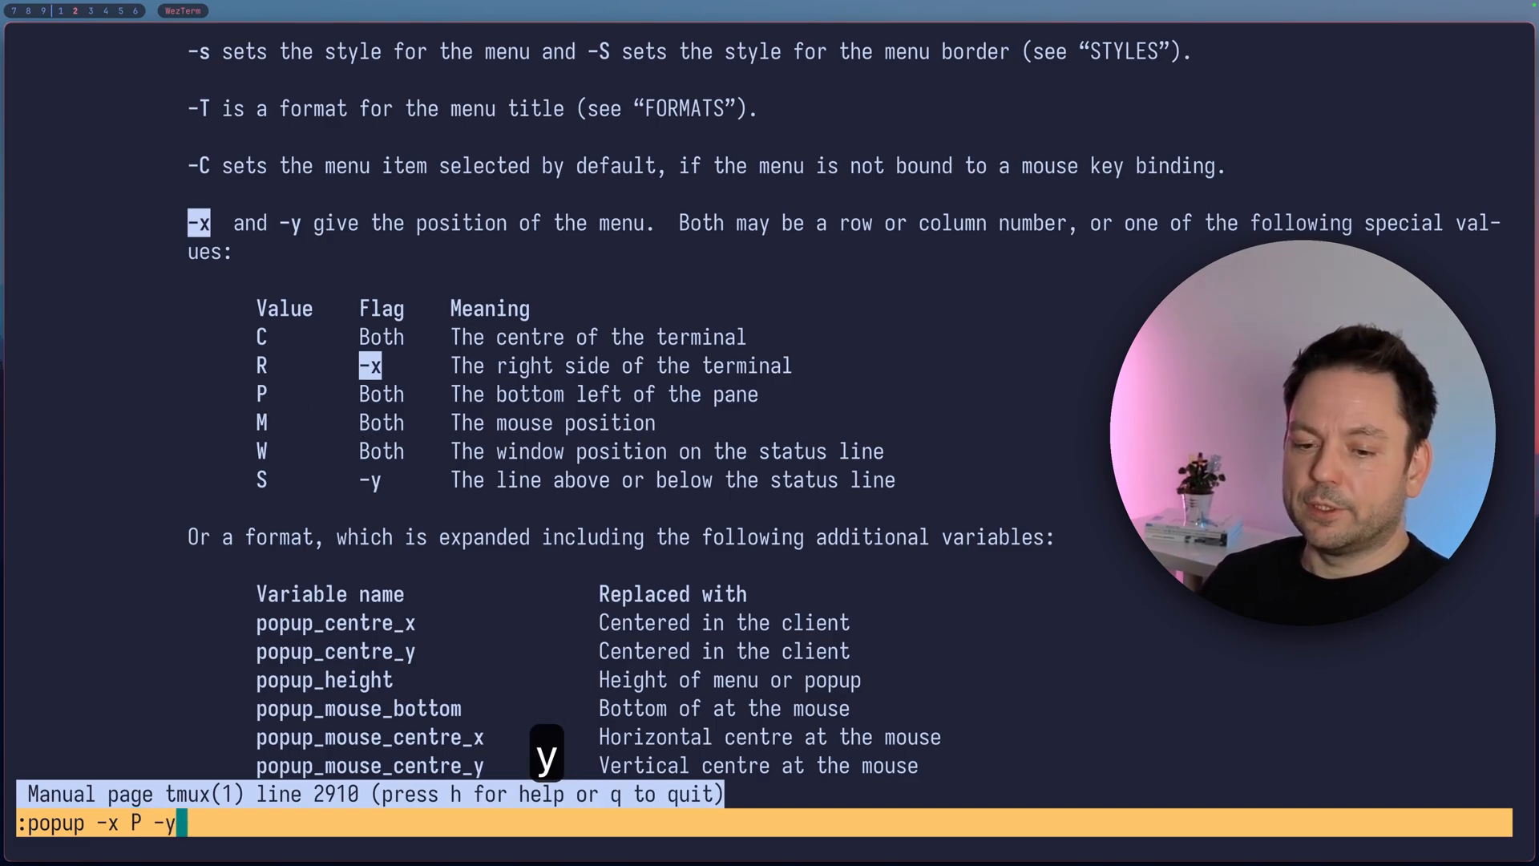
{"action": "type", "text": "P"}
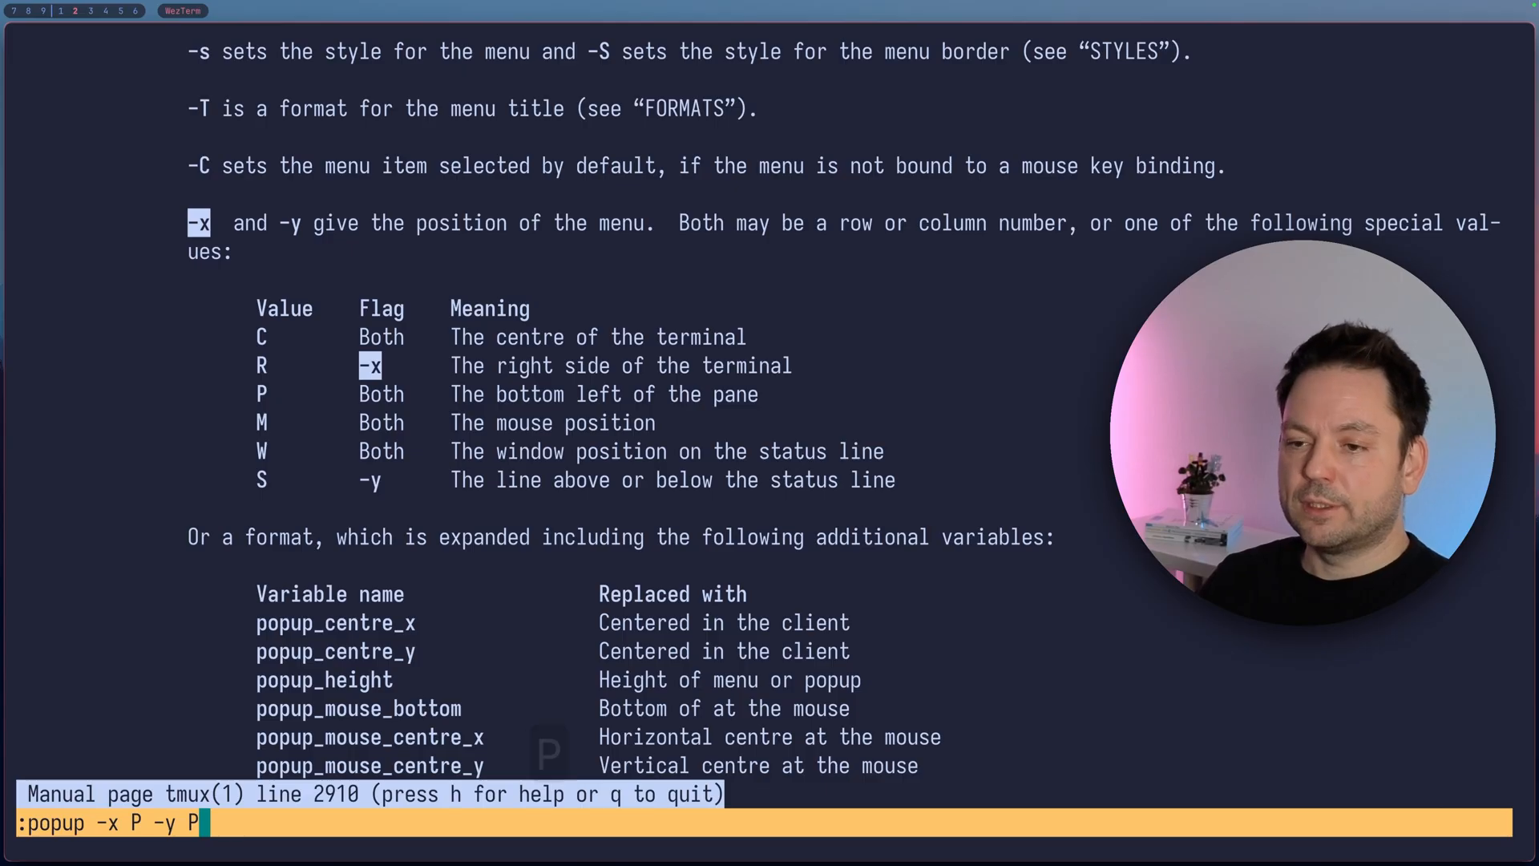
{"action": "key", "text": "Return"}
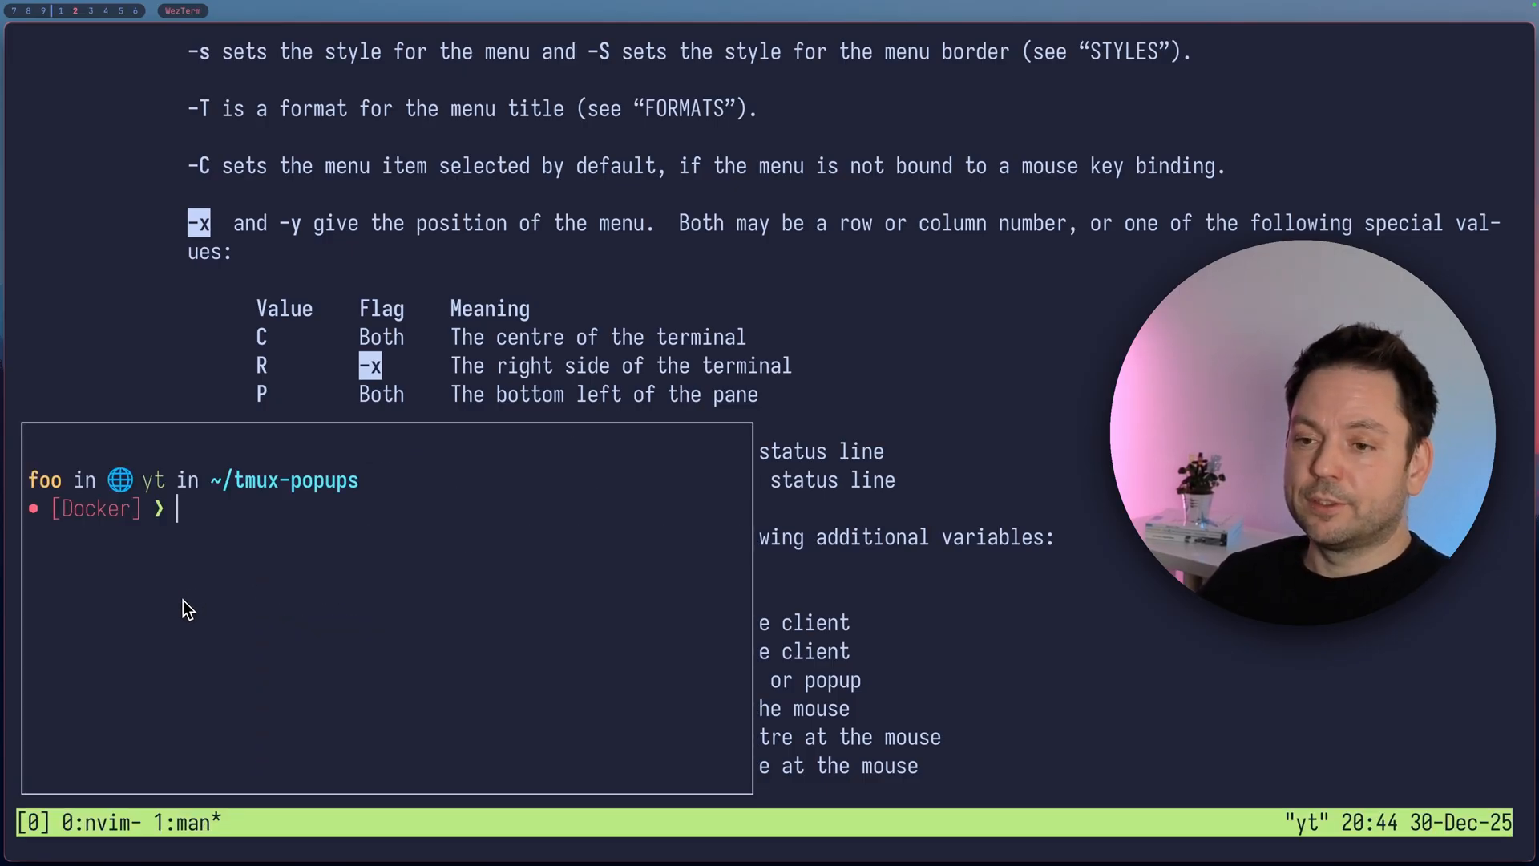
{"action": "mouse_move", "coordinate": [245, 619]}
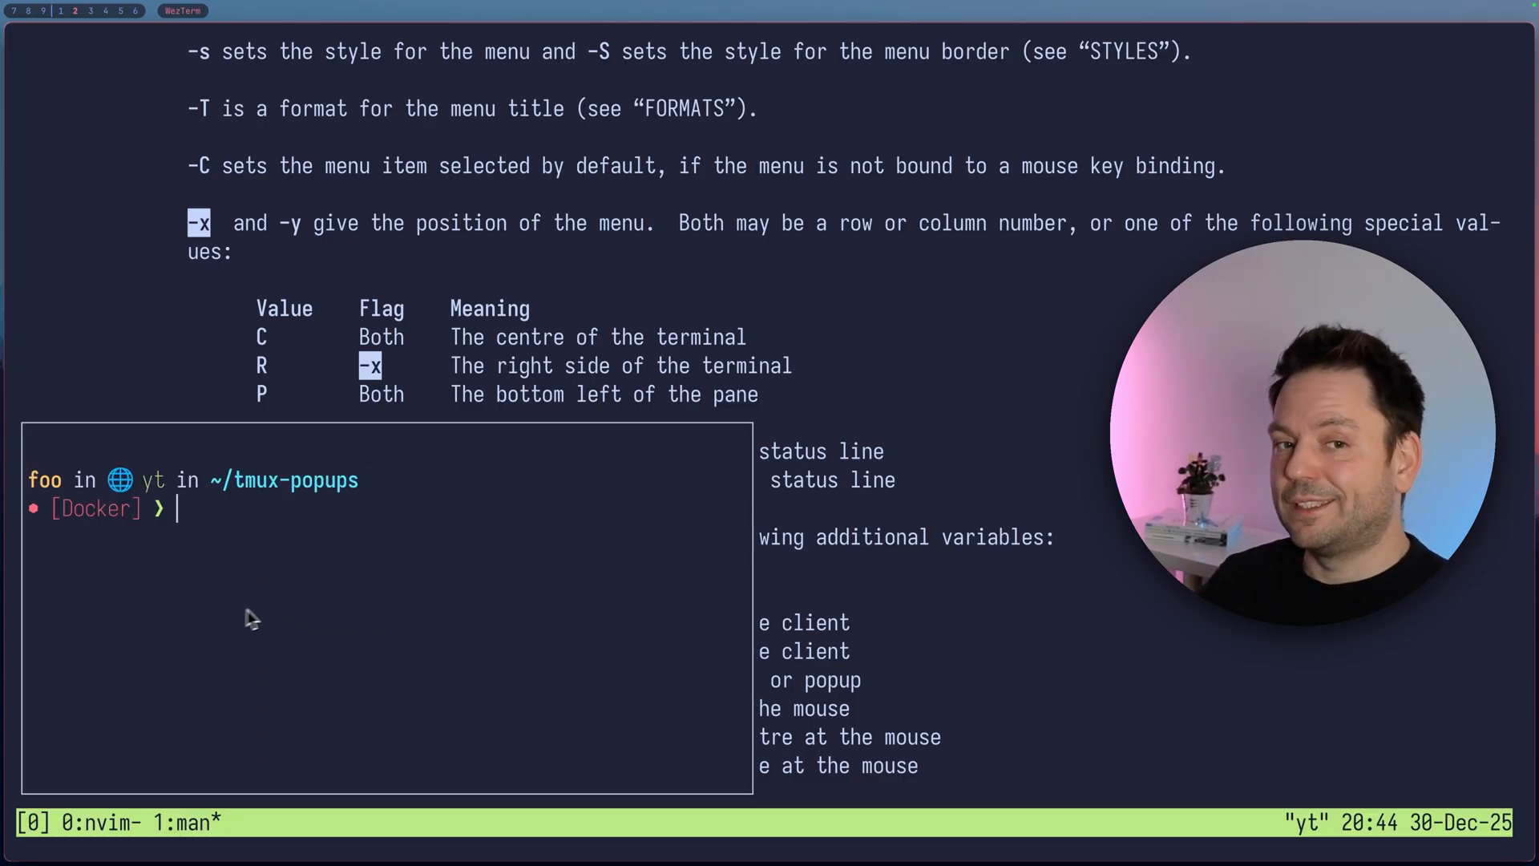
{"action": "key", "text": "ctrl+c"}
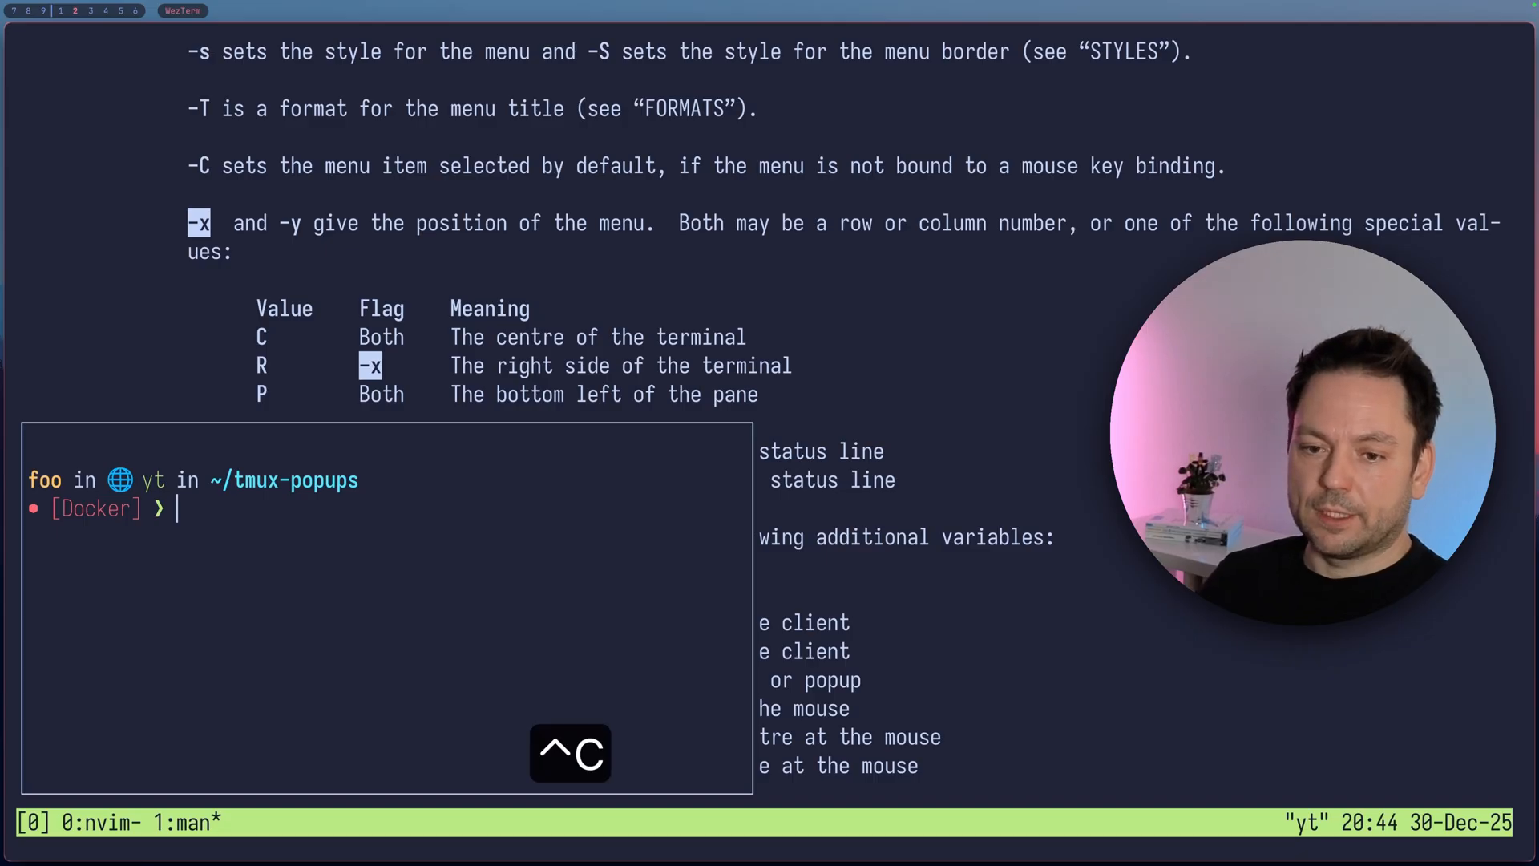
{"action": "key", "text": "ctrl+c"}
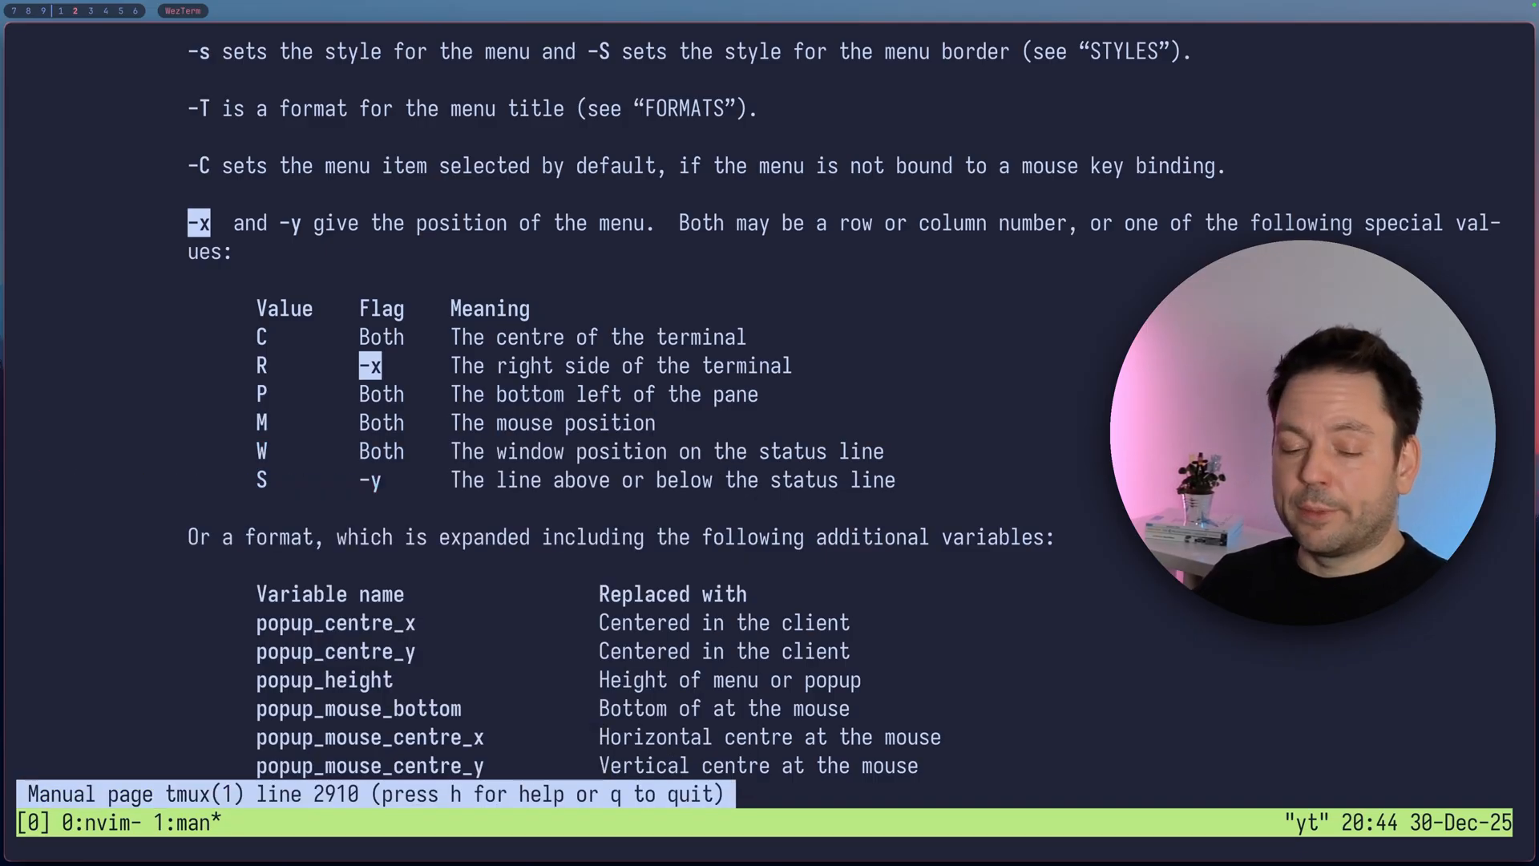
{"action": "type", "text": "/display-menu"}
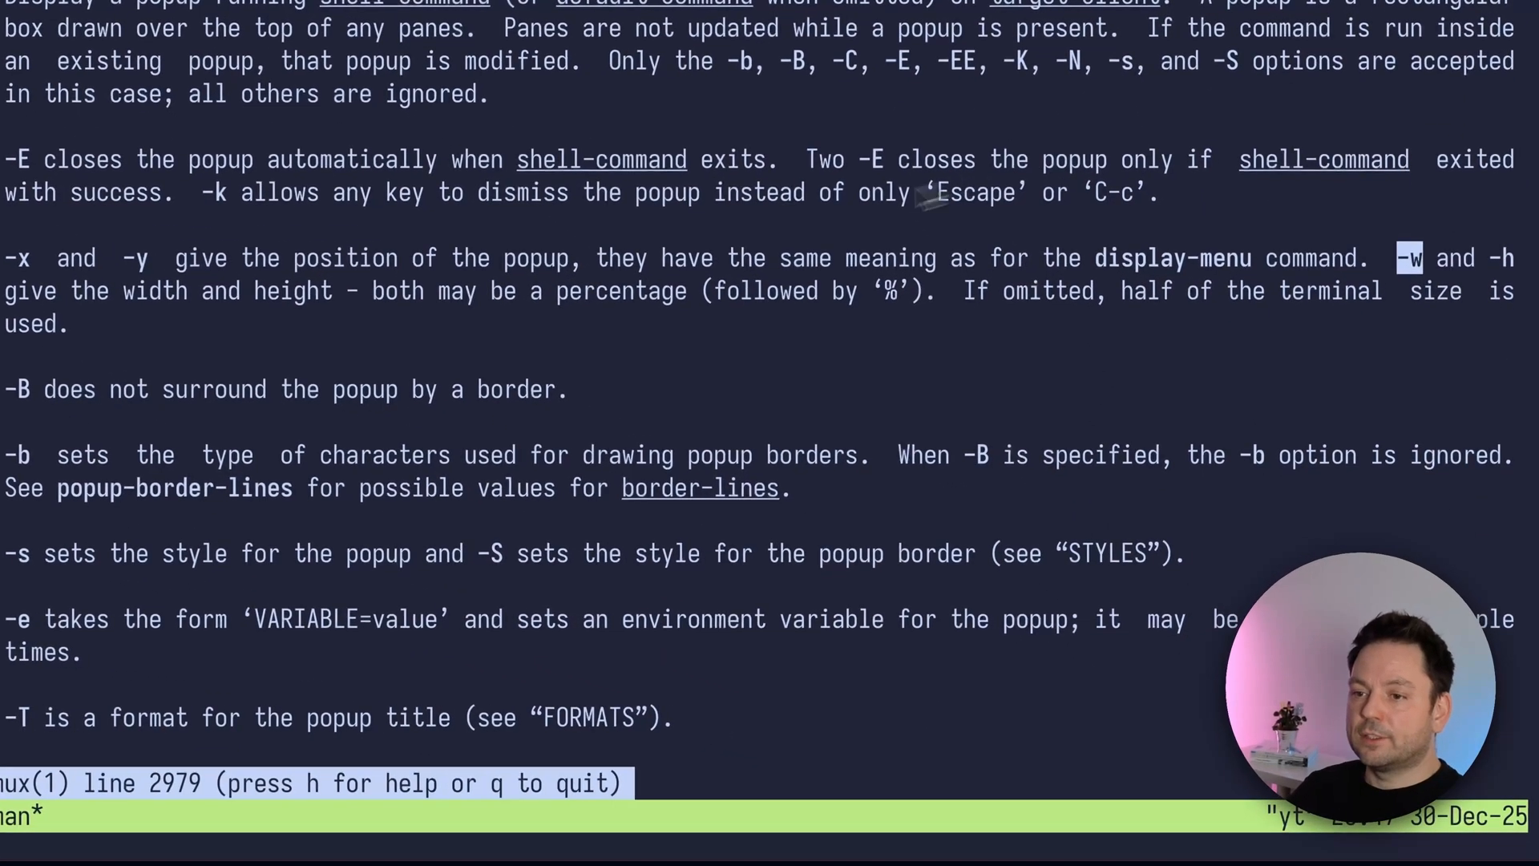
{"action": "mouse_move", "coordinate": [888, 314]}
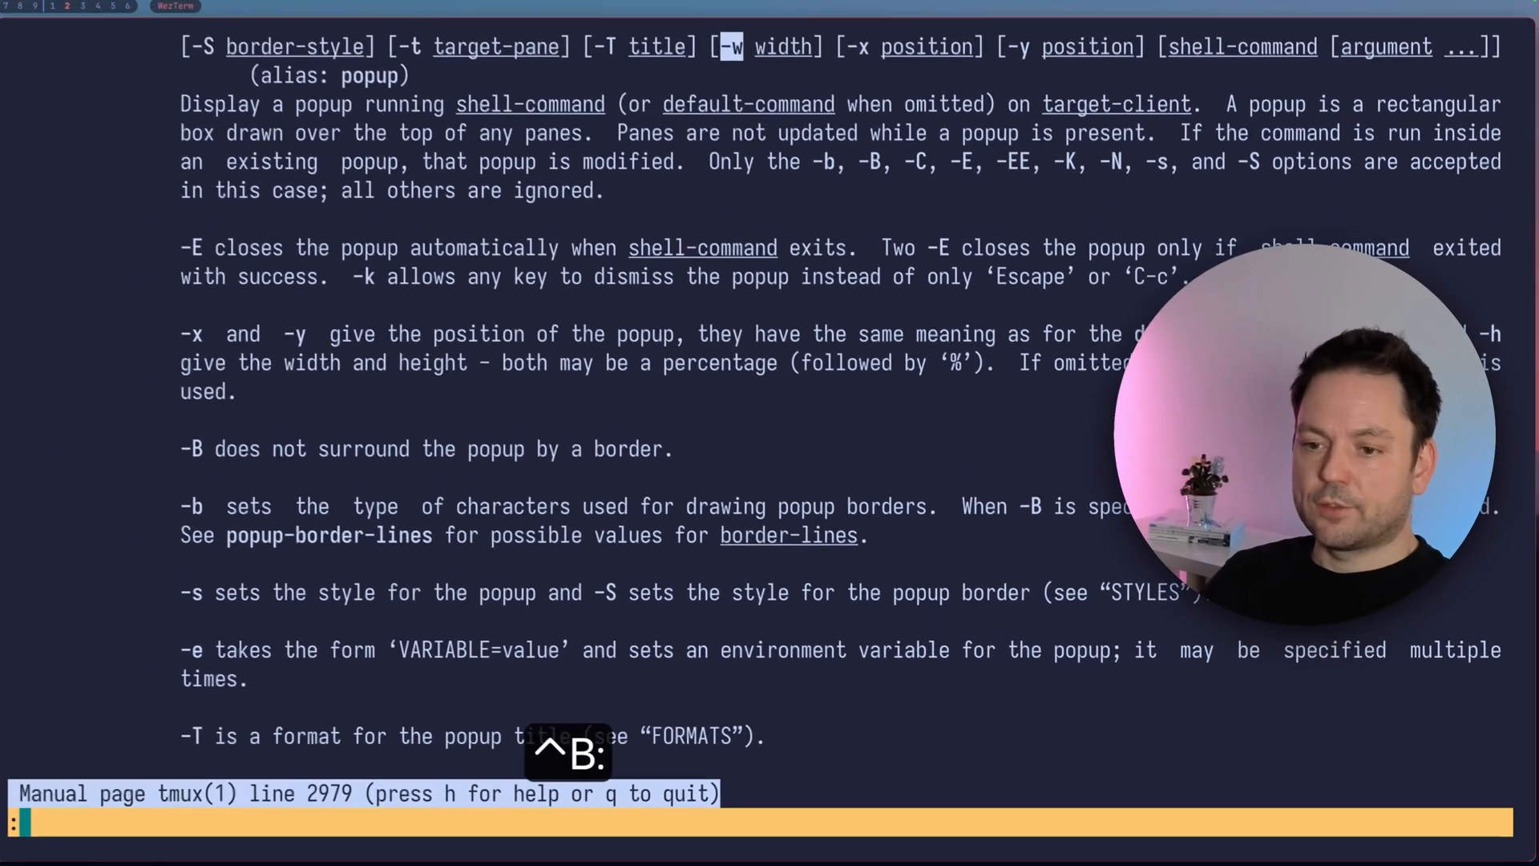
- Run popup -w 90% -h 90% from tmux command mode to launch a near-full-pane popup
{"action": "type", "text": "popup"}
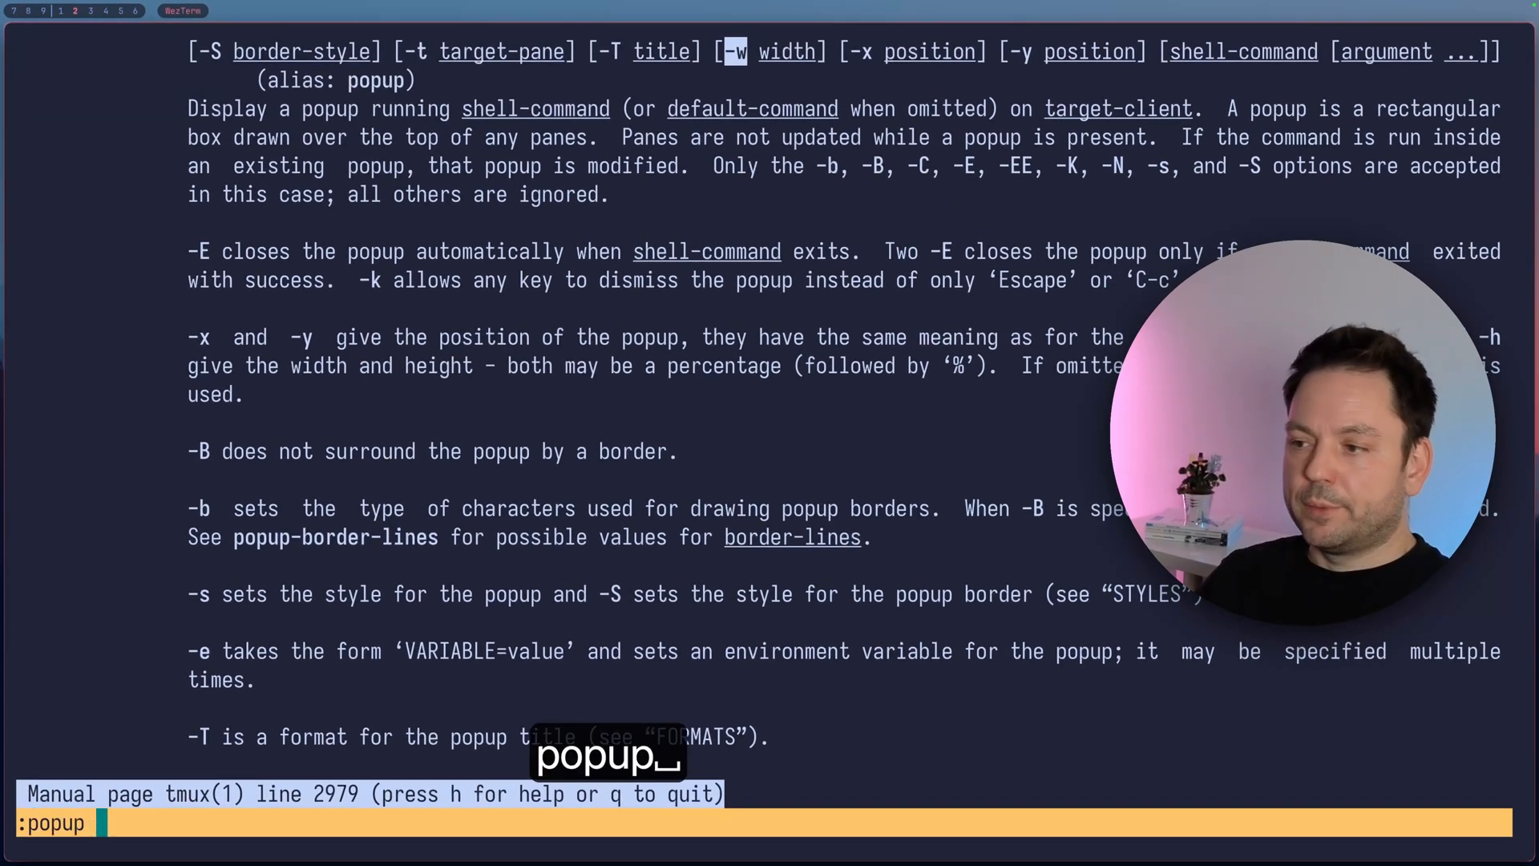
{"action": "type", "text": "-w"}
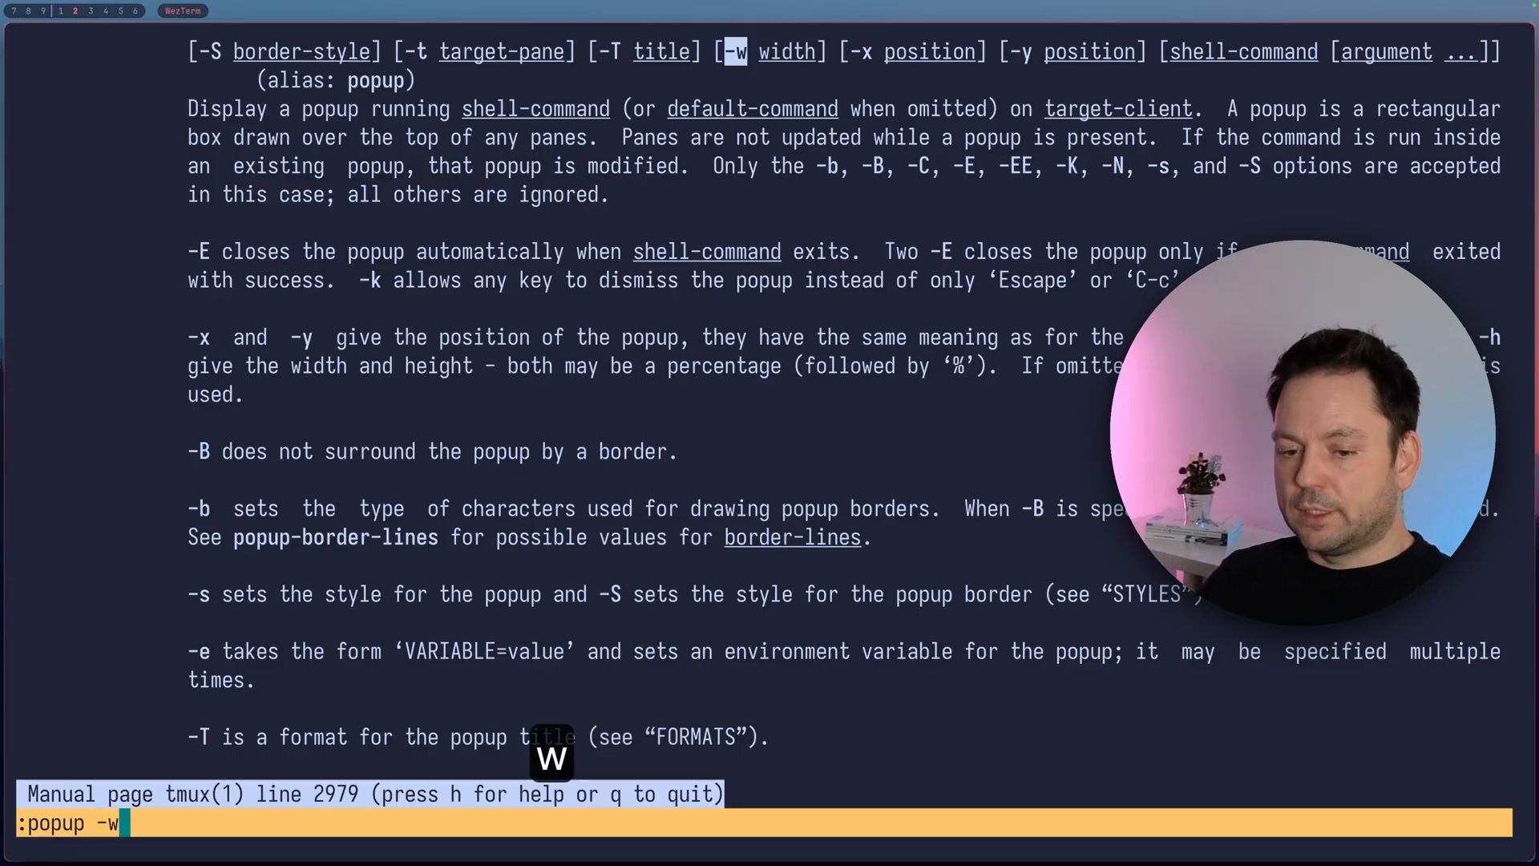
{"action": "type", "text": "90%"}
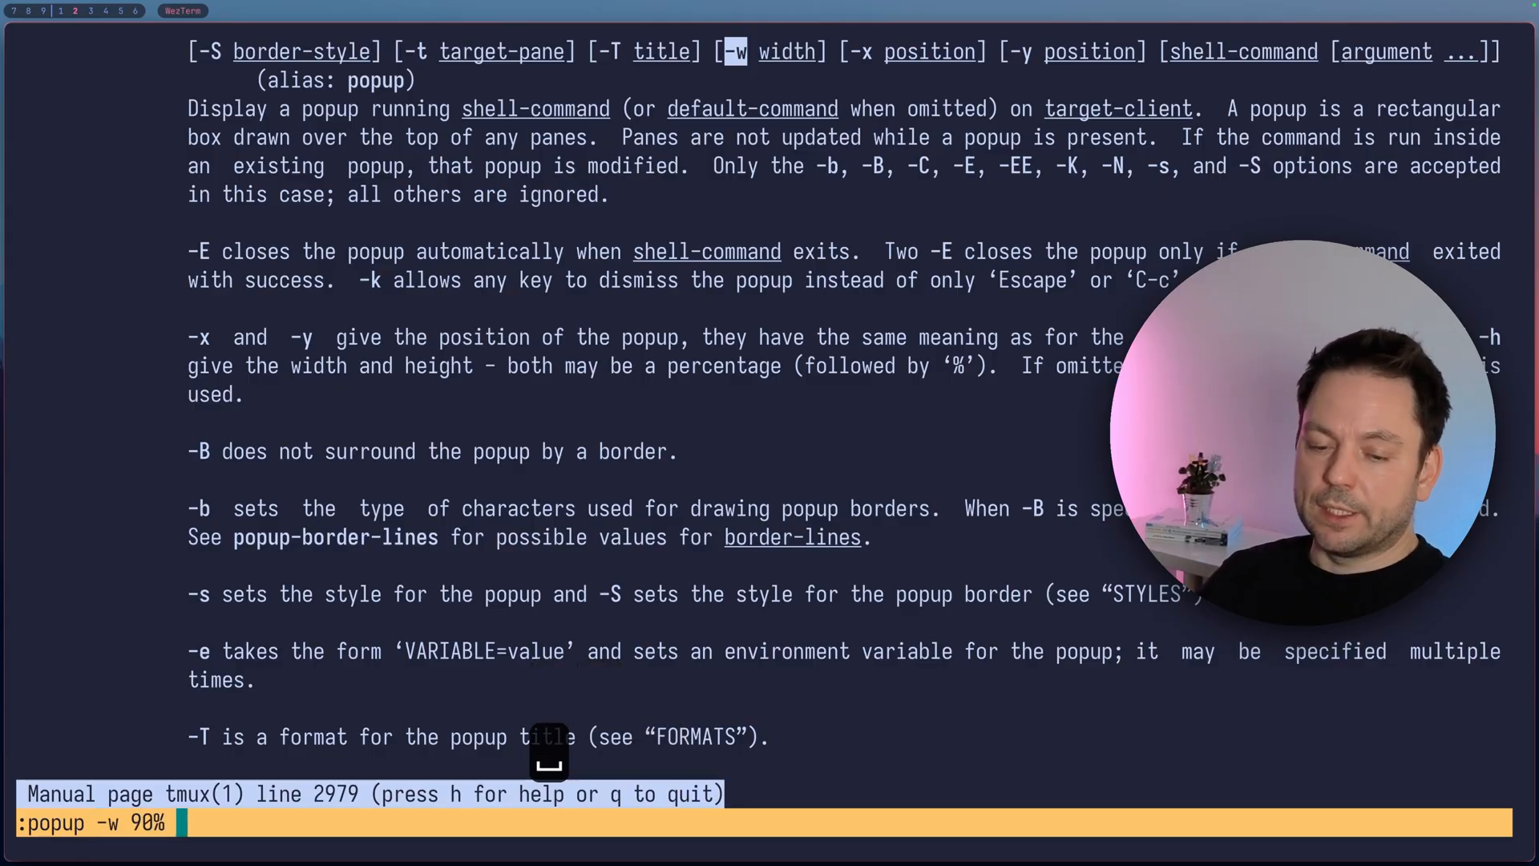
{"action": "type", "text": "-h 90%"}
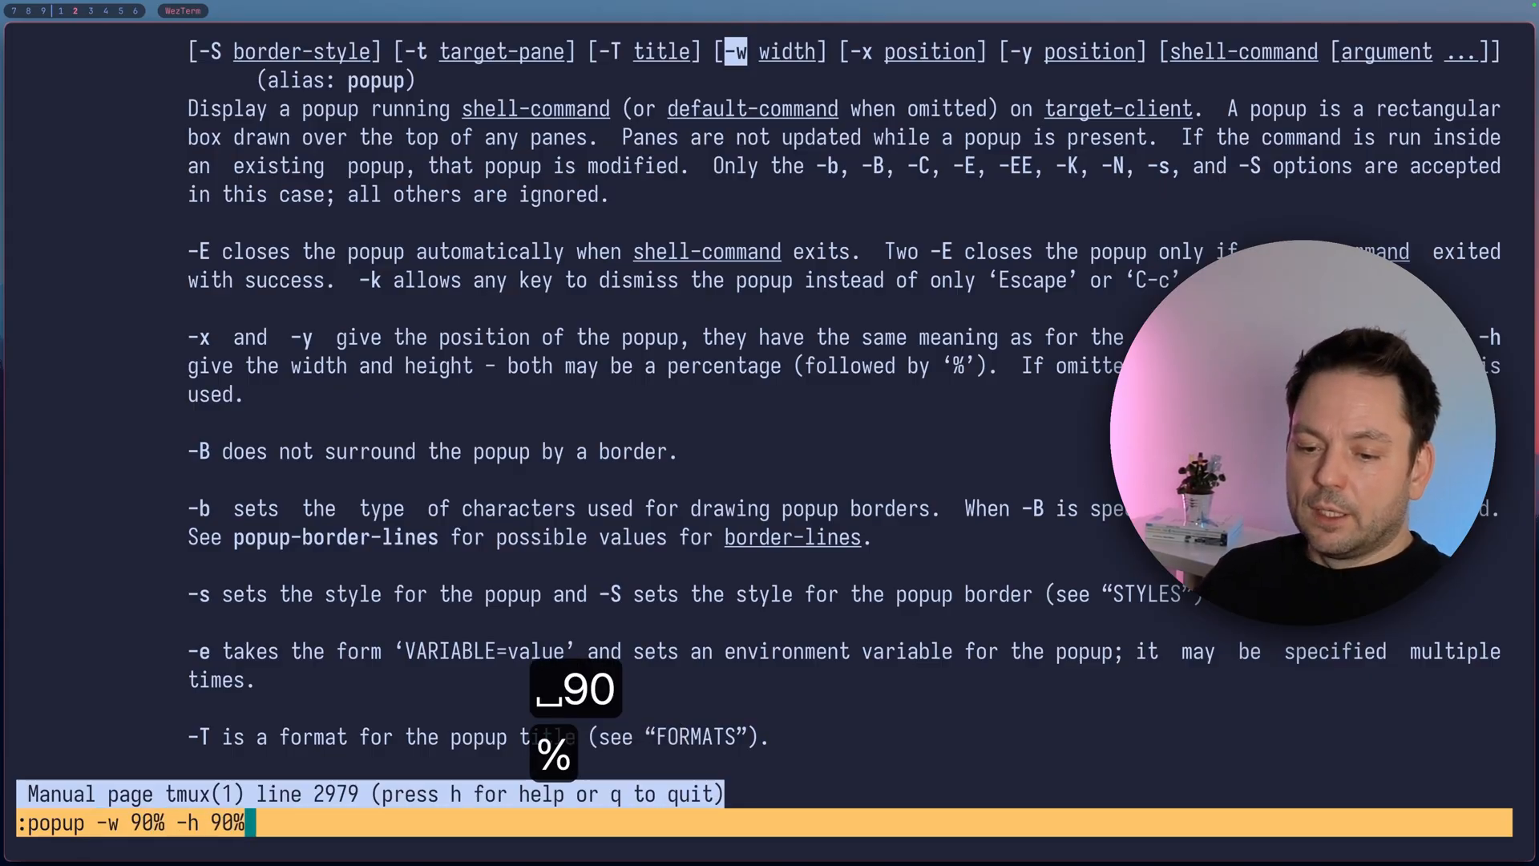
{"action": "key", "text": "Return"}
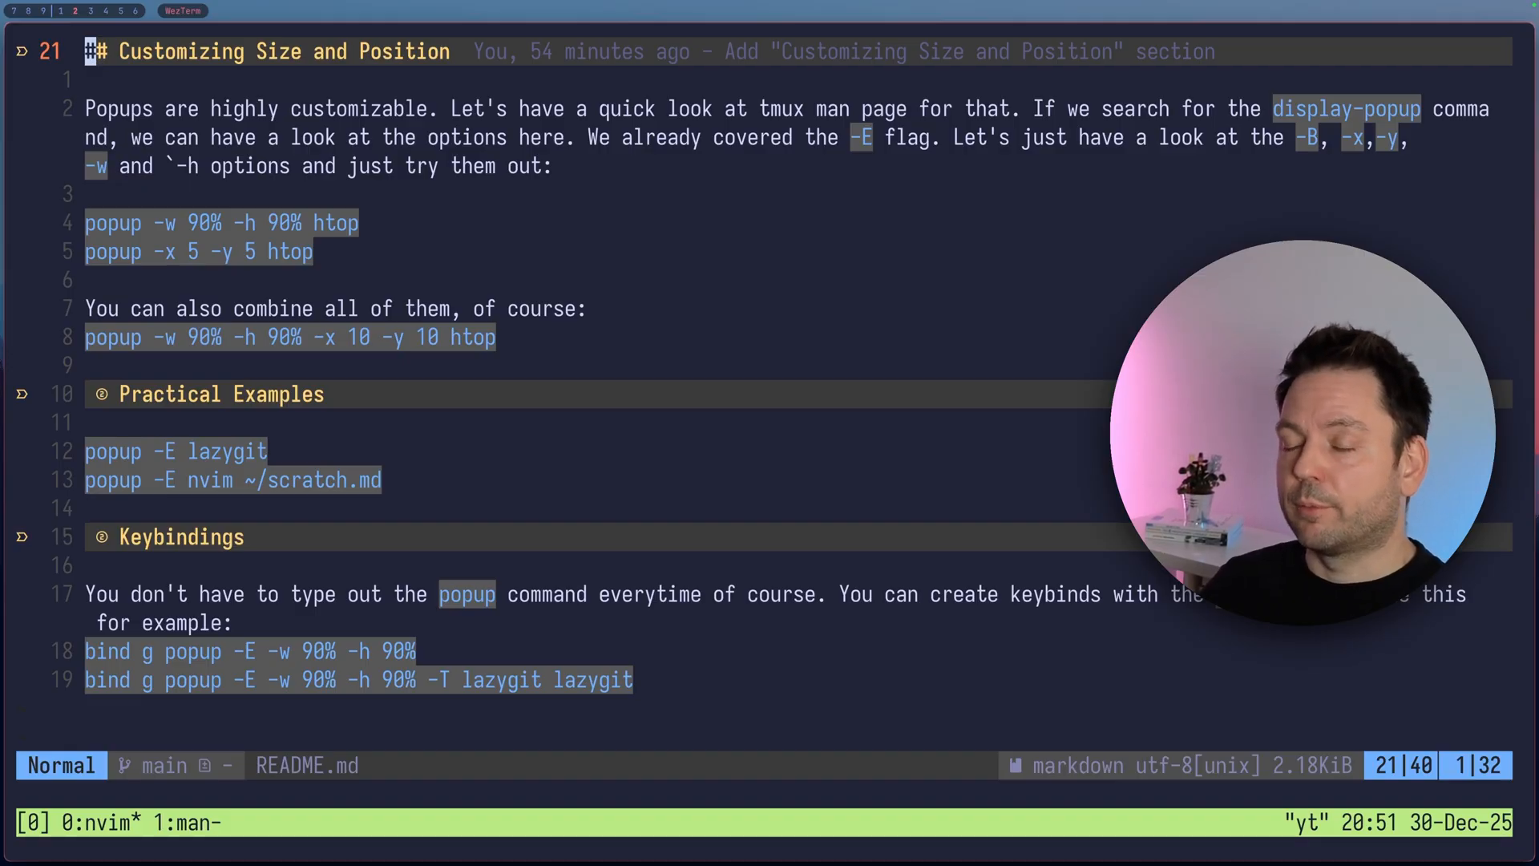
{"action": "mouse_move", "coordinate": [420, 337]}
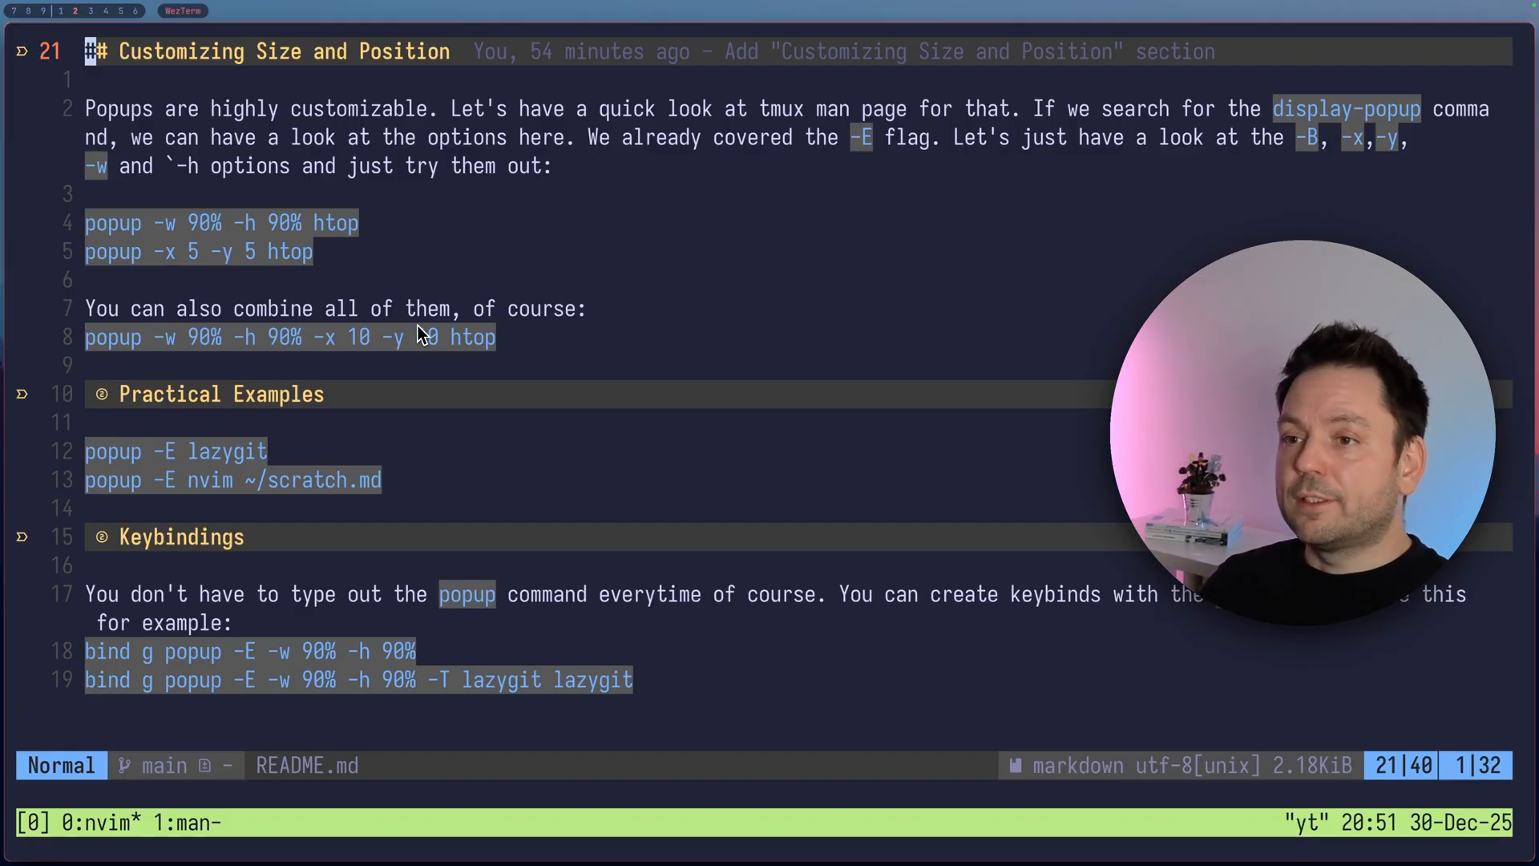
- Bring up the tmux command prompt over the README in nvim
{"action": "key", "text": "]]"}
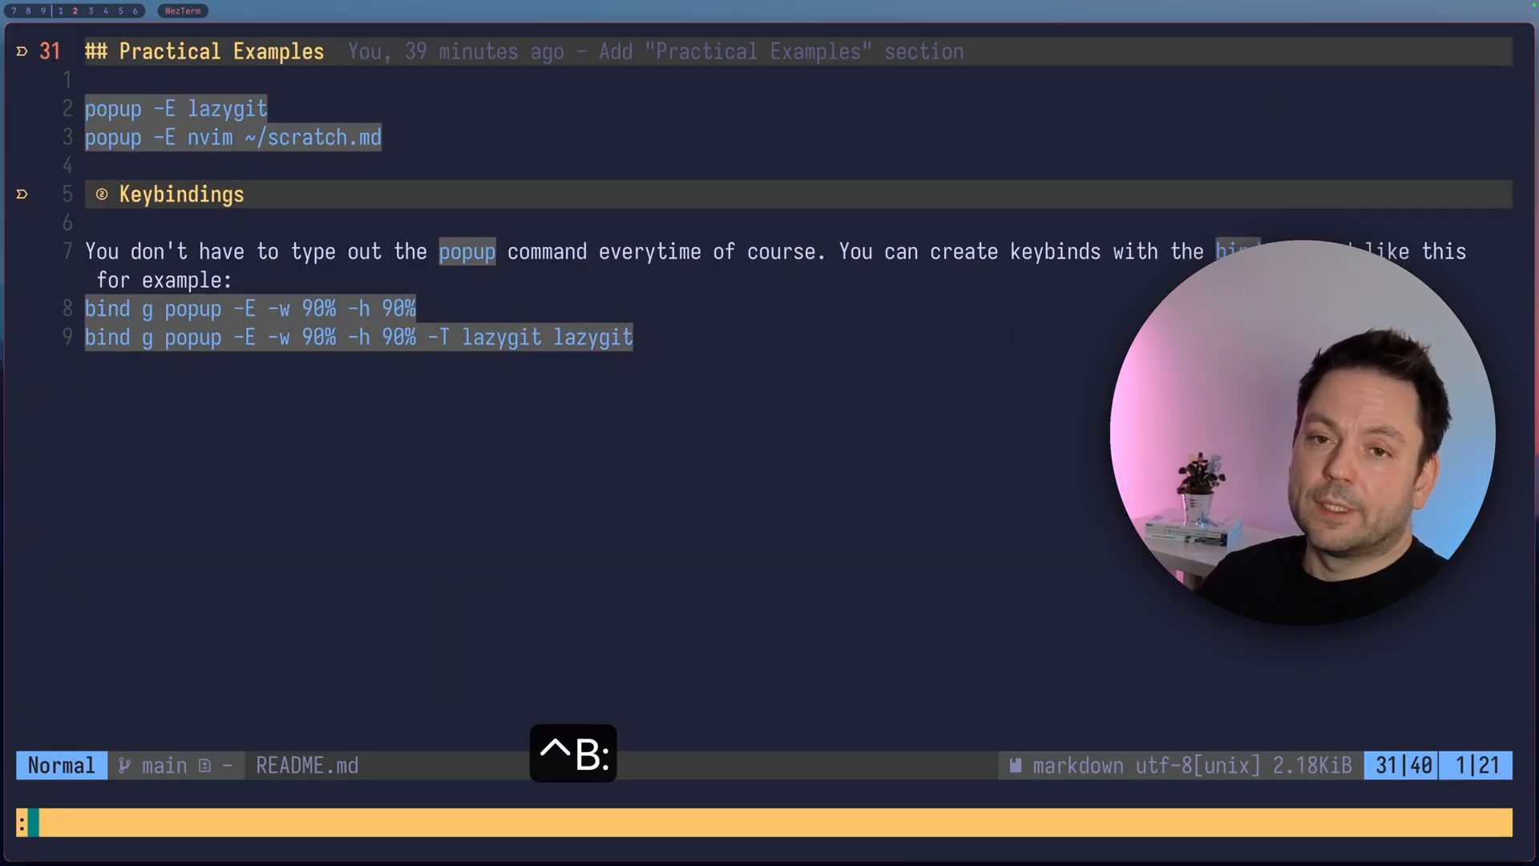
{"action": "type", "text": "popup -E"}
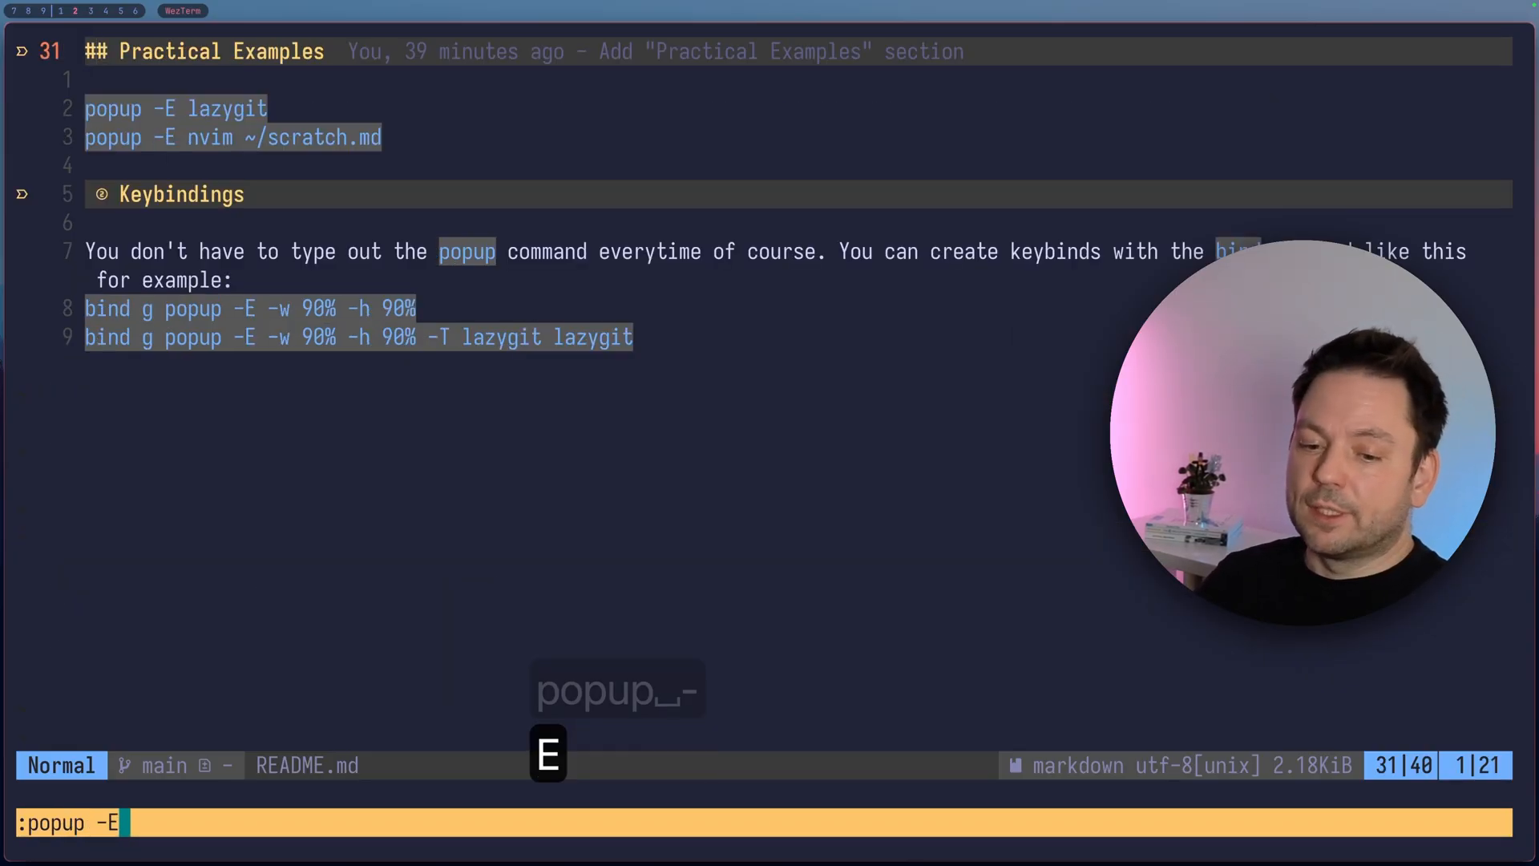
{"action": "key", "text": "Return"}
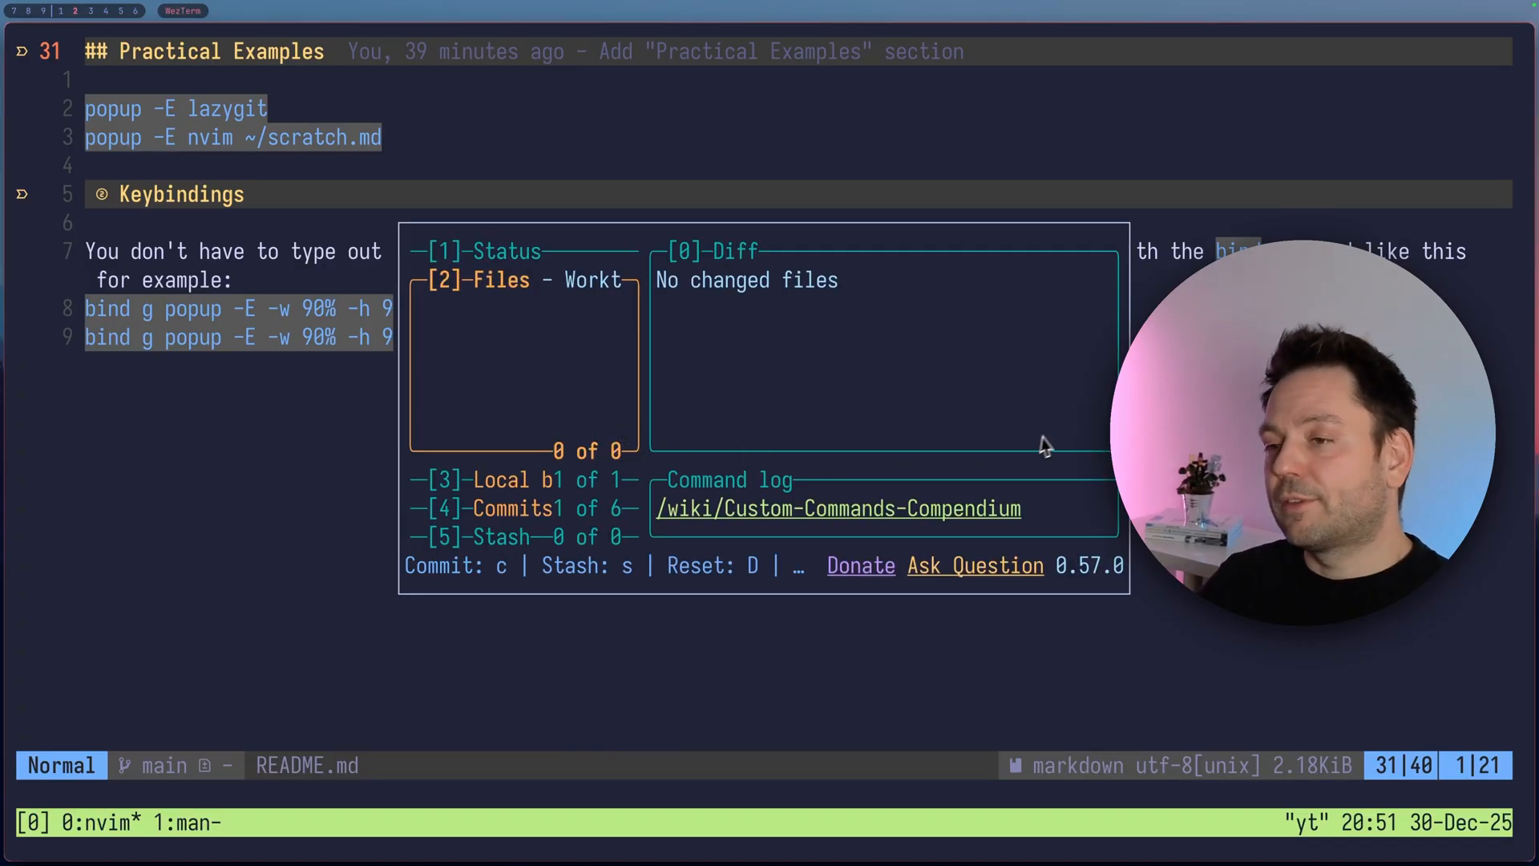
{"action": "mouse_move", "coordinate": [597, 501]}
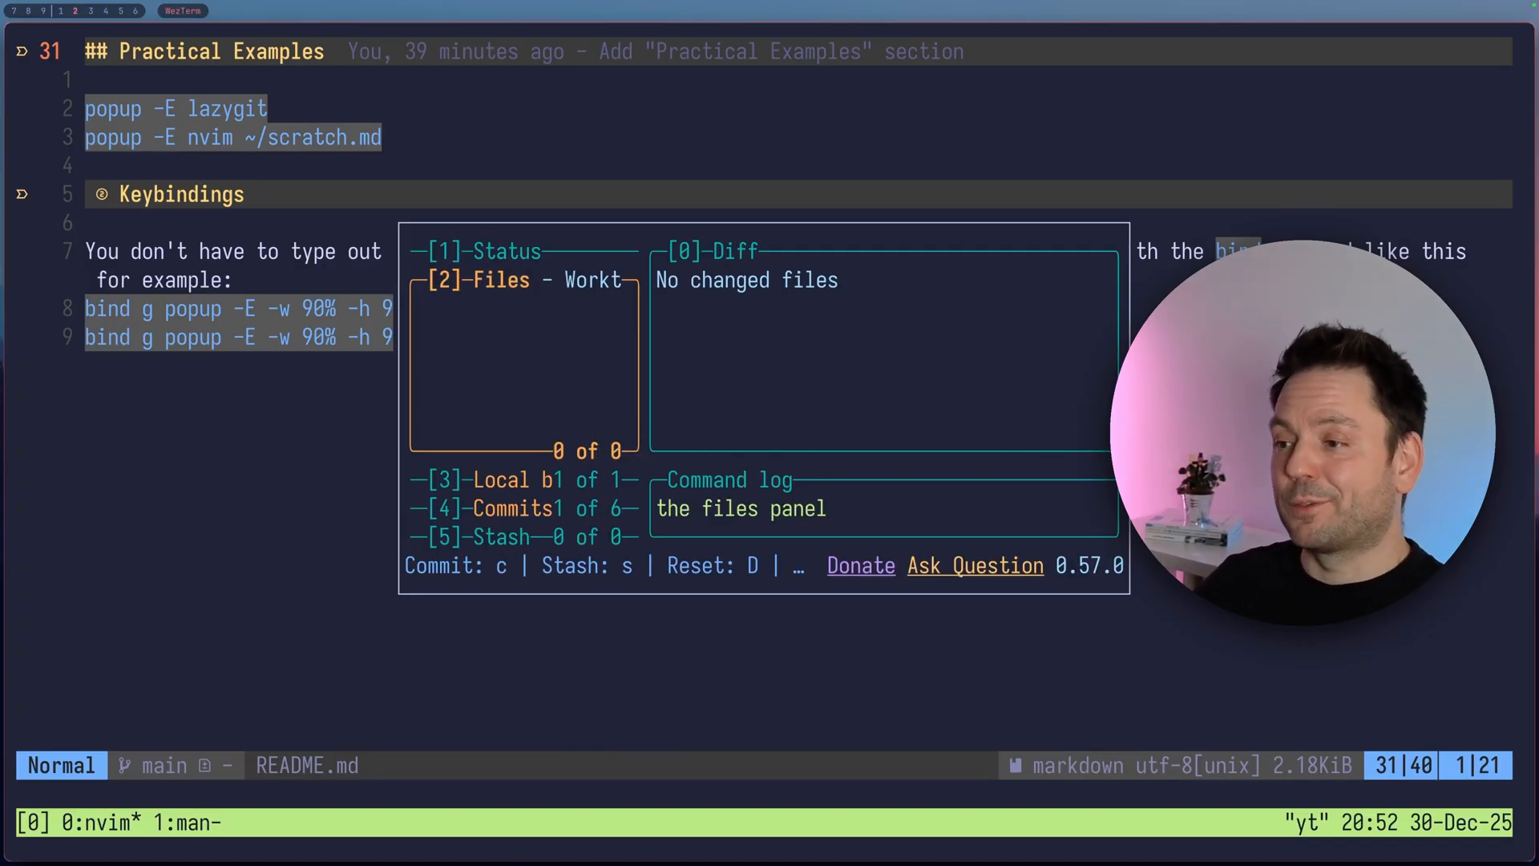
{"action": "key", "text": "q"}
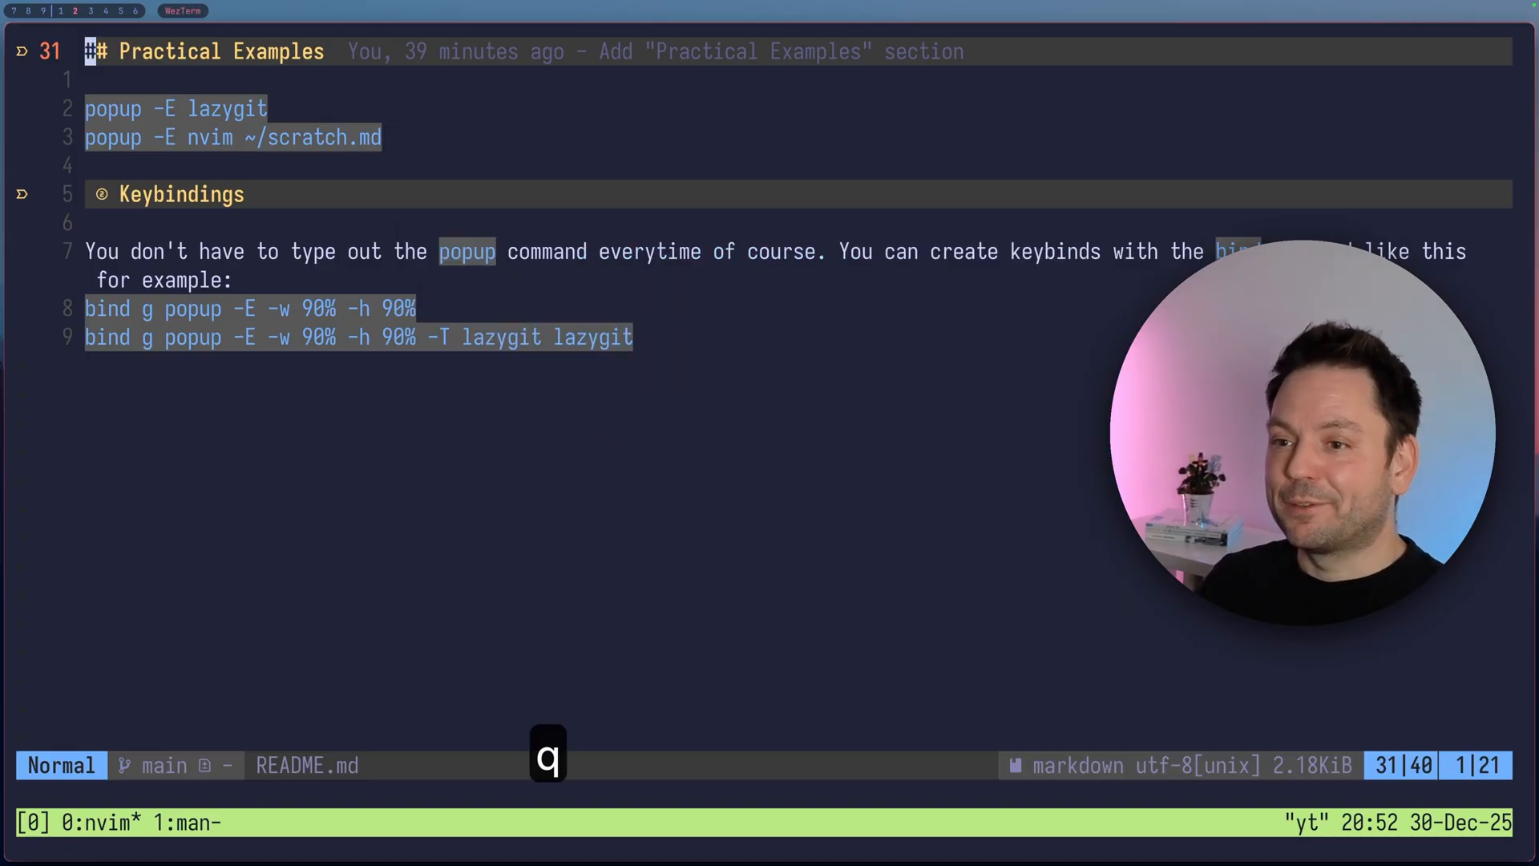
- Run popup -h 90% -w 90% -E lazygit to float lazygit over the README
{"action": "type", "text": ":popup"}
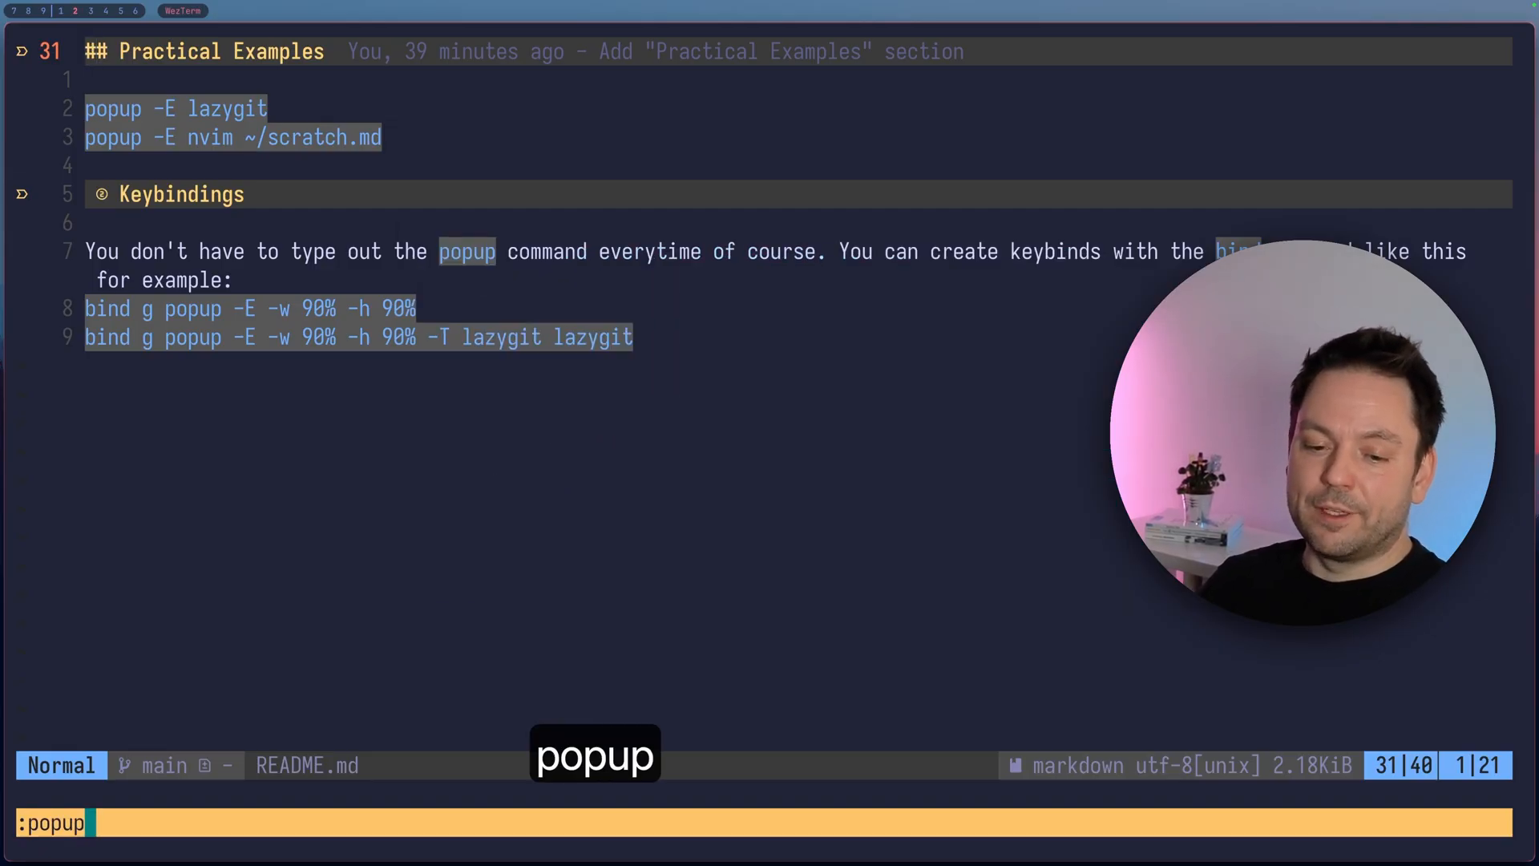
{"action": "type", "text": "-h"}
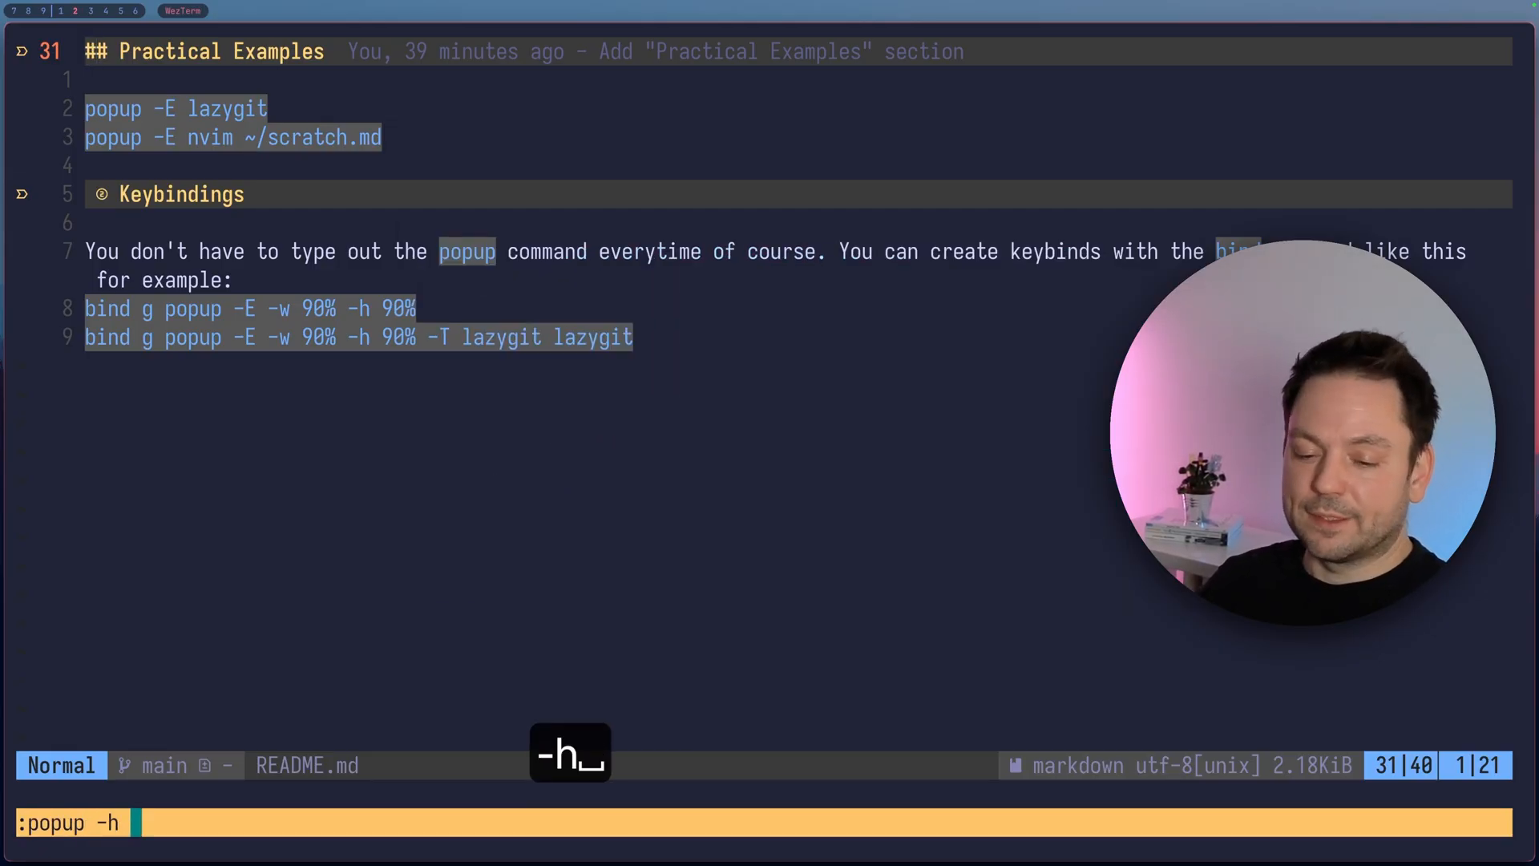
{"action": "type", "text": "90% -w 90%"}
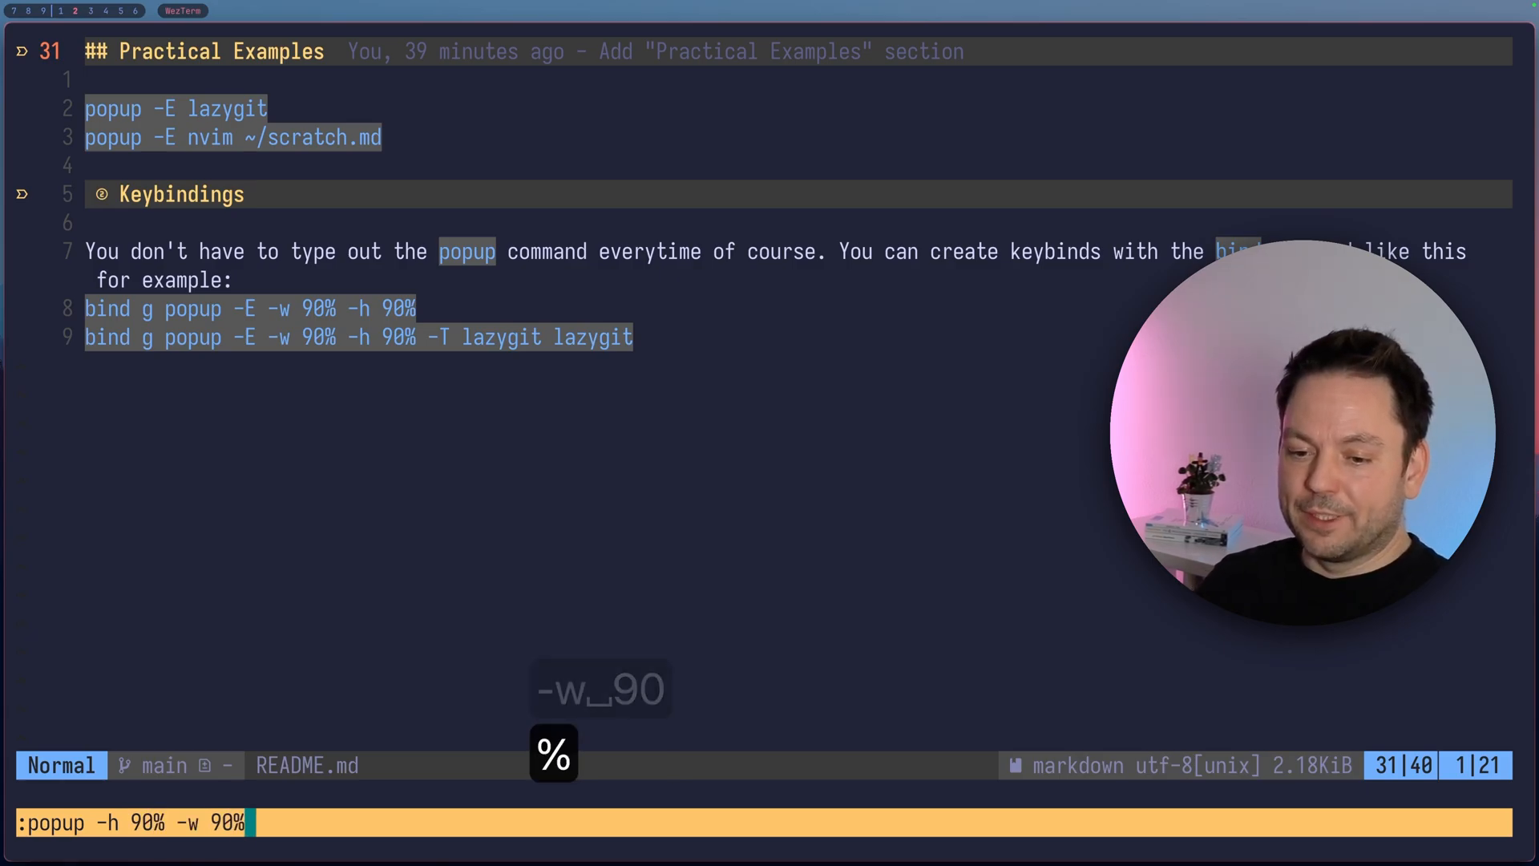
{"action": "key", "text": "Return"}
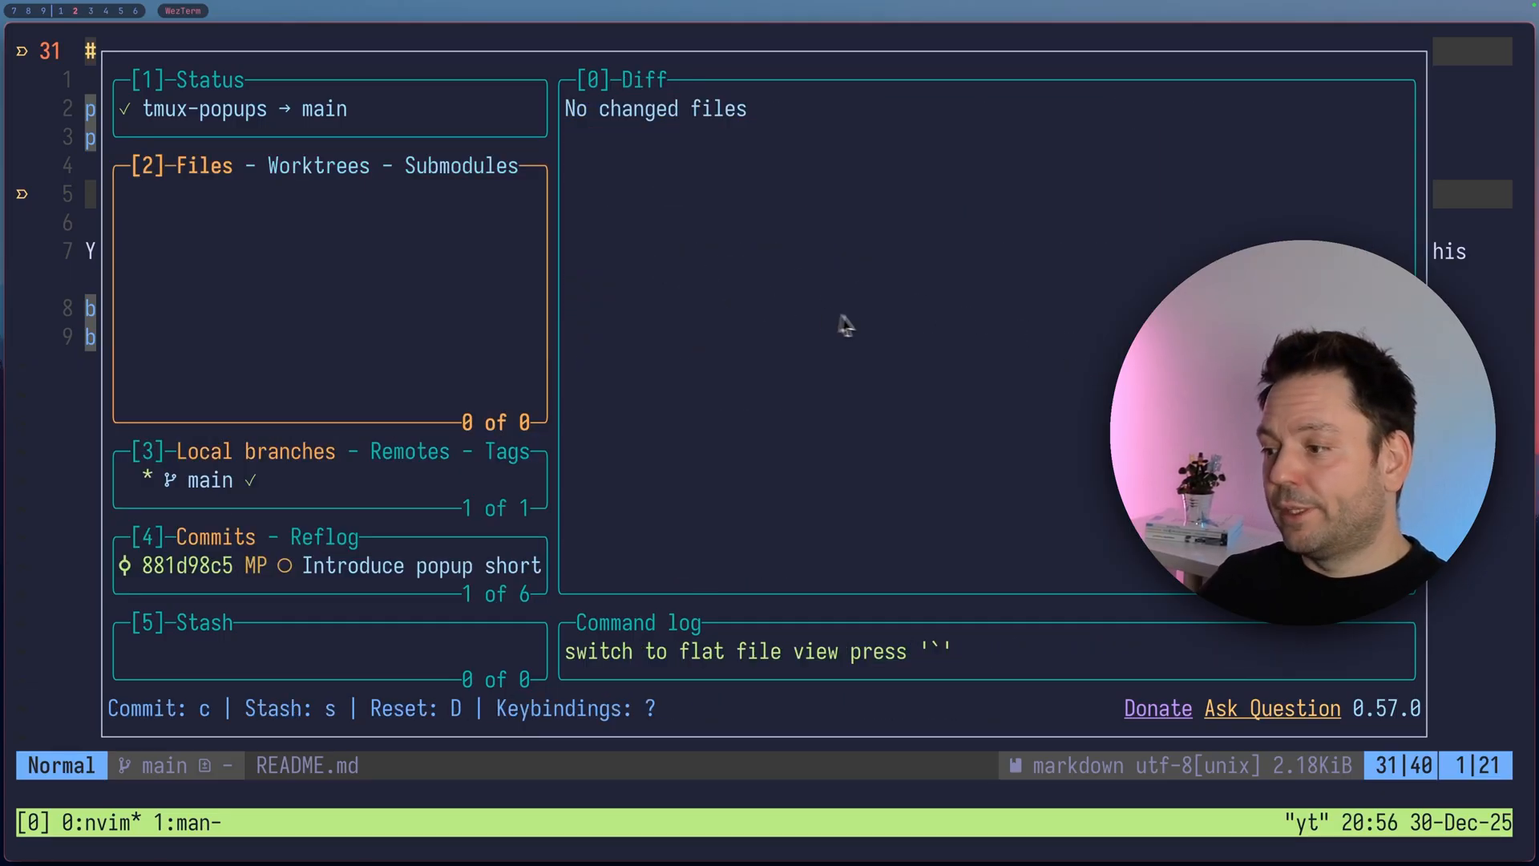
{"action": "mouse_move", "coordinate": [1428, 748]}
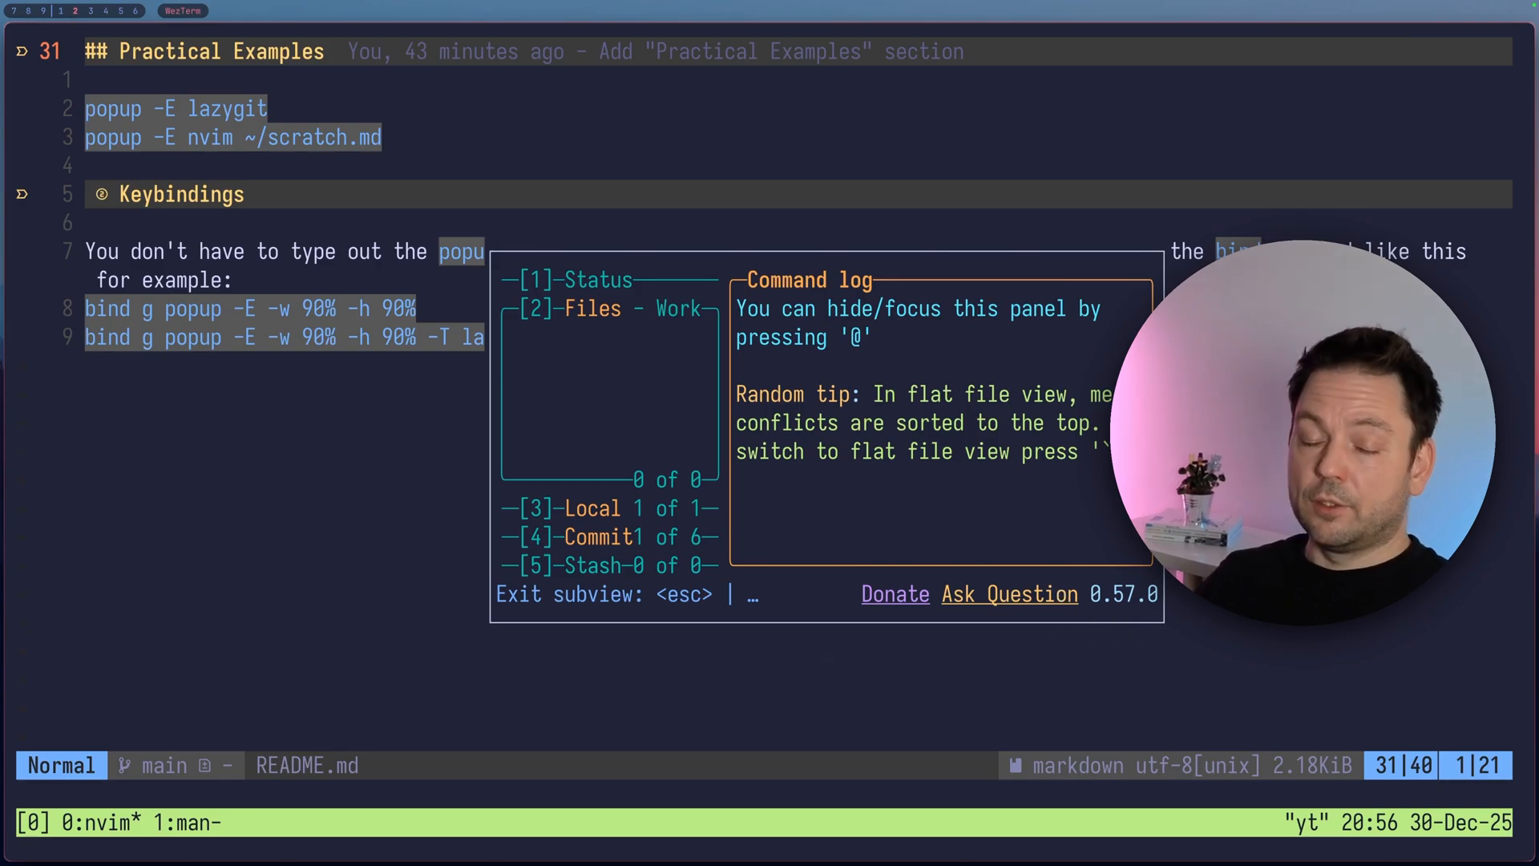
- Quit lazygit and dismiss the leftover empty popup
{"action": "key", "text": "q"}
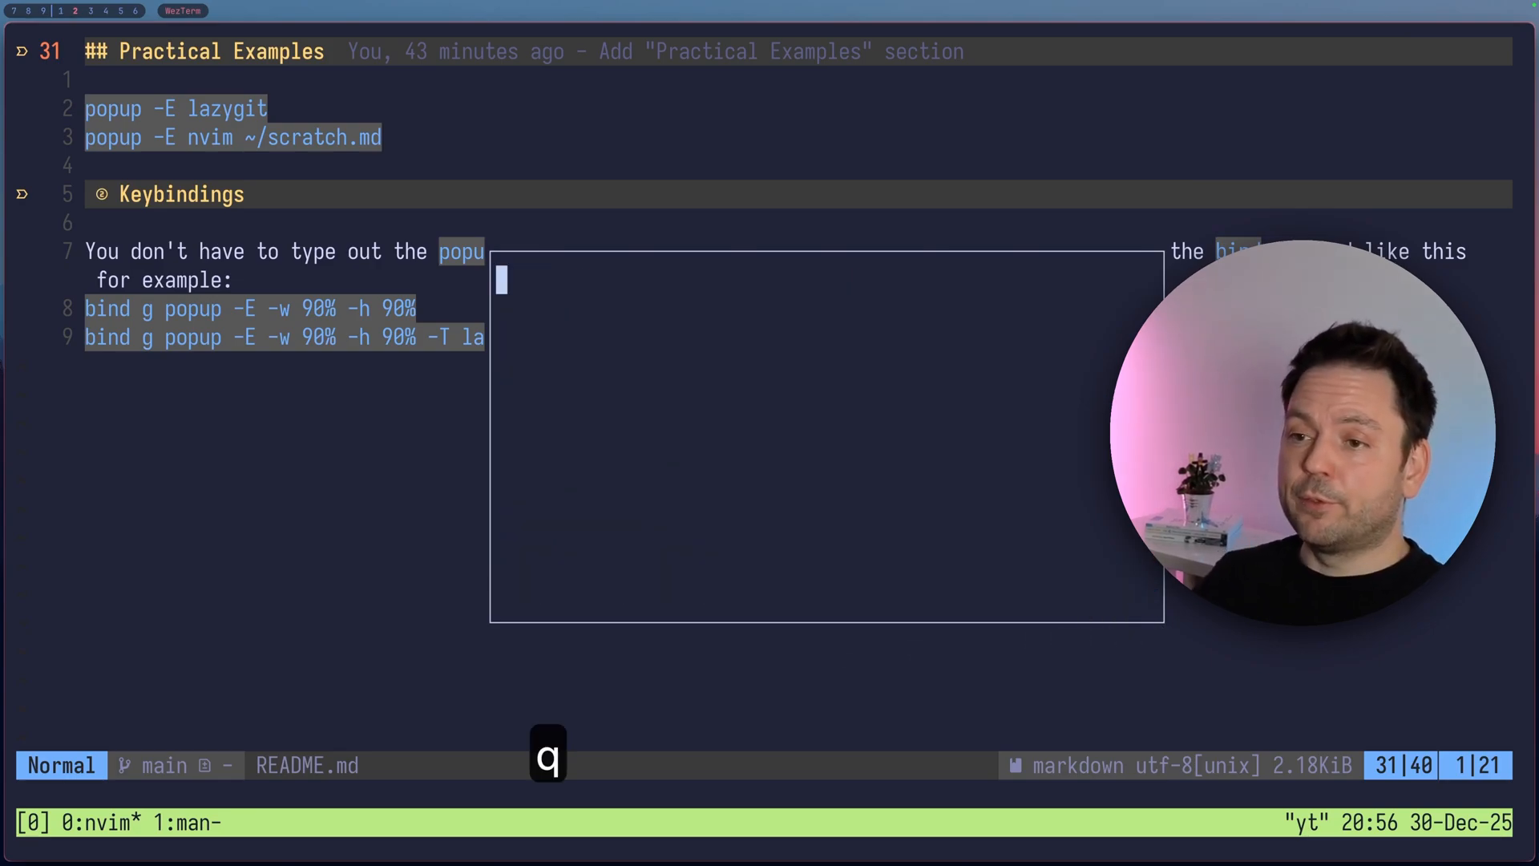
{"action": "key", "text": "ctrl+c"}
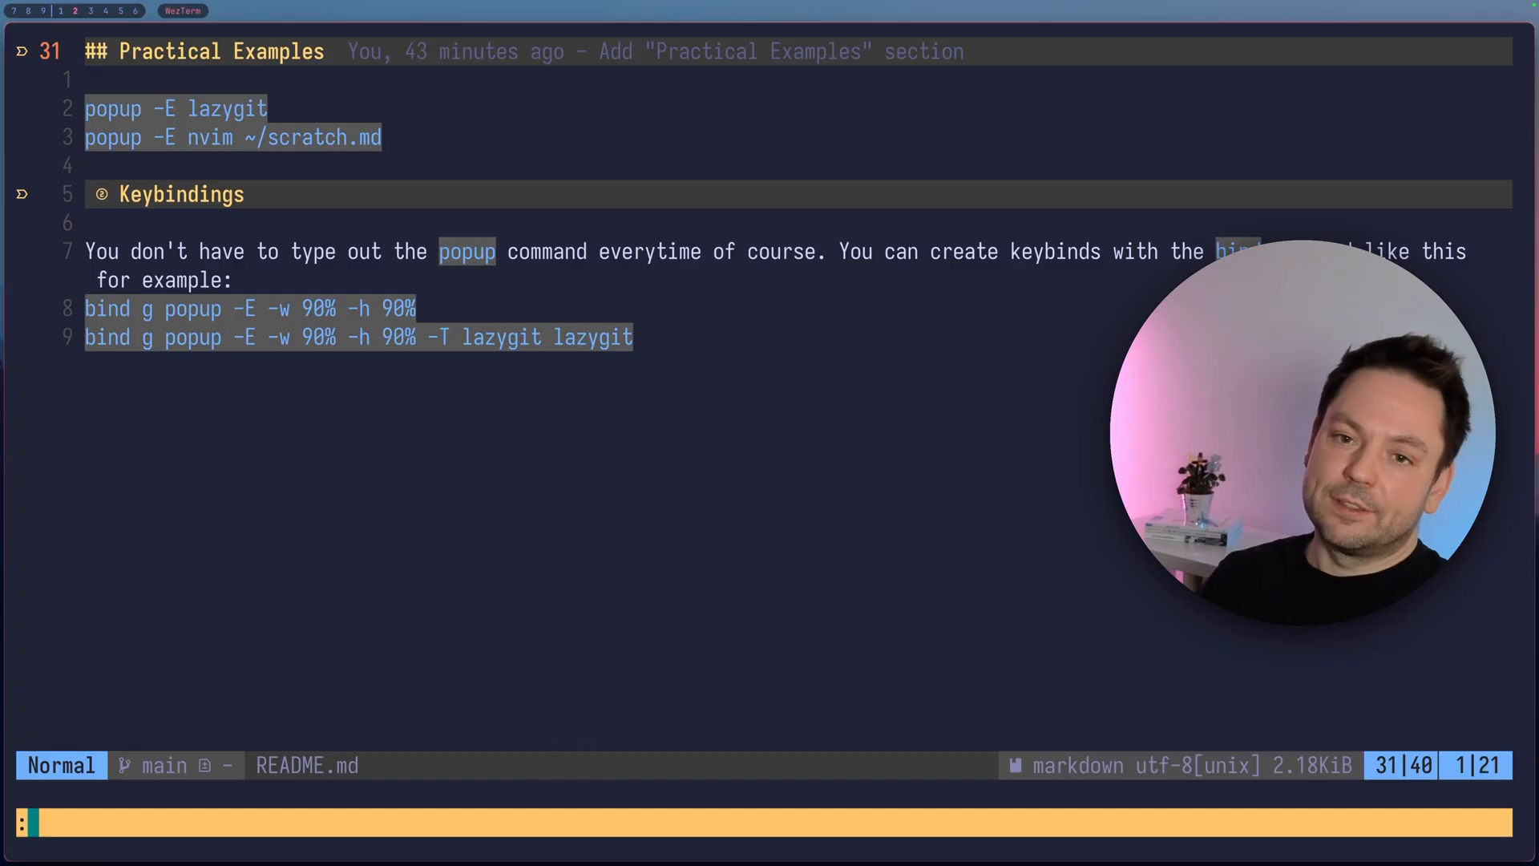
- Run popup -E nvim ~/scratch.md, add a line to the scratch note, and start quitting with :q
{"action": "type", "text": "popup"}
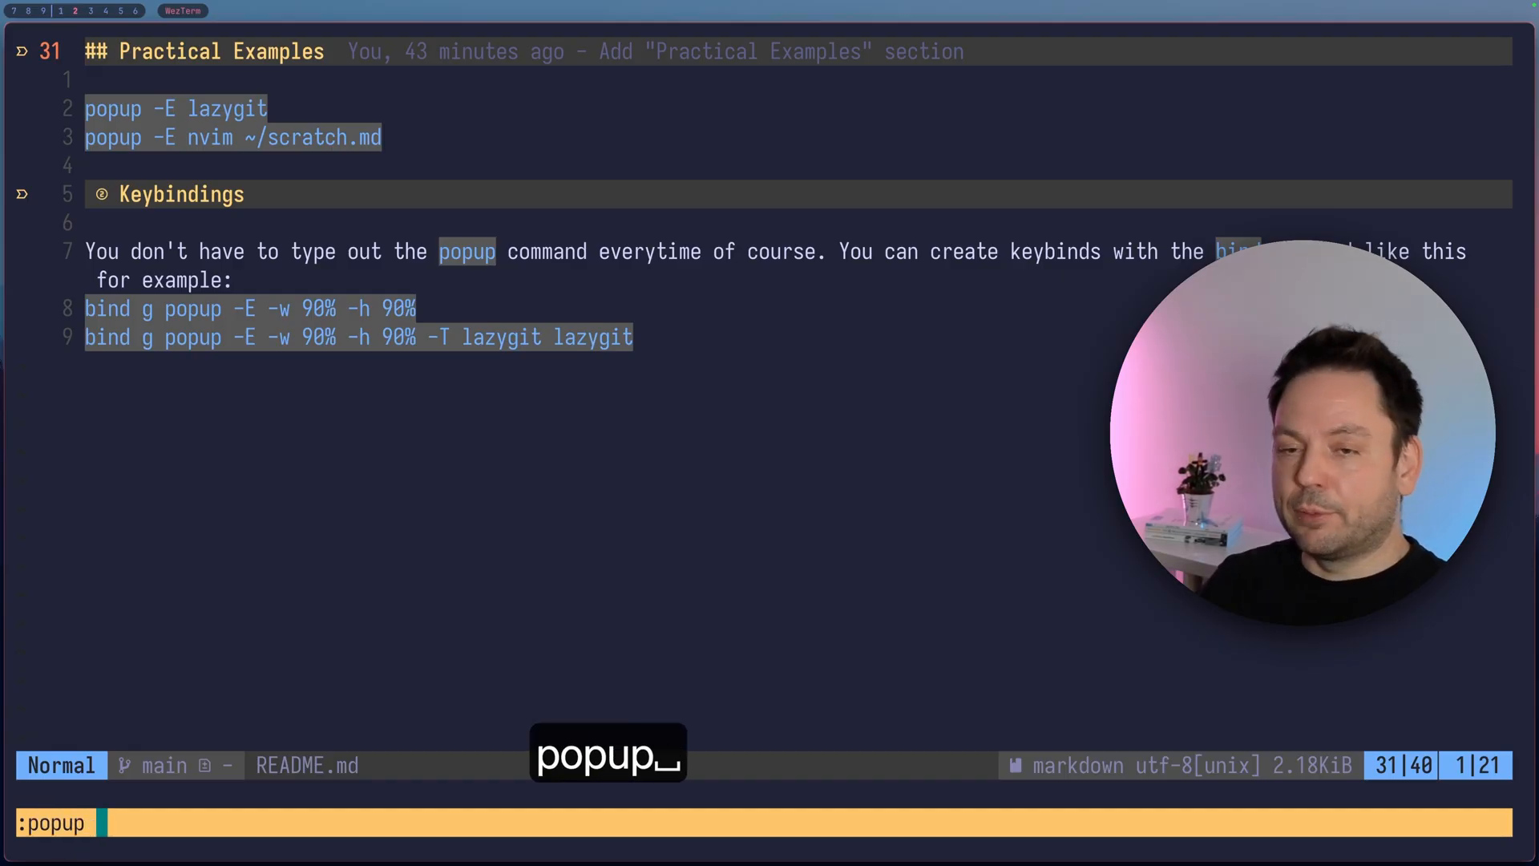
{"action": "type", "text": "-E"}
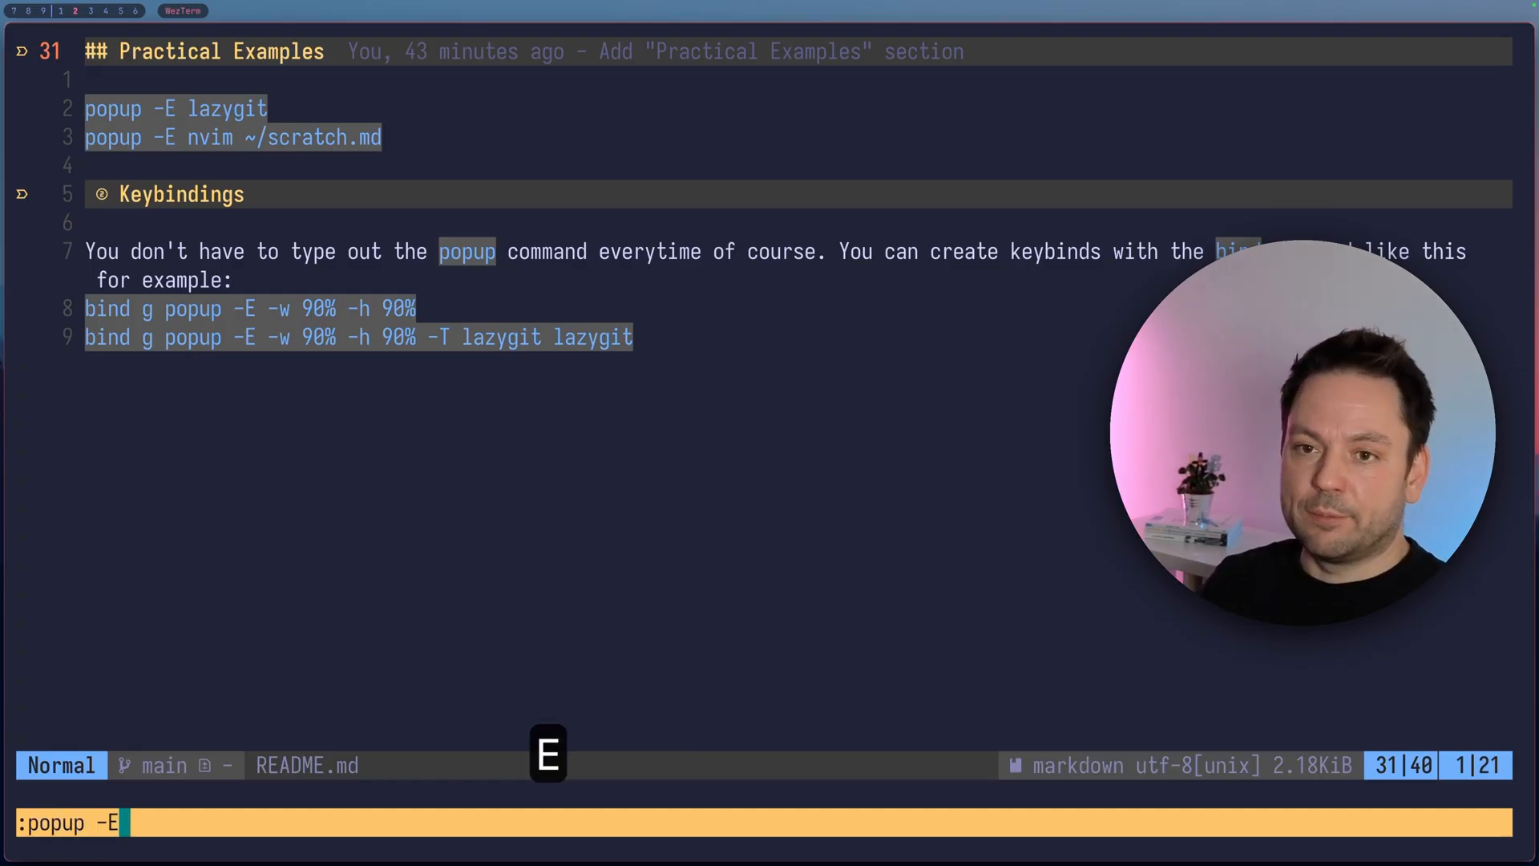
{"action": "type", "text": "nvim"}
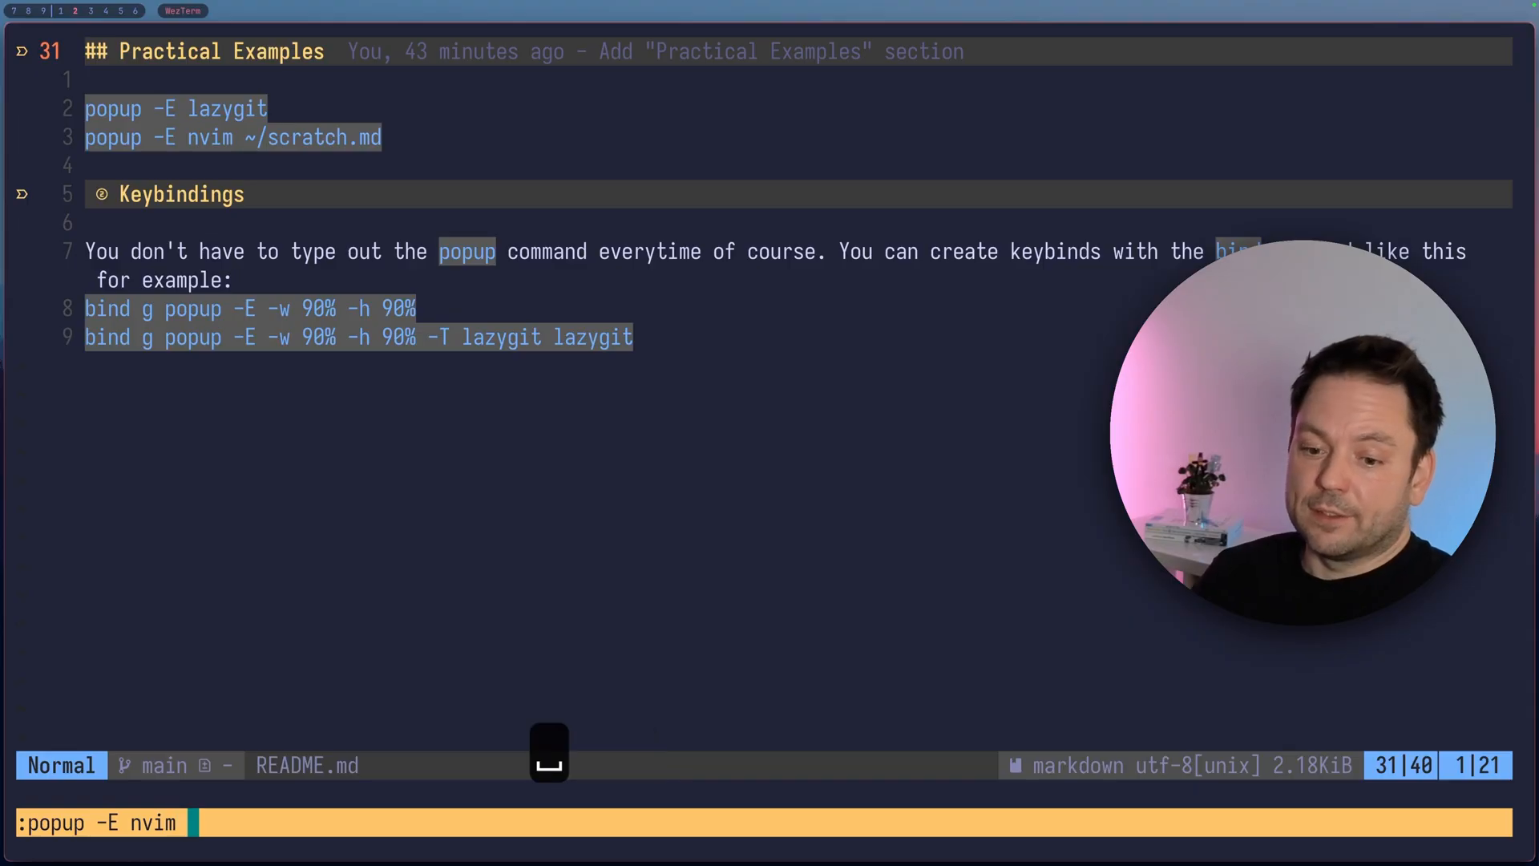
{"action": "key", "text": "Return"}
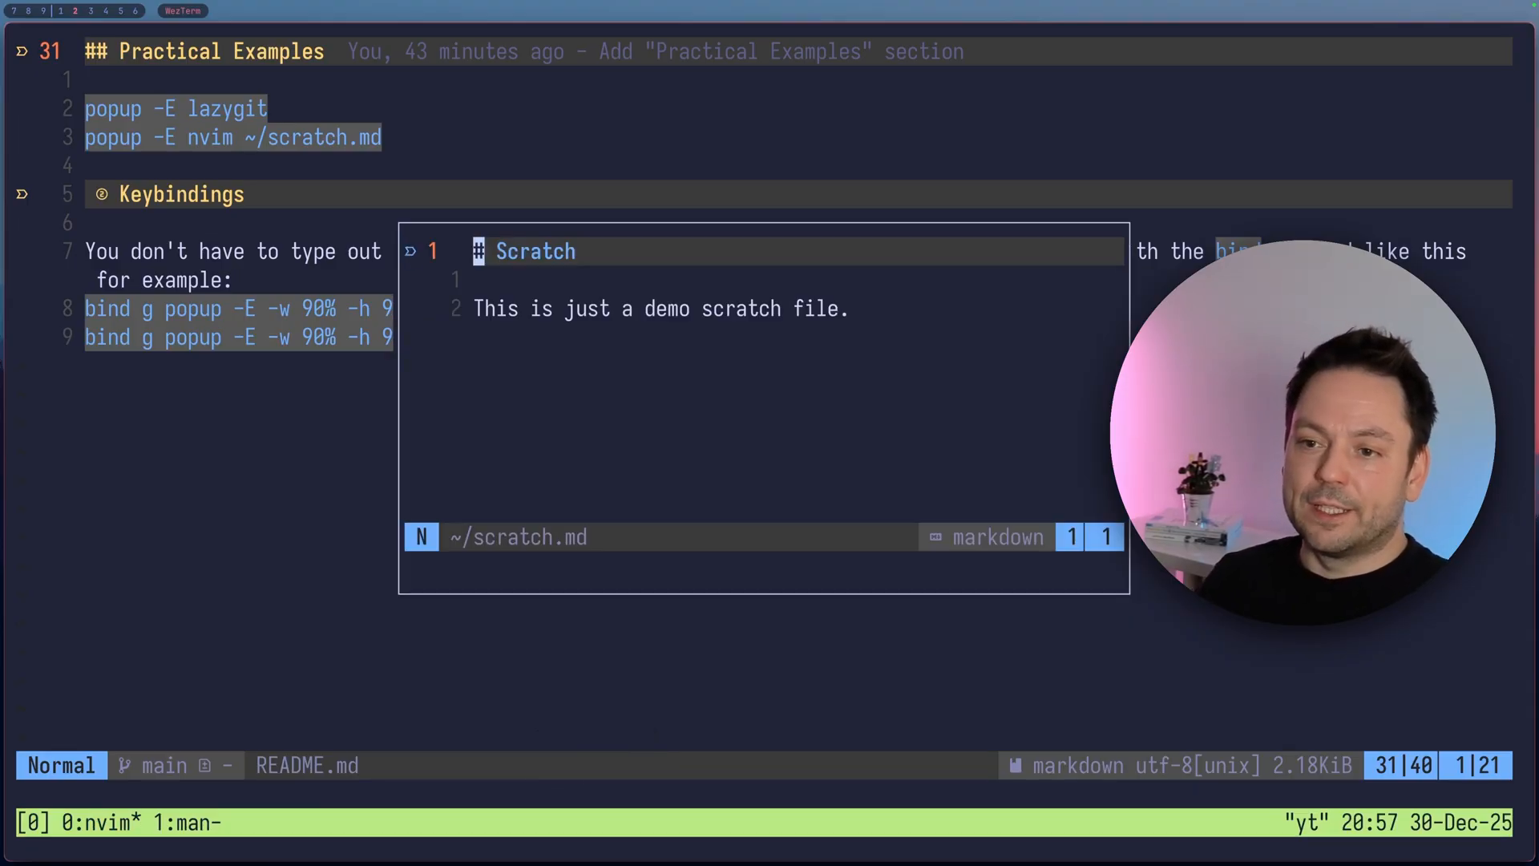
{"action": "key", "text": "o"}
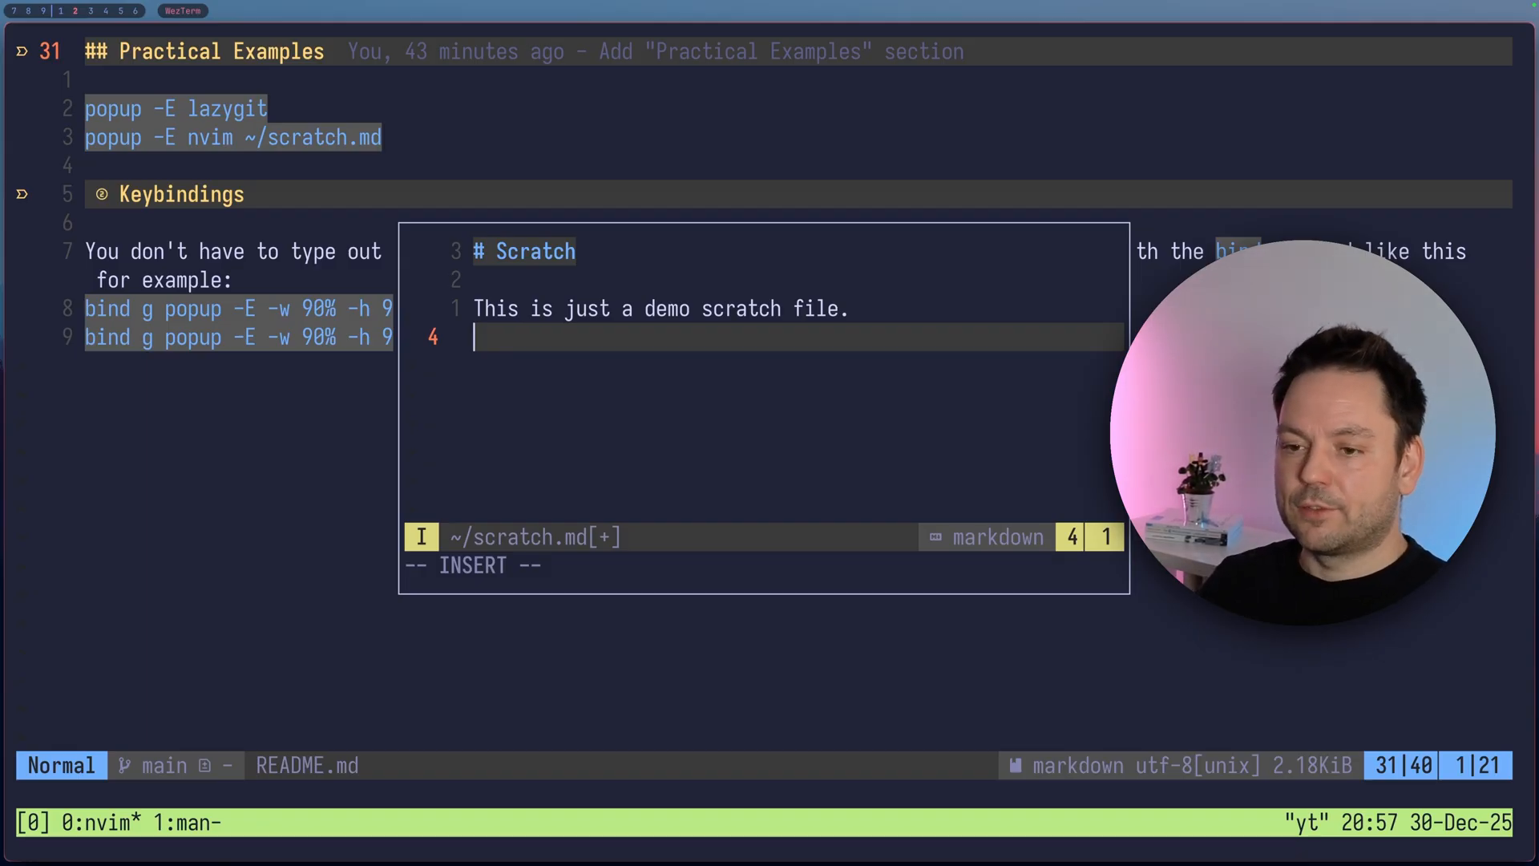
{"action": "type", "text": ":q"}
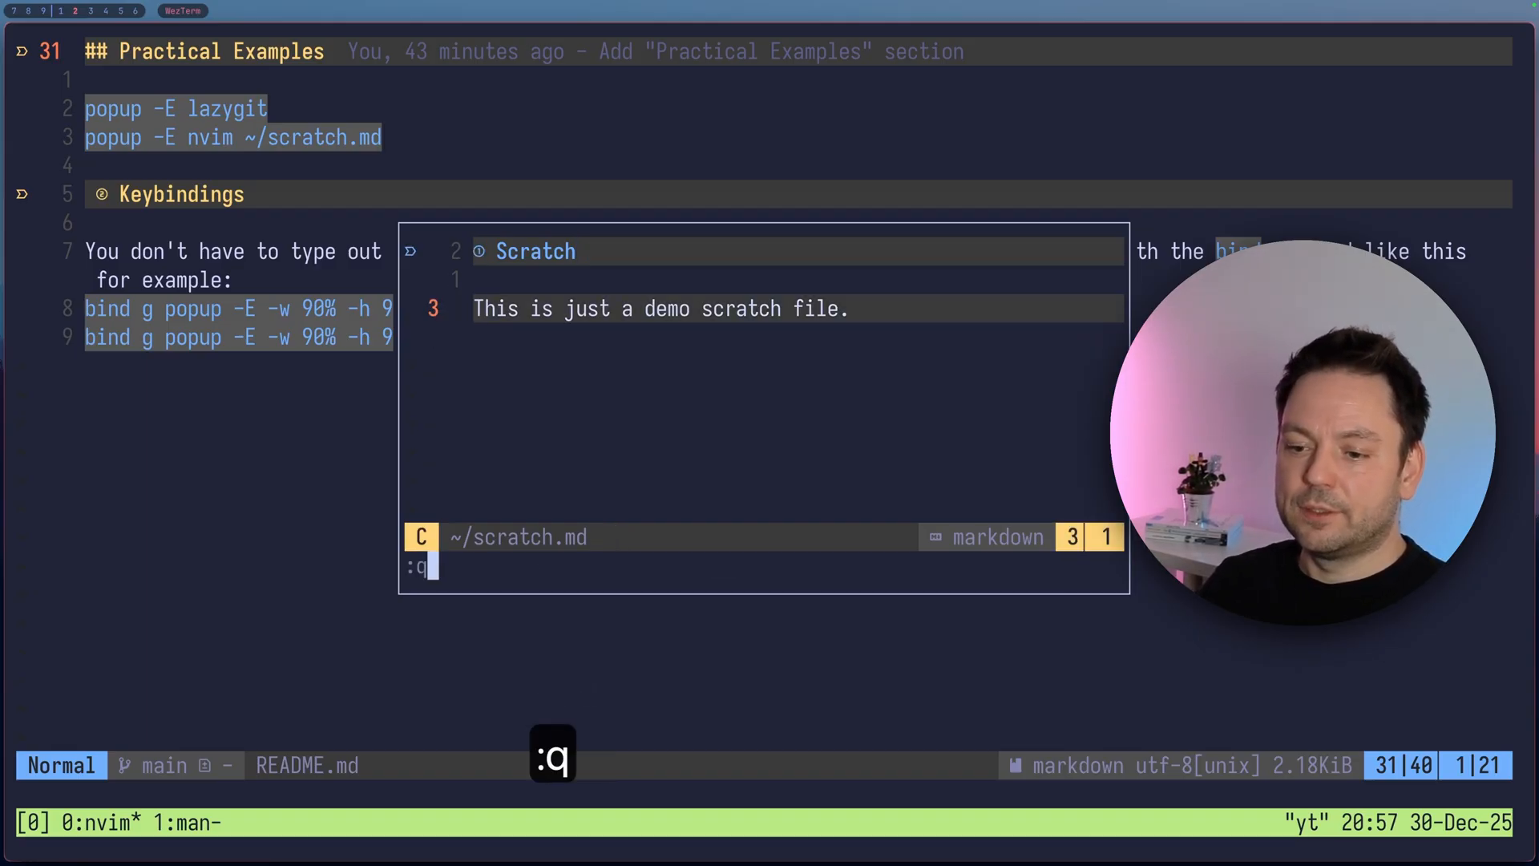
- Close the scratch popup and begin binding g to popup -E -w 90%
{"action": "key", "text": "Return"}
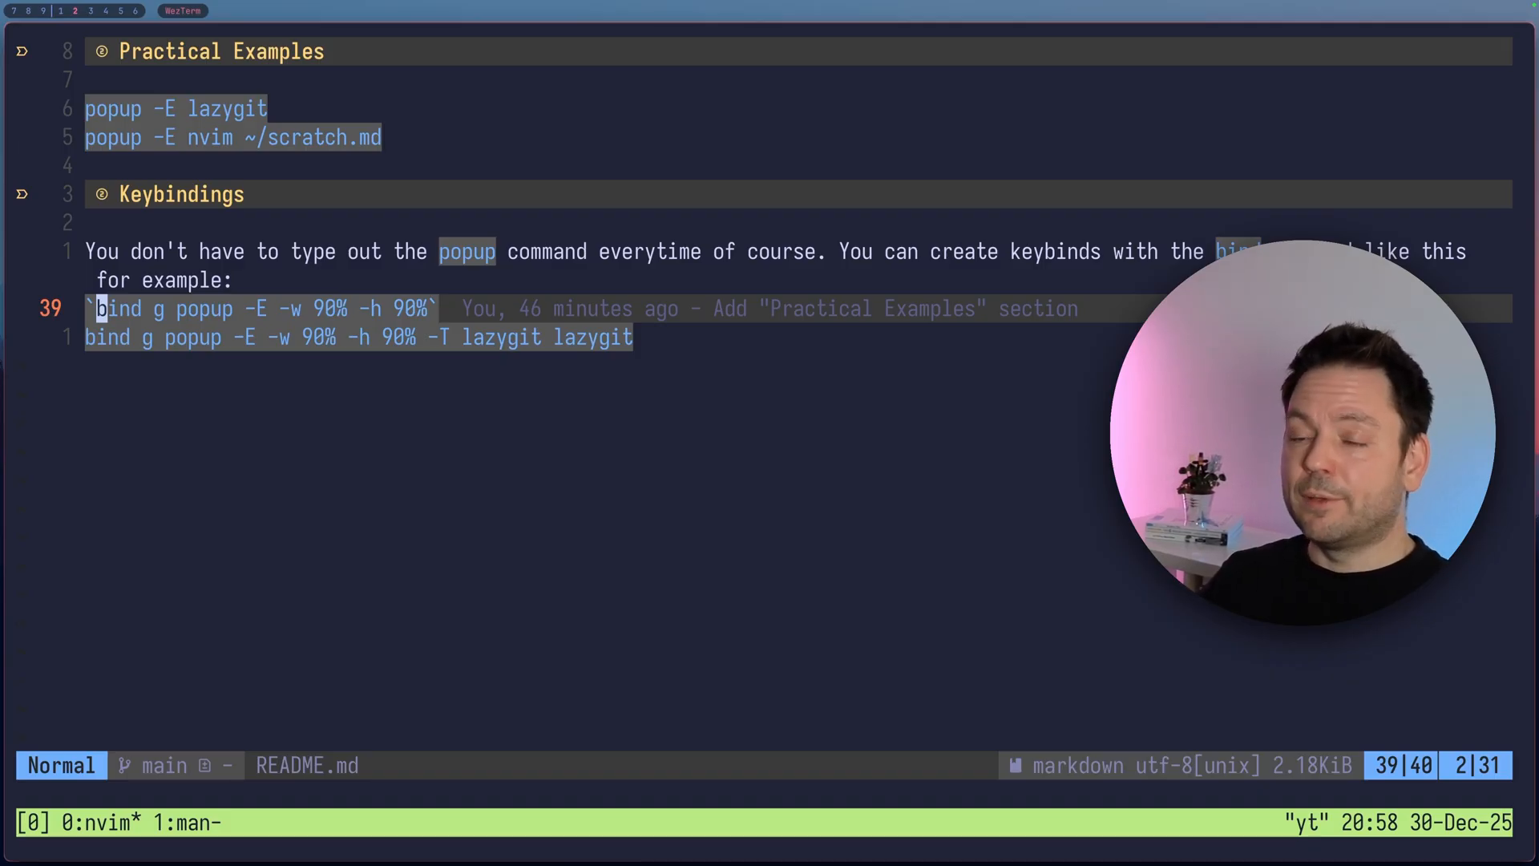
{"action": "key", "text": "ctrl+b"}
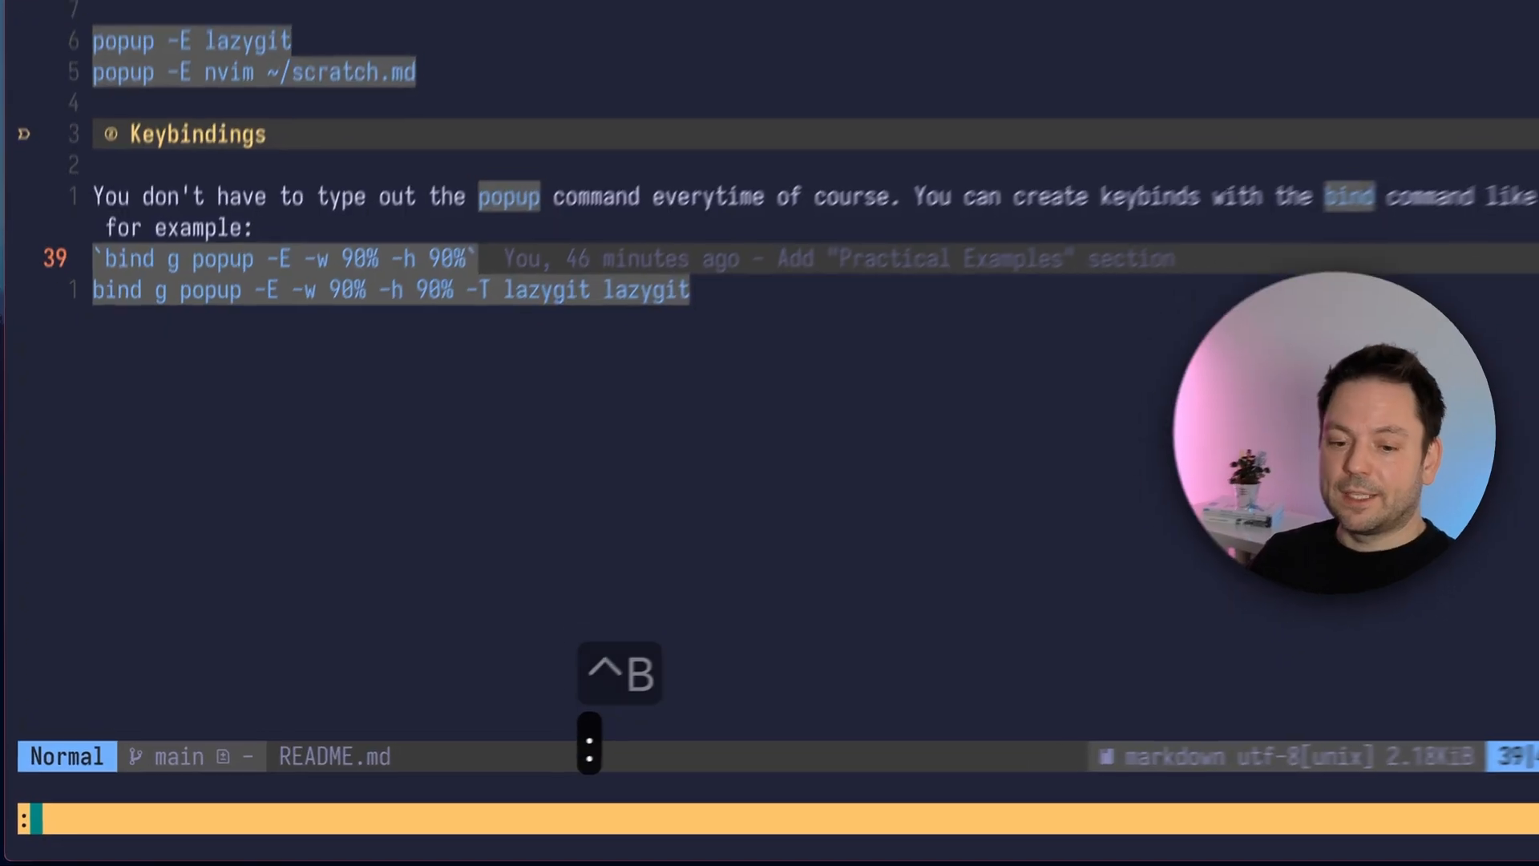
{"action": "type", "text": "bi"}
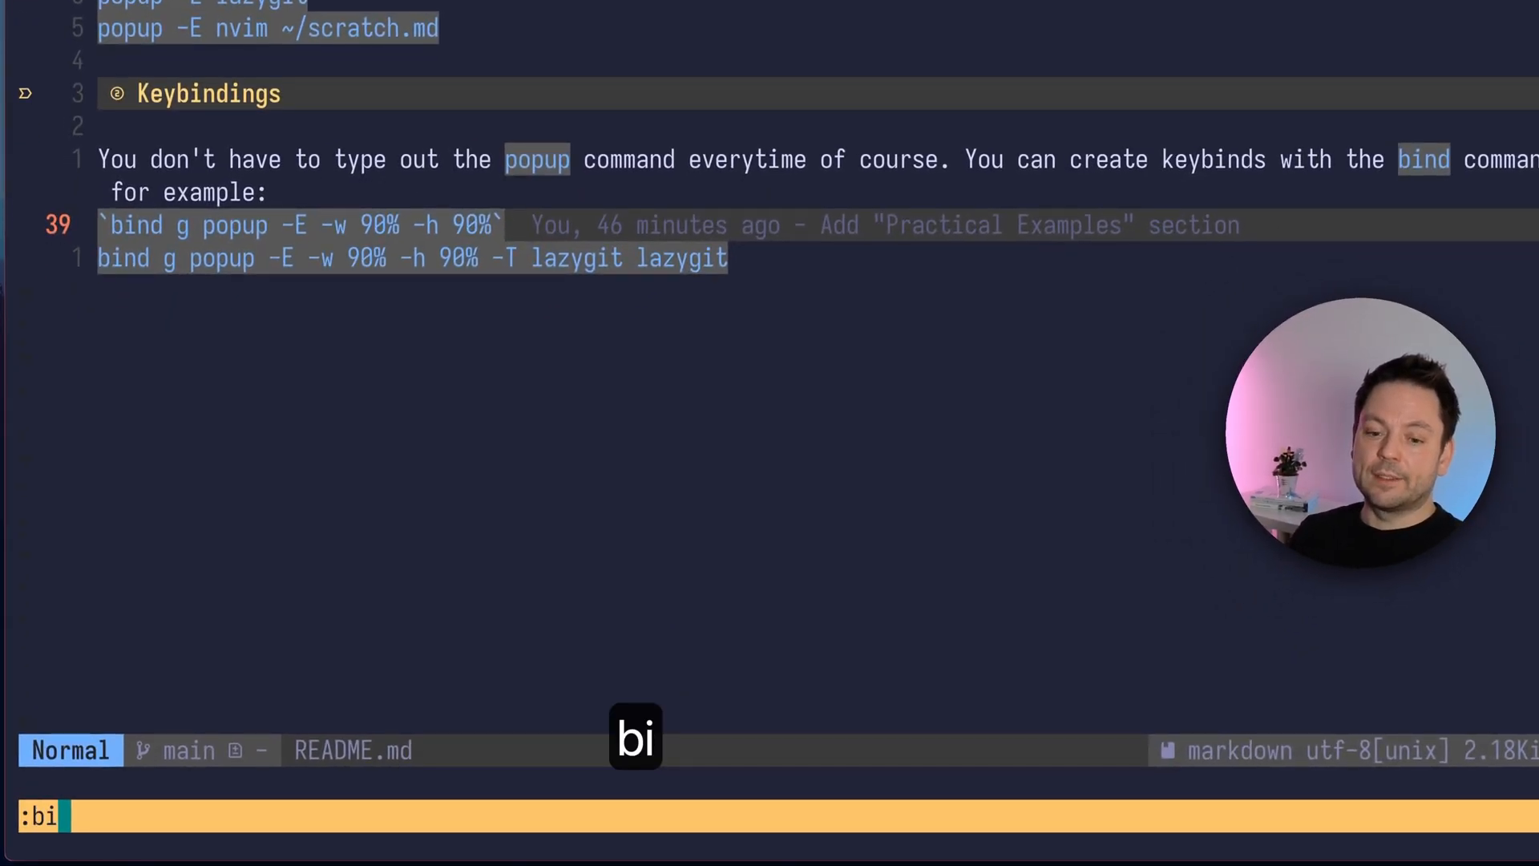
{"action": "type", "text": "nd"}
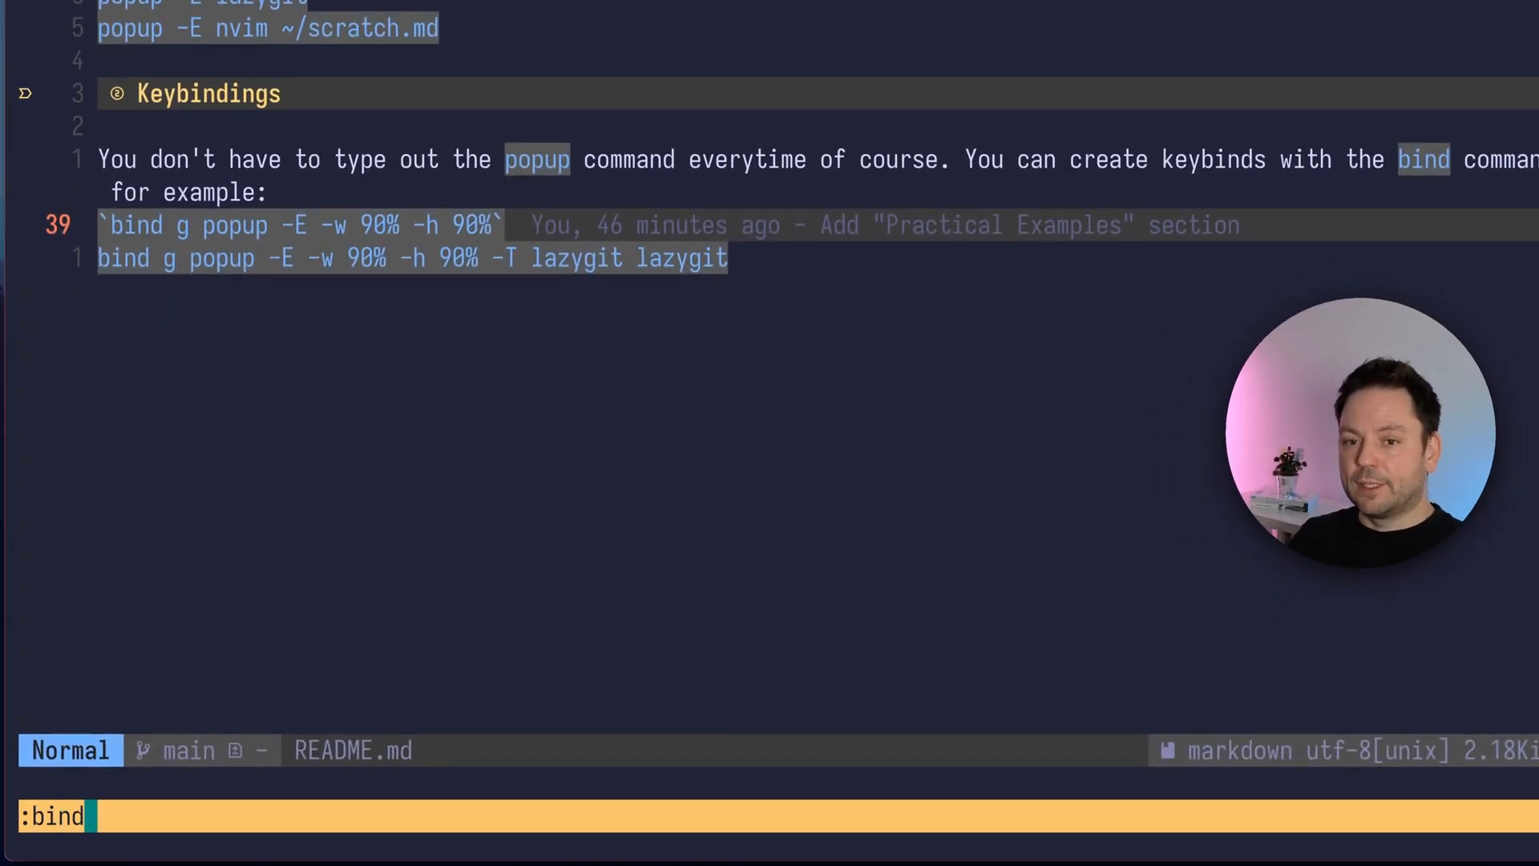
{"action": "type", "text": "g"}
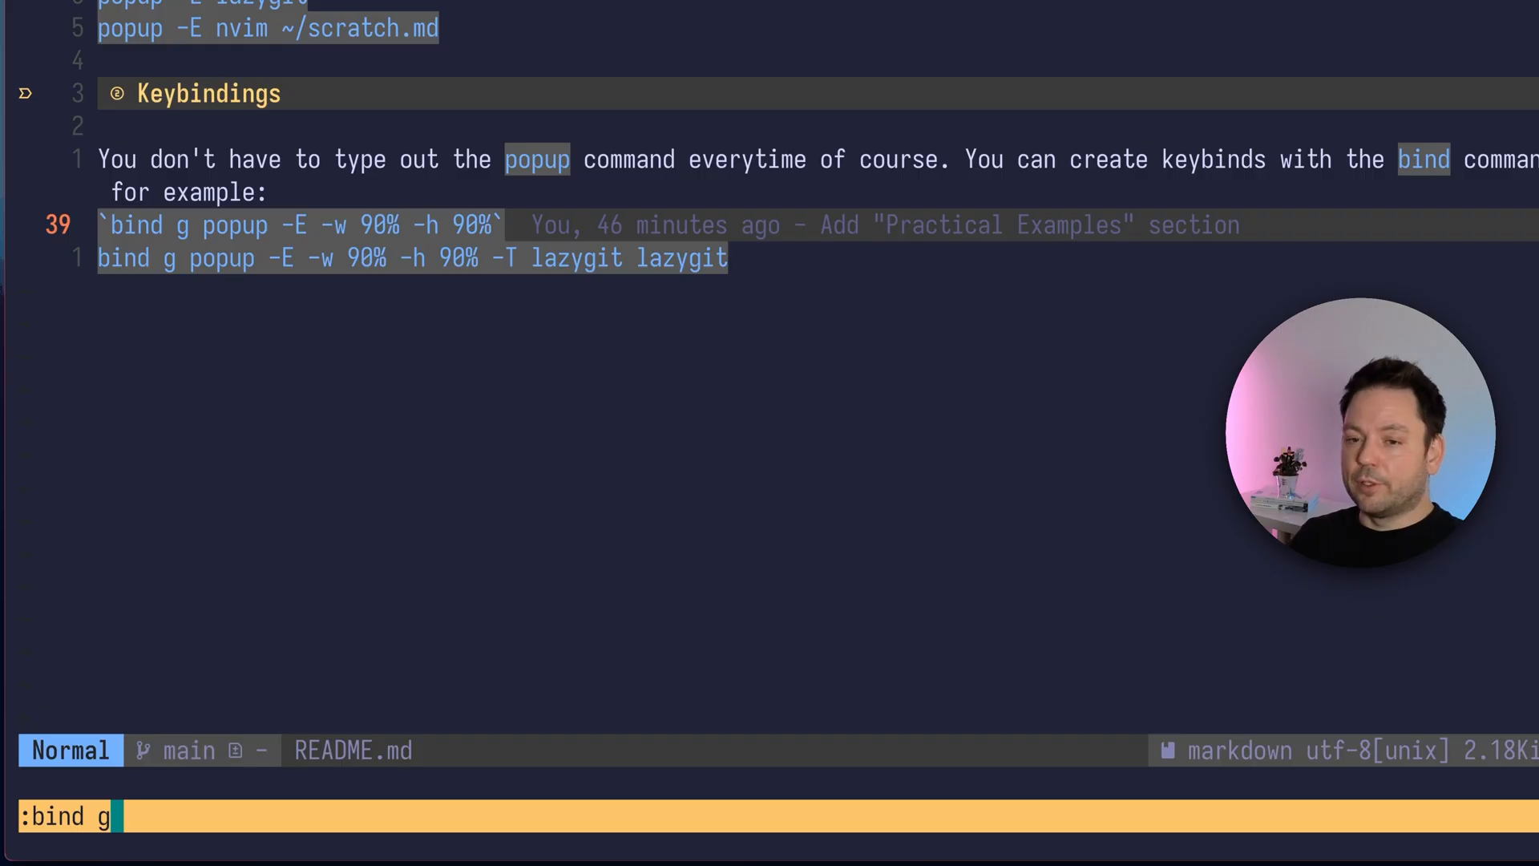
{"action": "type", "text": "popu"}
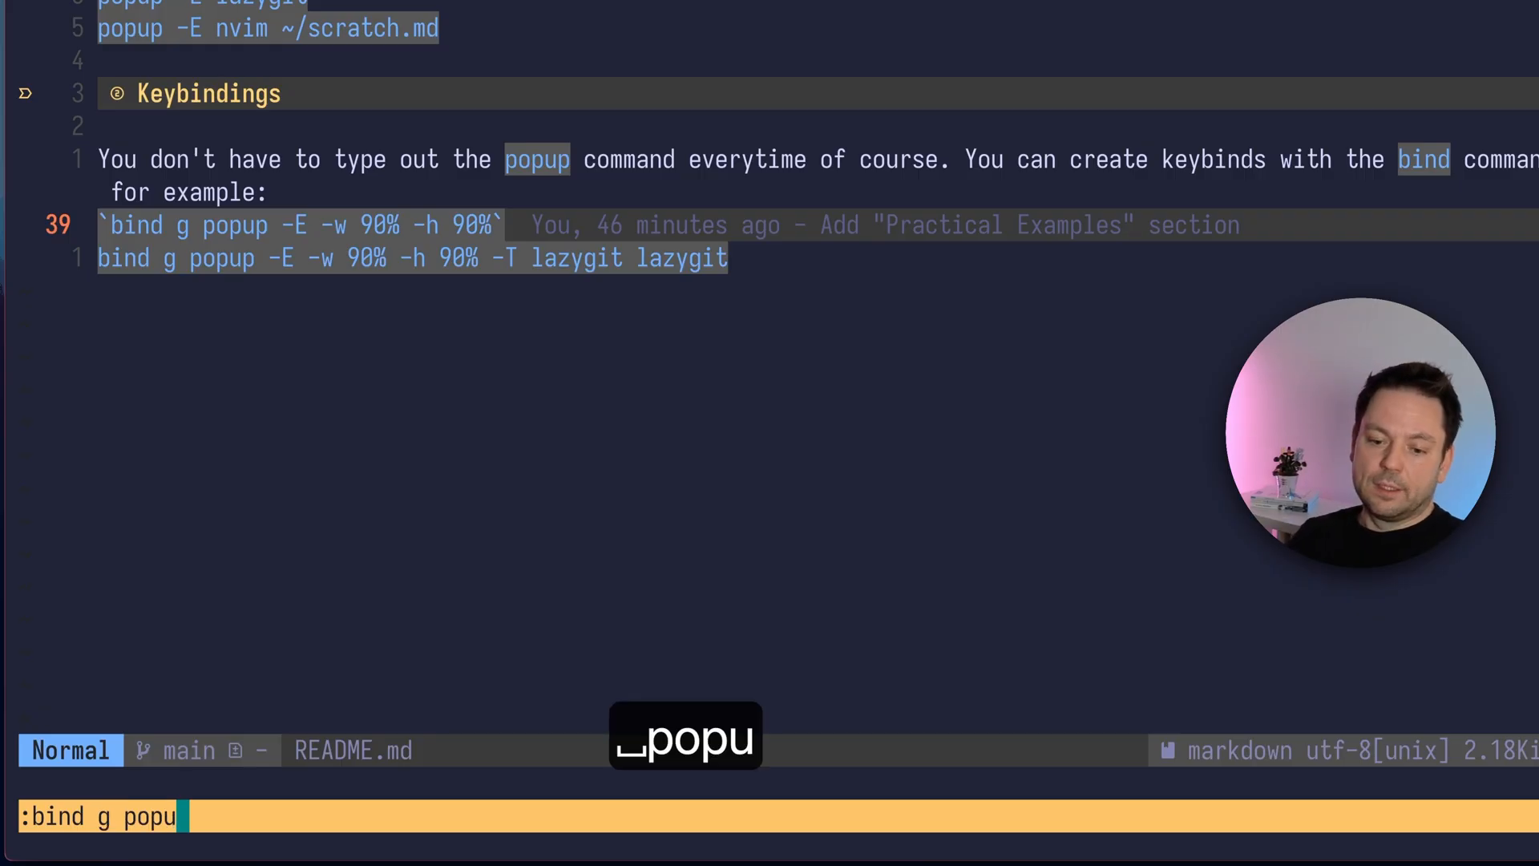
{"action": "type", "text": "p -E -w 90"}
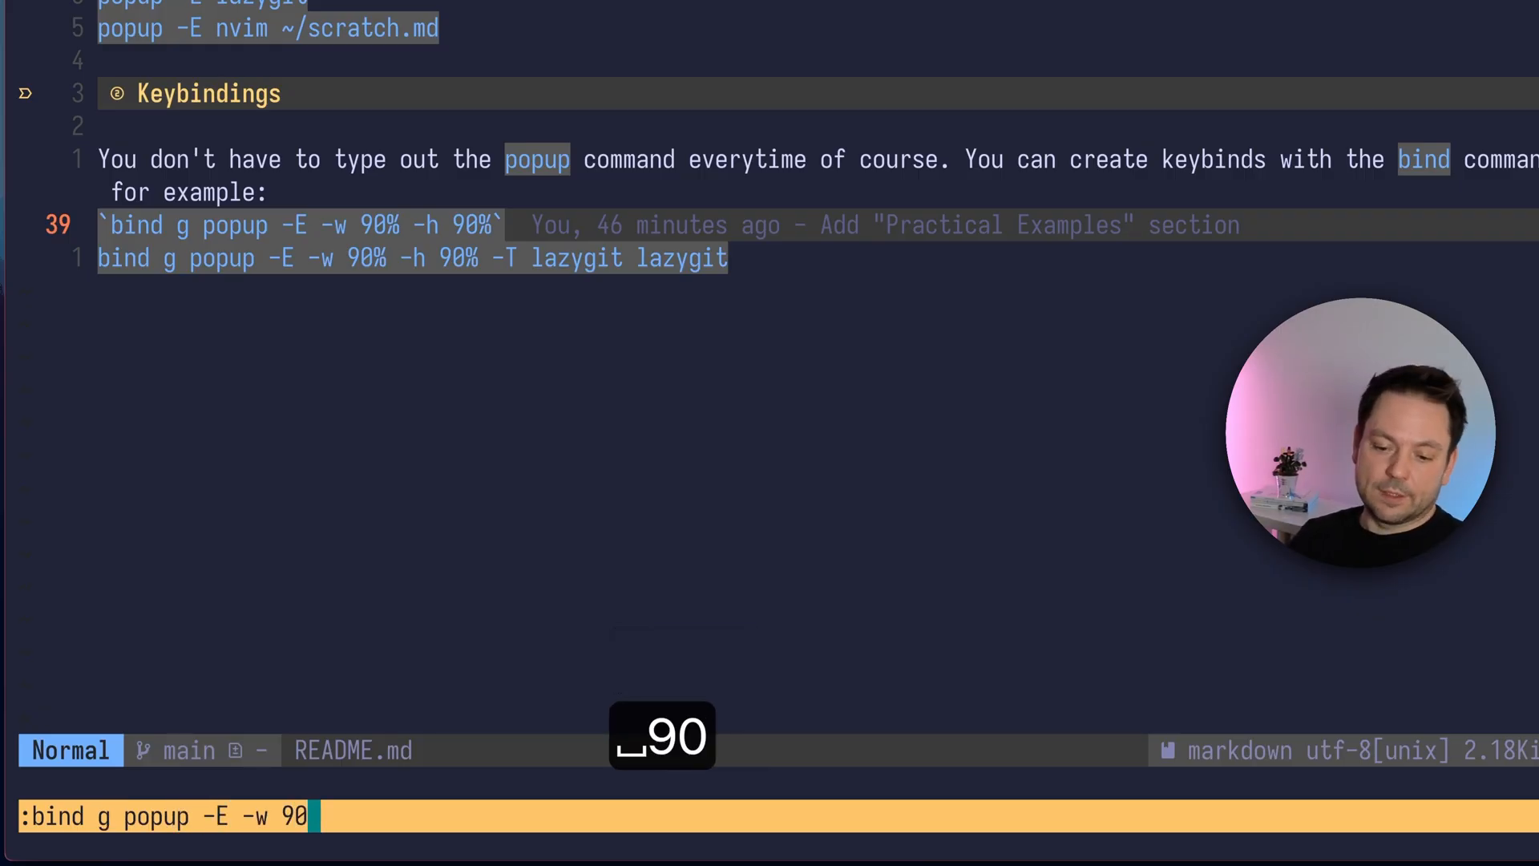
- Finish the binding with -h 90% -T mytitle lazygit and launch it with Prefix+g
{"action": "type", "text": "%"}
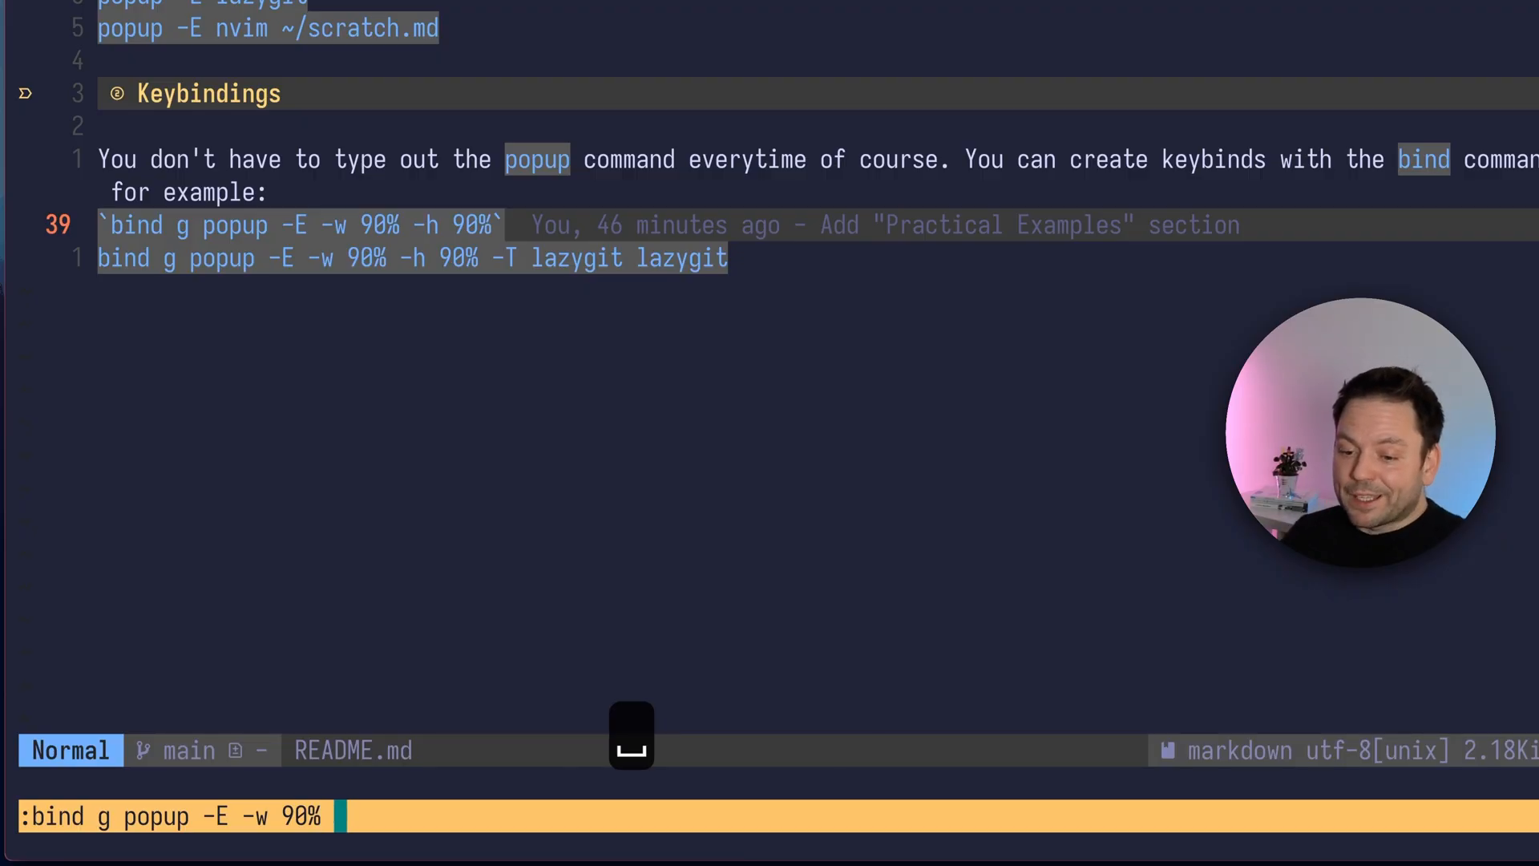
{"action": "type", "text": "-h 90% -"}
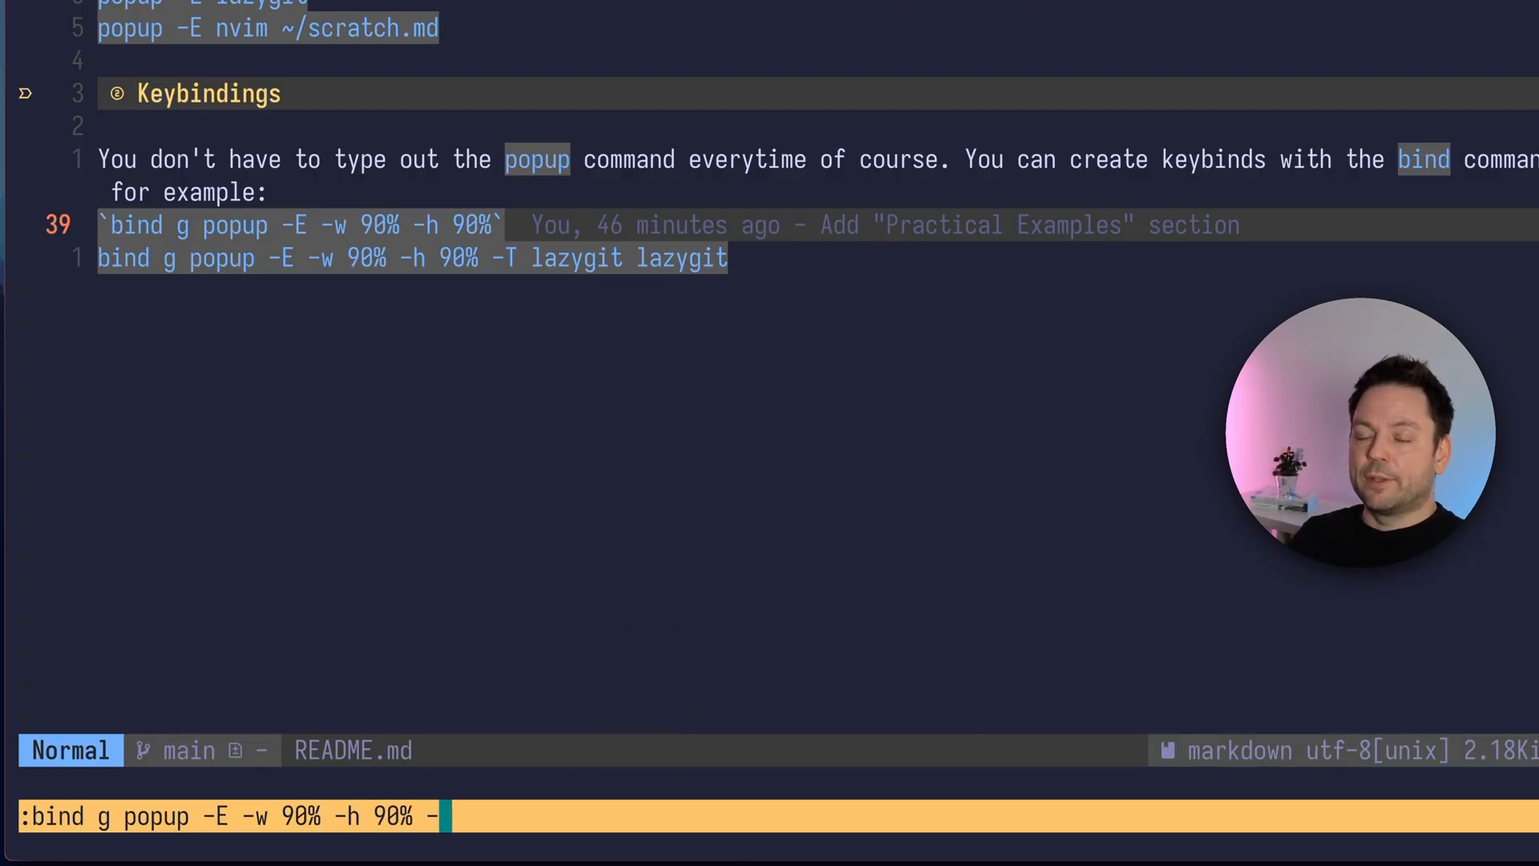
{"action": "type", "text": "T"}
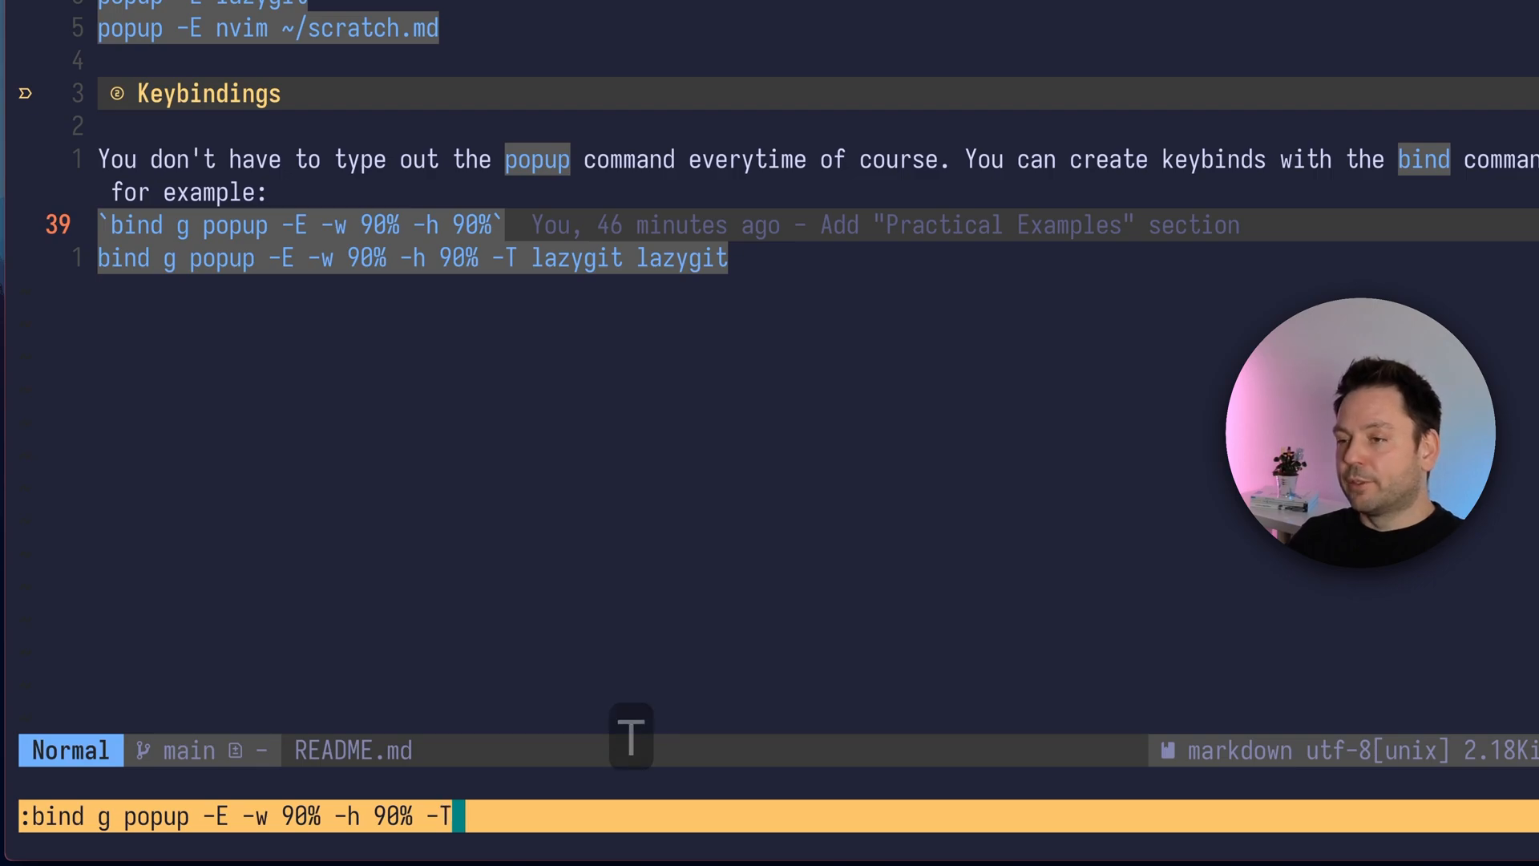
{"action": "type", "text": "mytitl"}
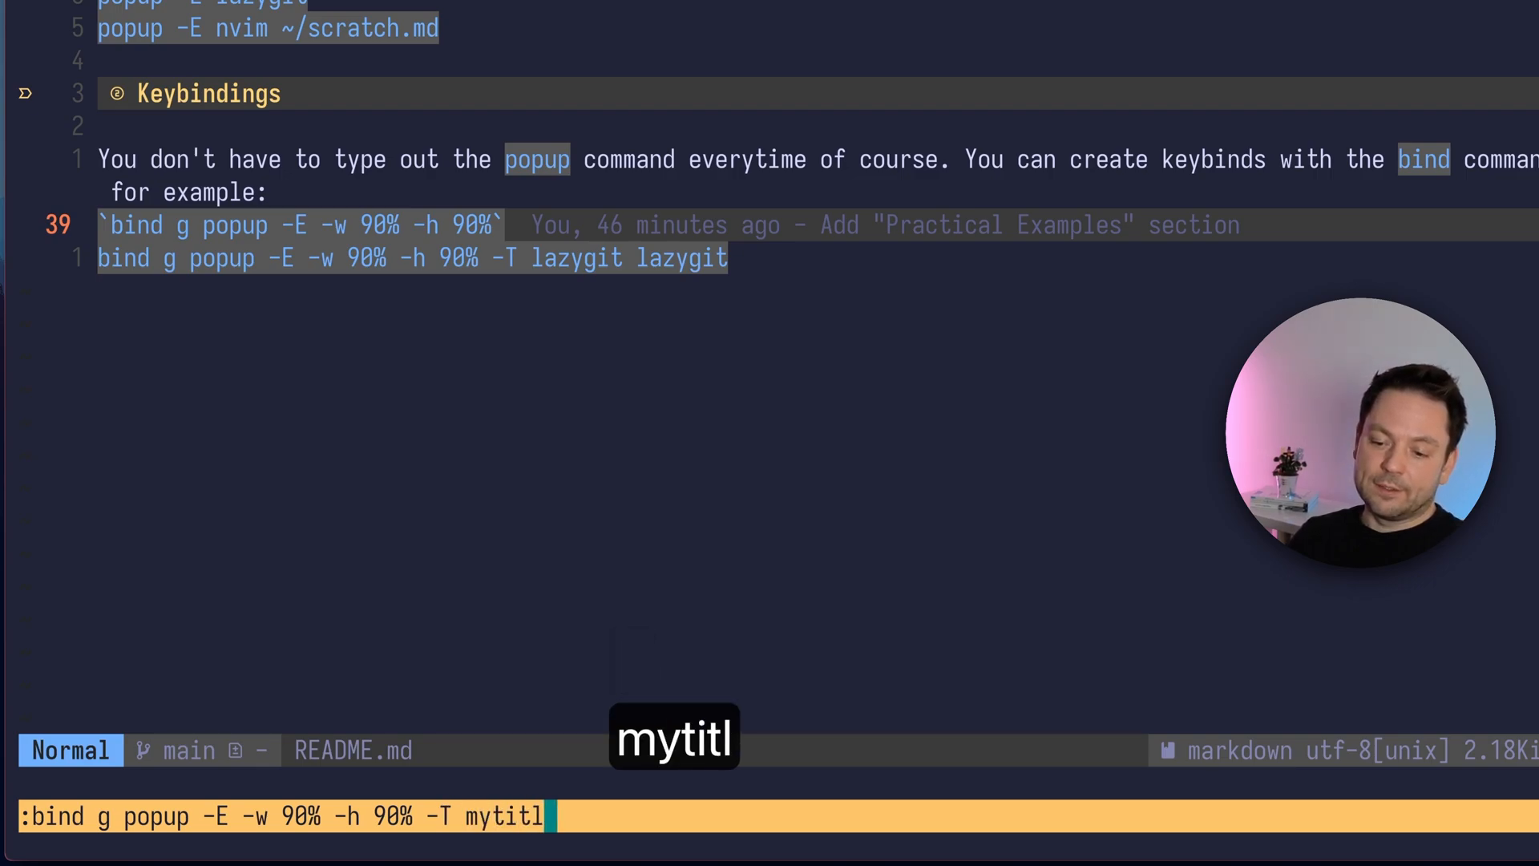
{"action": "type", "text": "e lazi"}
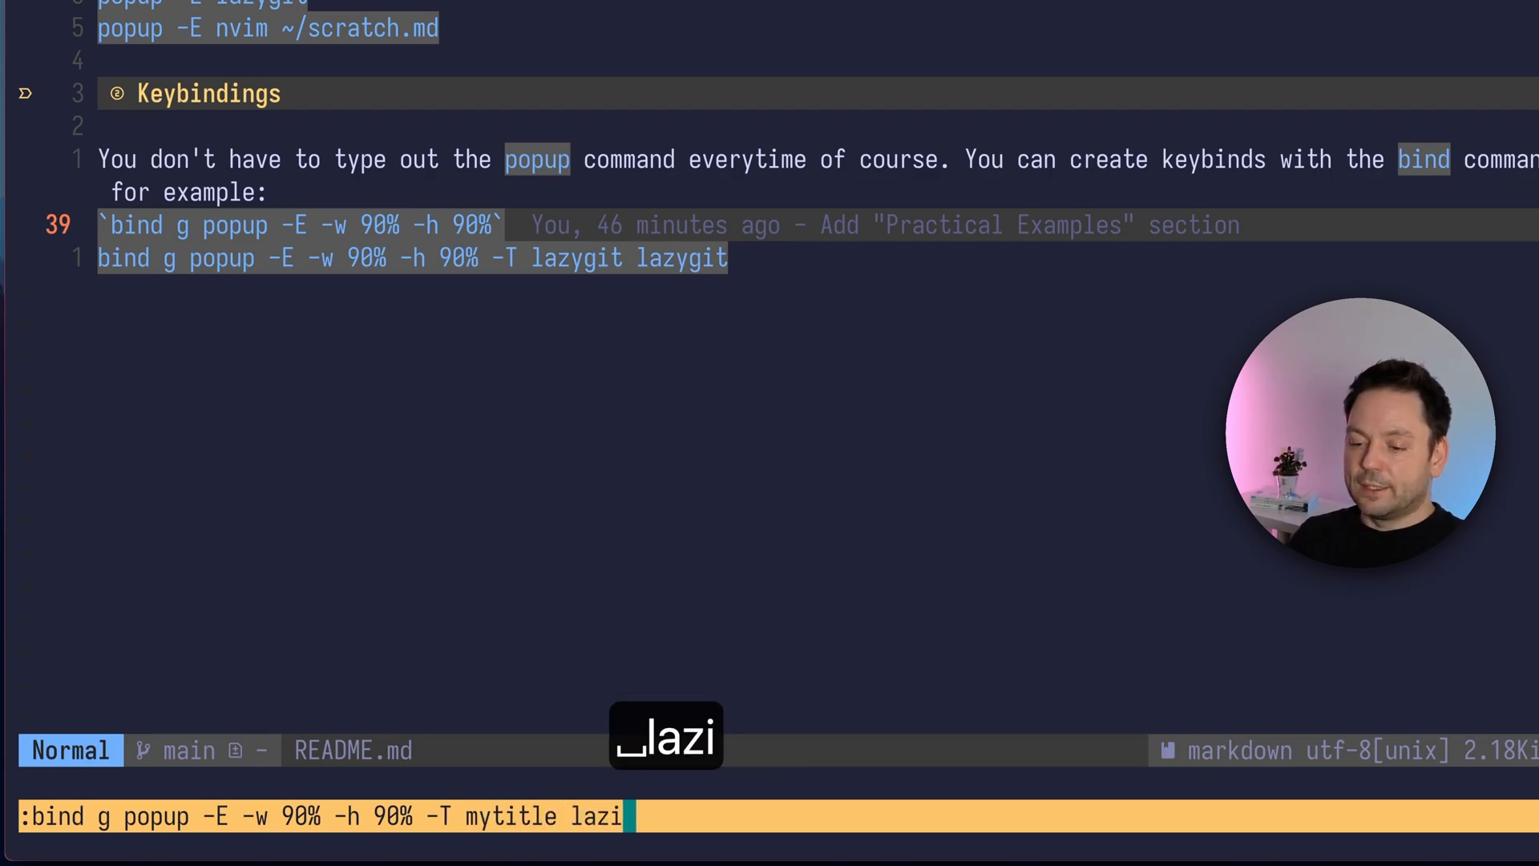
{"action": "type", "text": "git"}
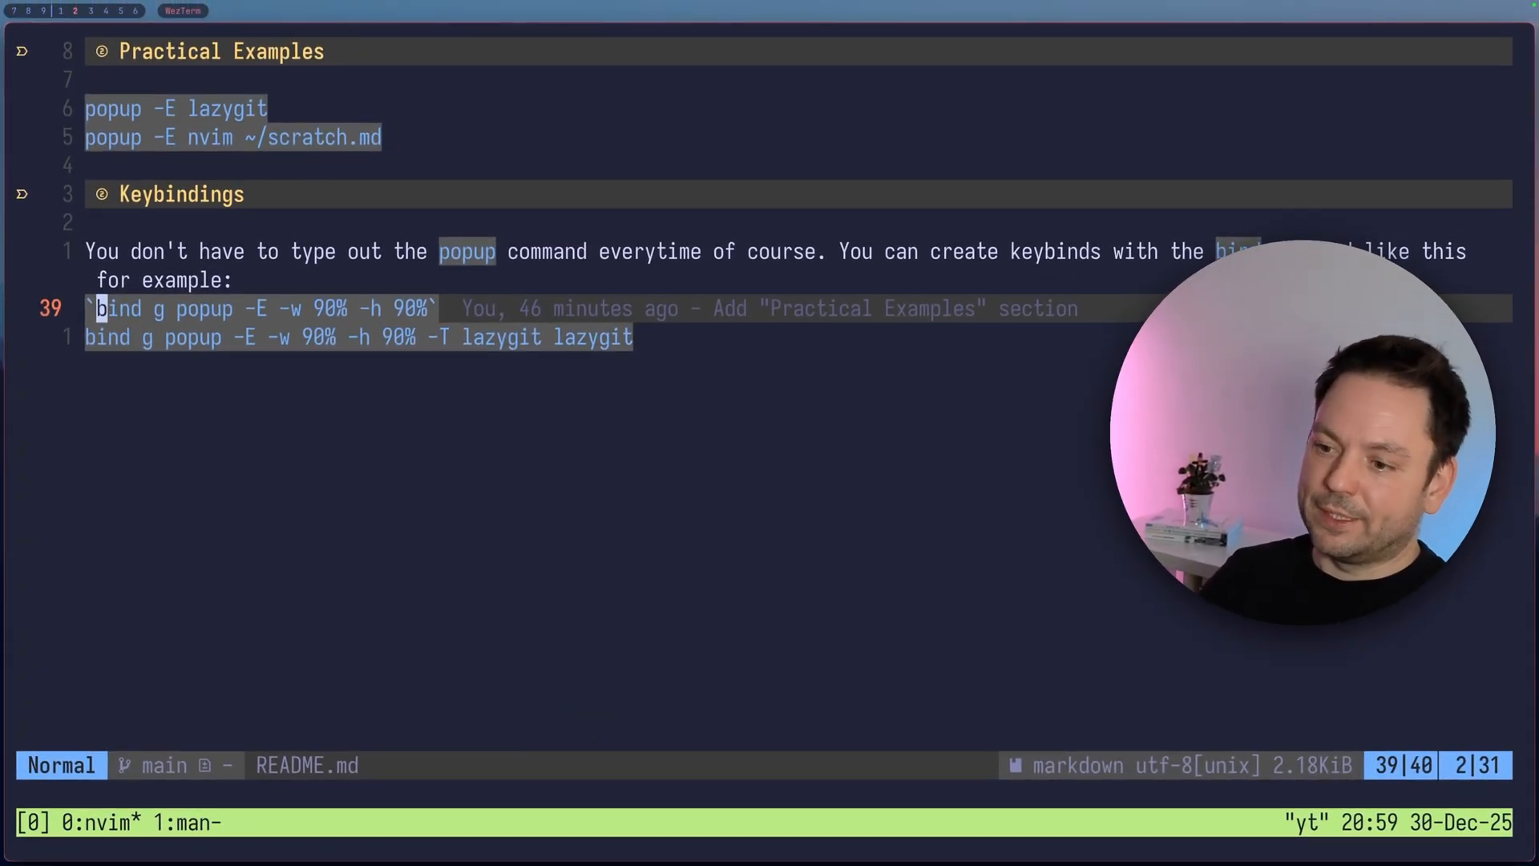
{"action": "key", "text": "ctrl+b"}
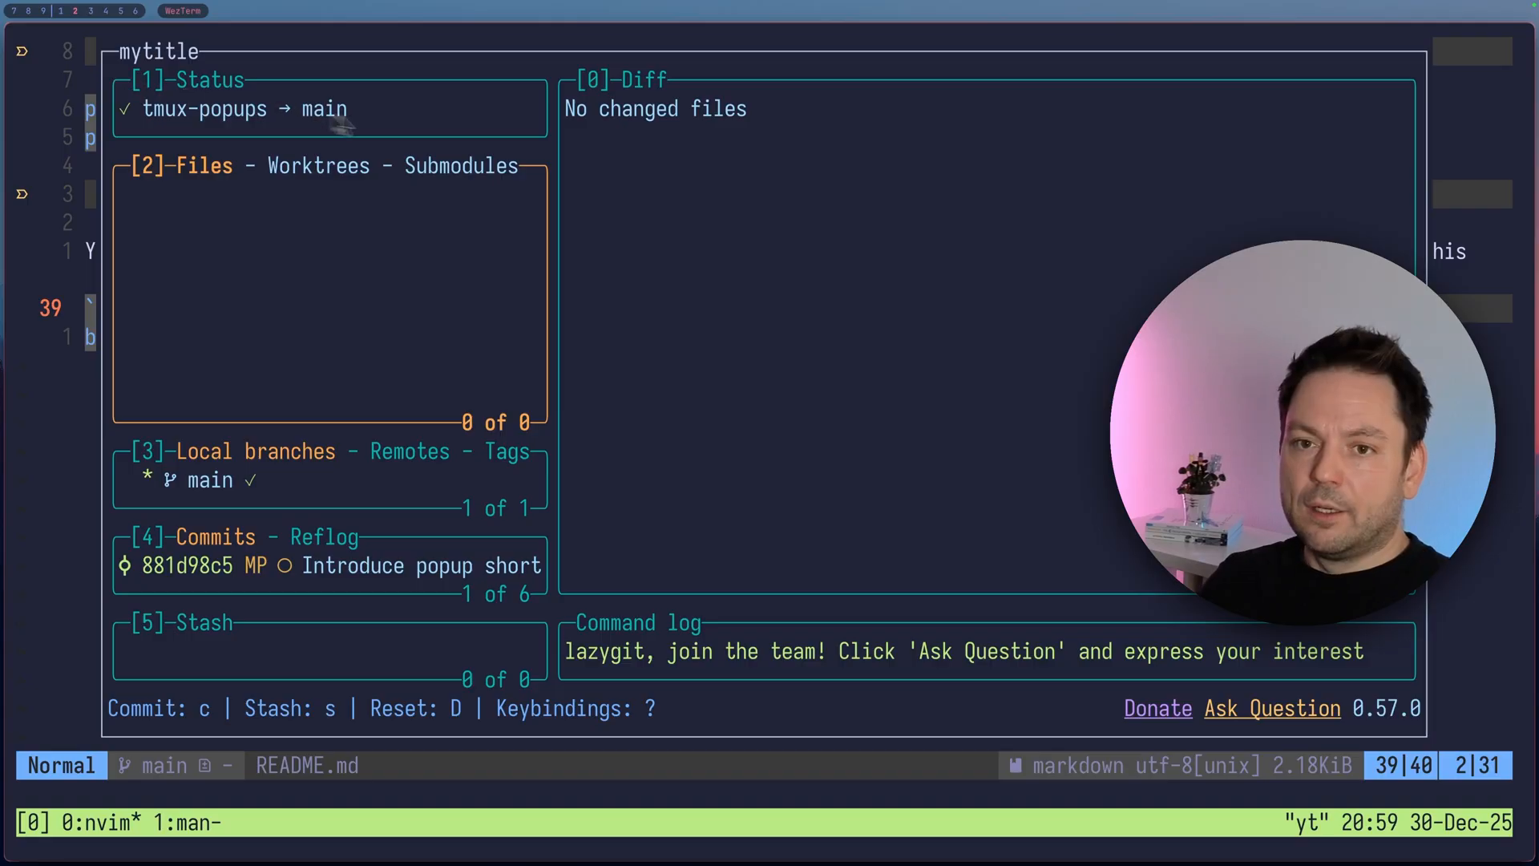
- Rebind g to a borderless 90% lazygit popup titled mytitle, then recall the bind command for editing
{"action": "key", "text": "ctrl+b"}
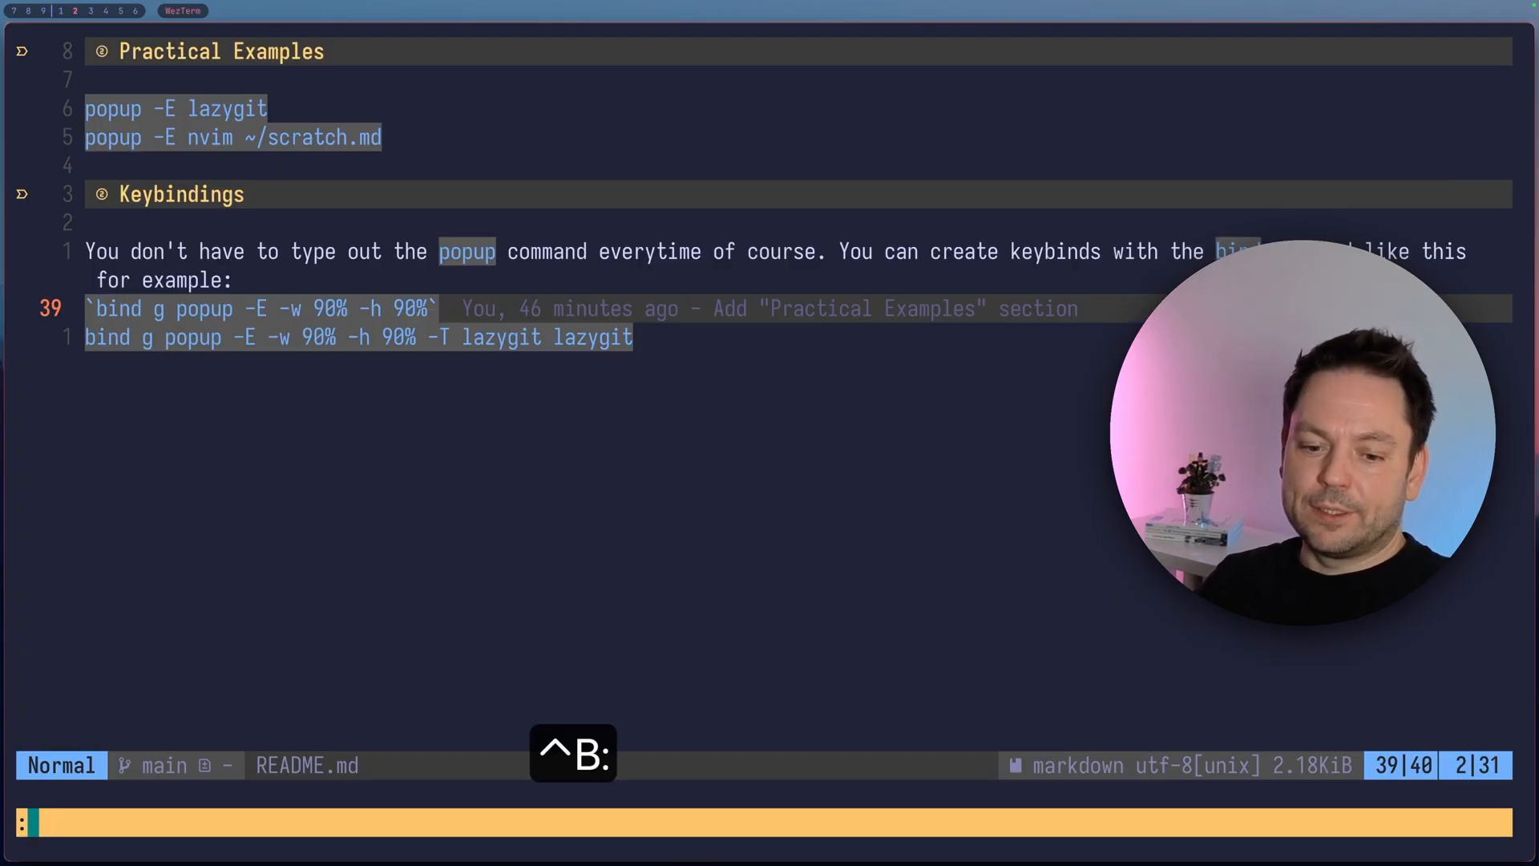
{"action": "type", "text": "bind g popup -E -w 90% -h 90% -T mytitle lazygit"}
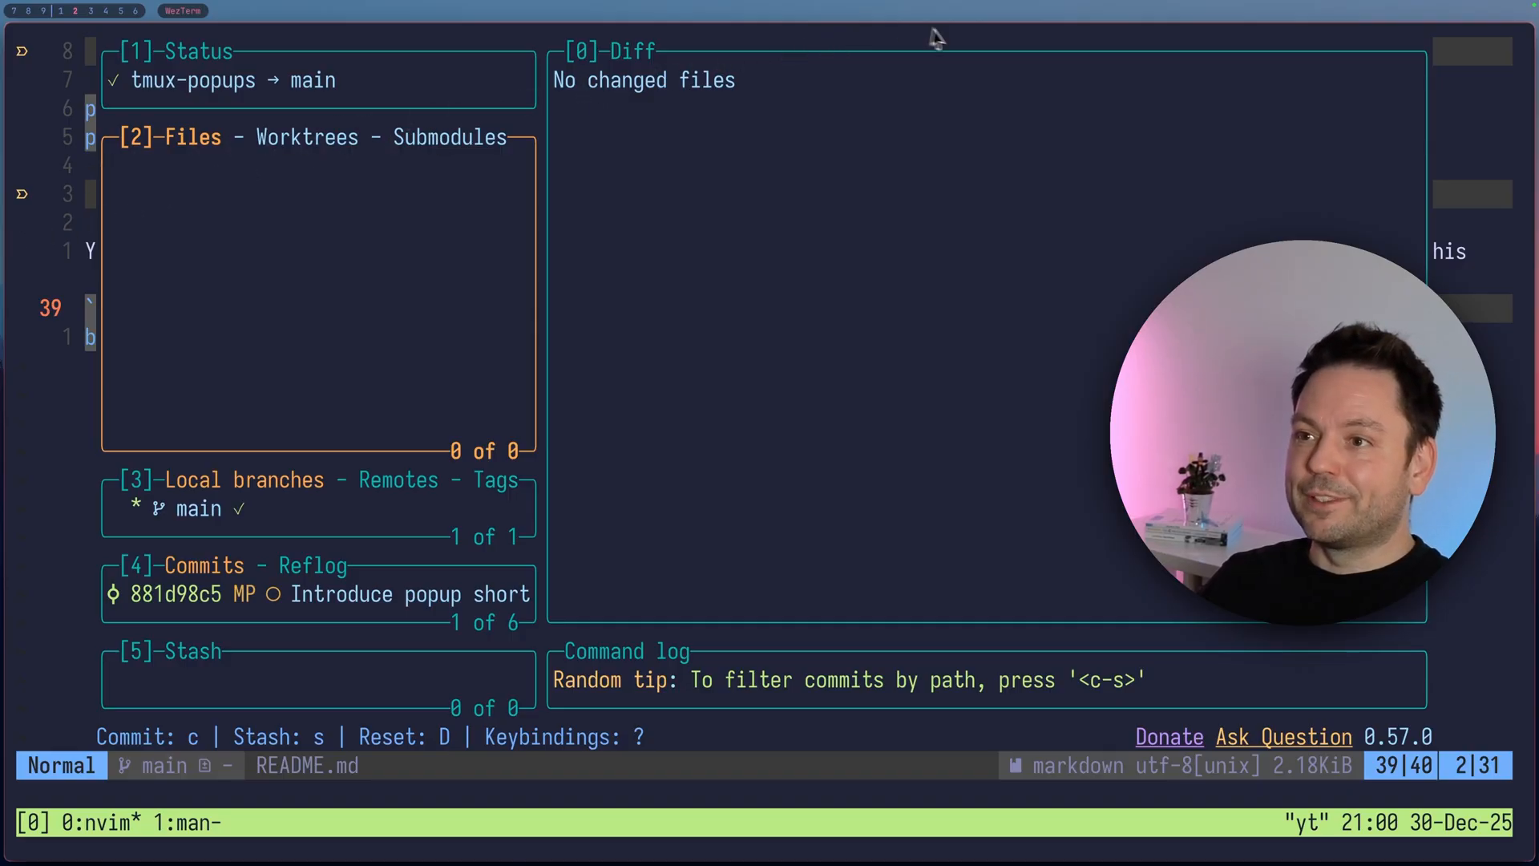
{"action": "mouse_move", "coordinate": [647, 213]}
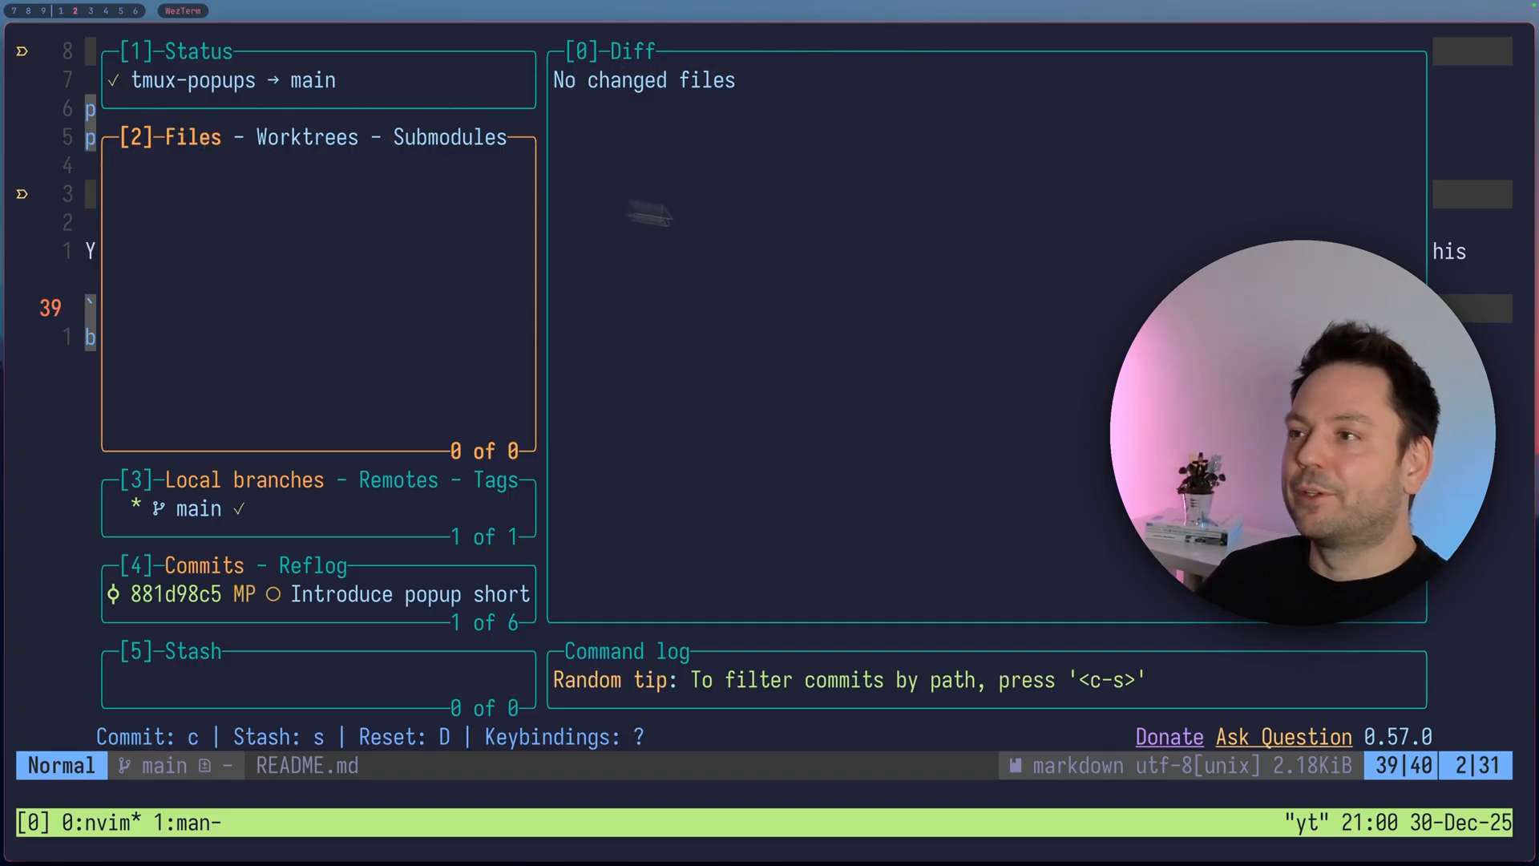
{"action": "mouse_move", "coordinate": [1428, 93]}
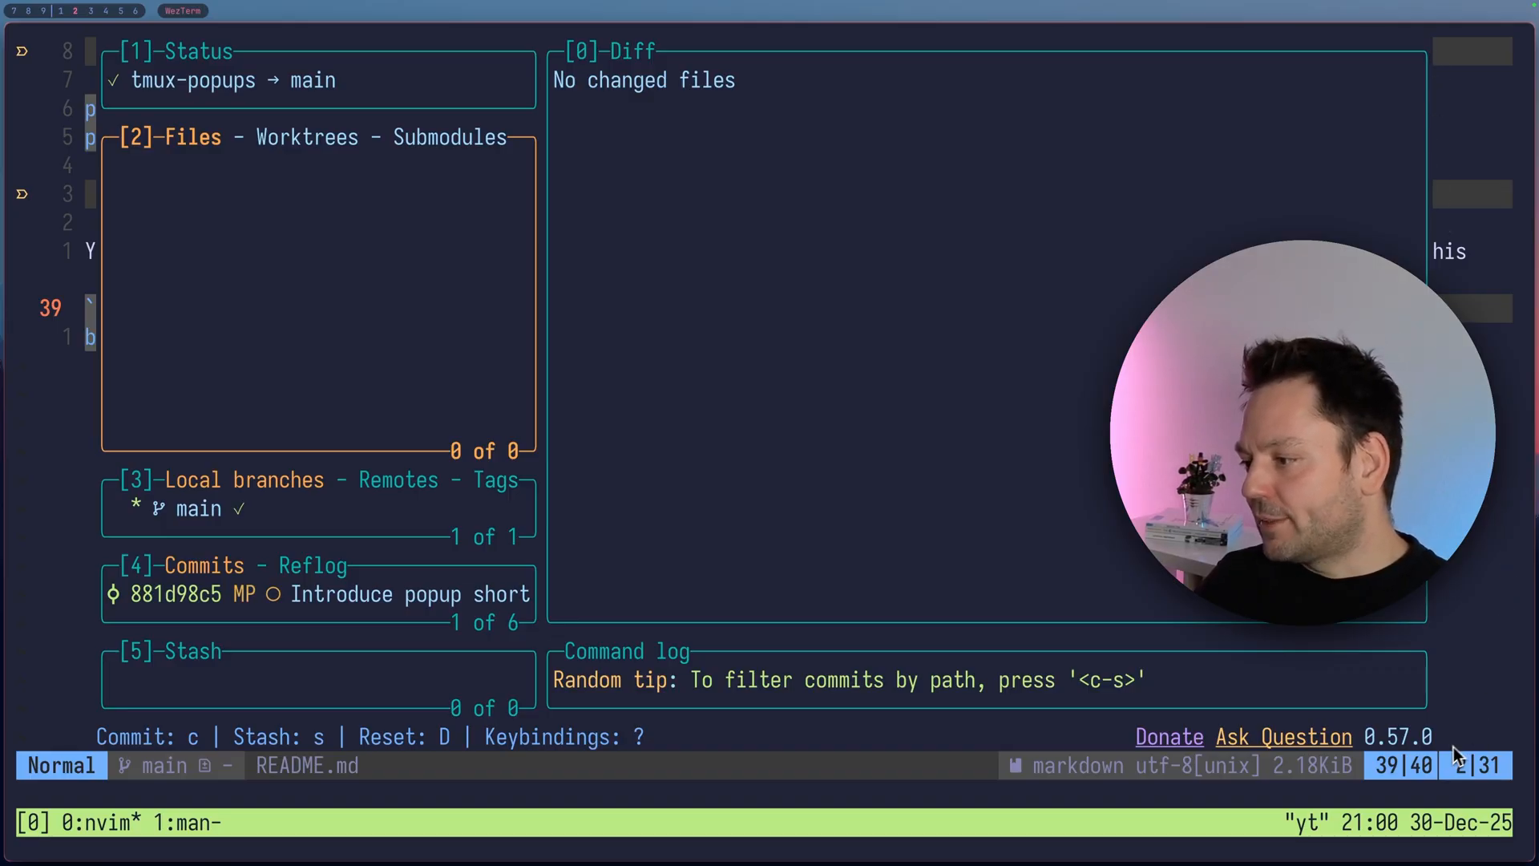
{"action": "mouse_move", "coordinate": [1443, 748]}
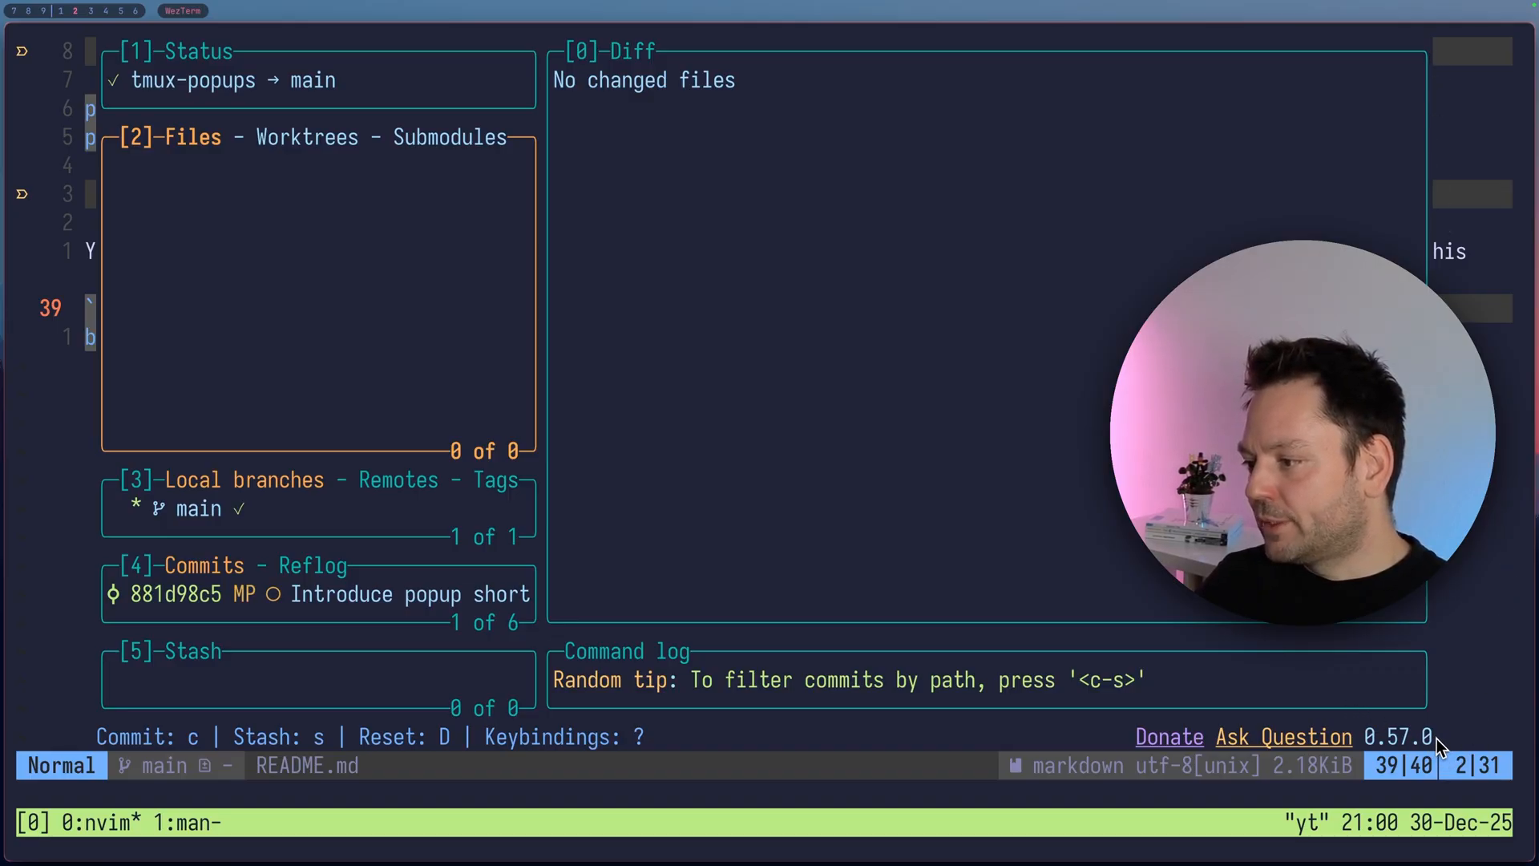
{"action": "mouse_move", "coordinate": [1423, 697]}
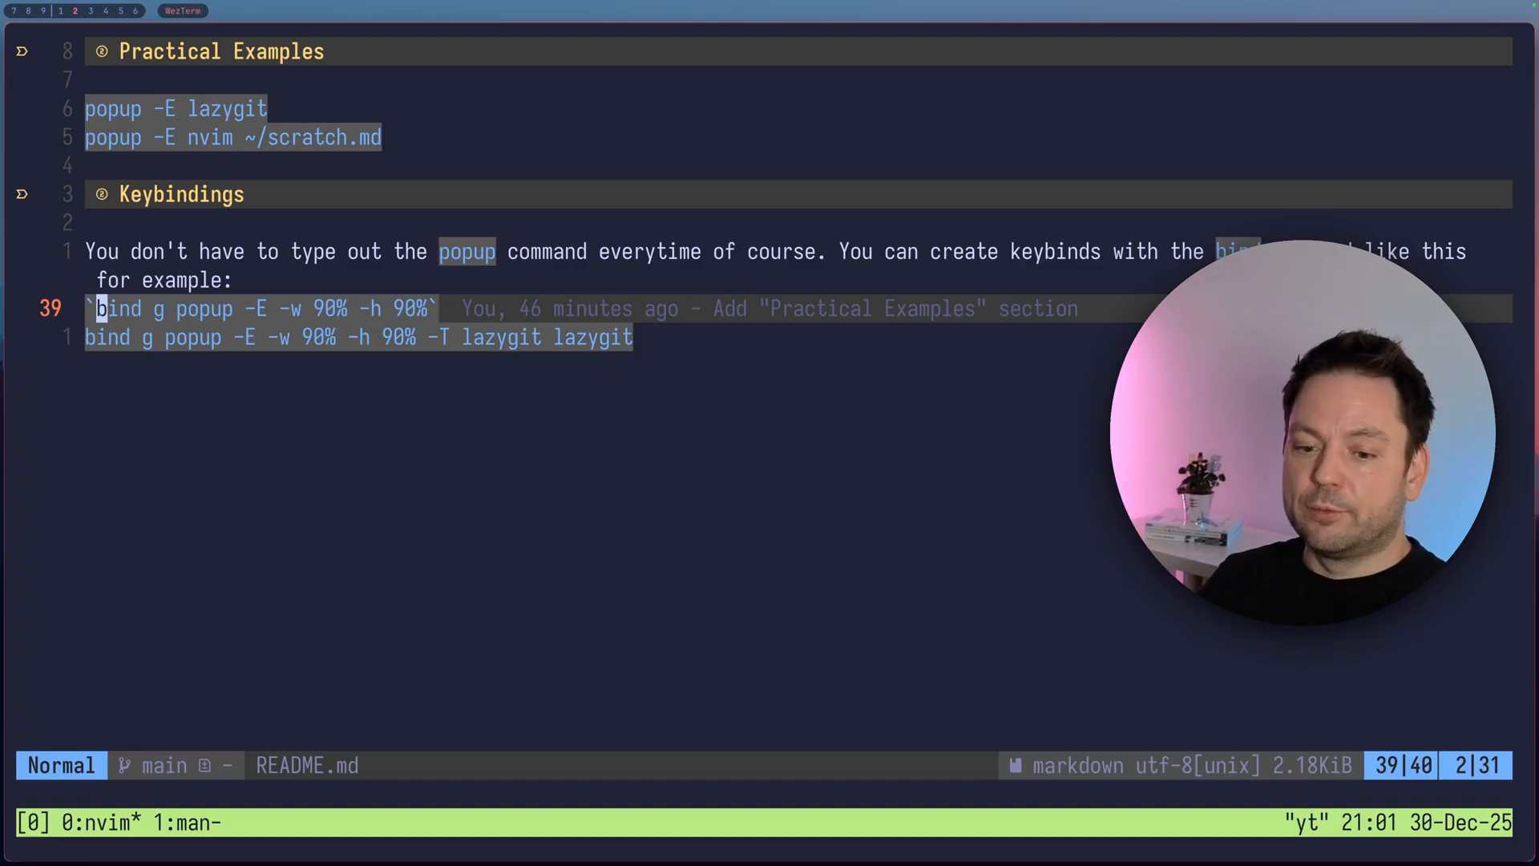
{"action": "key", "text": "ctrl+w"}
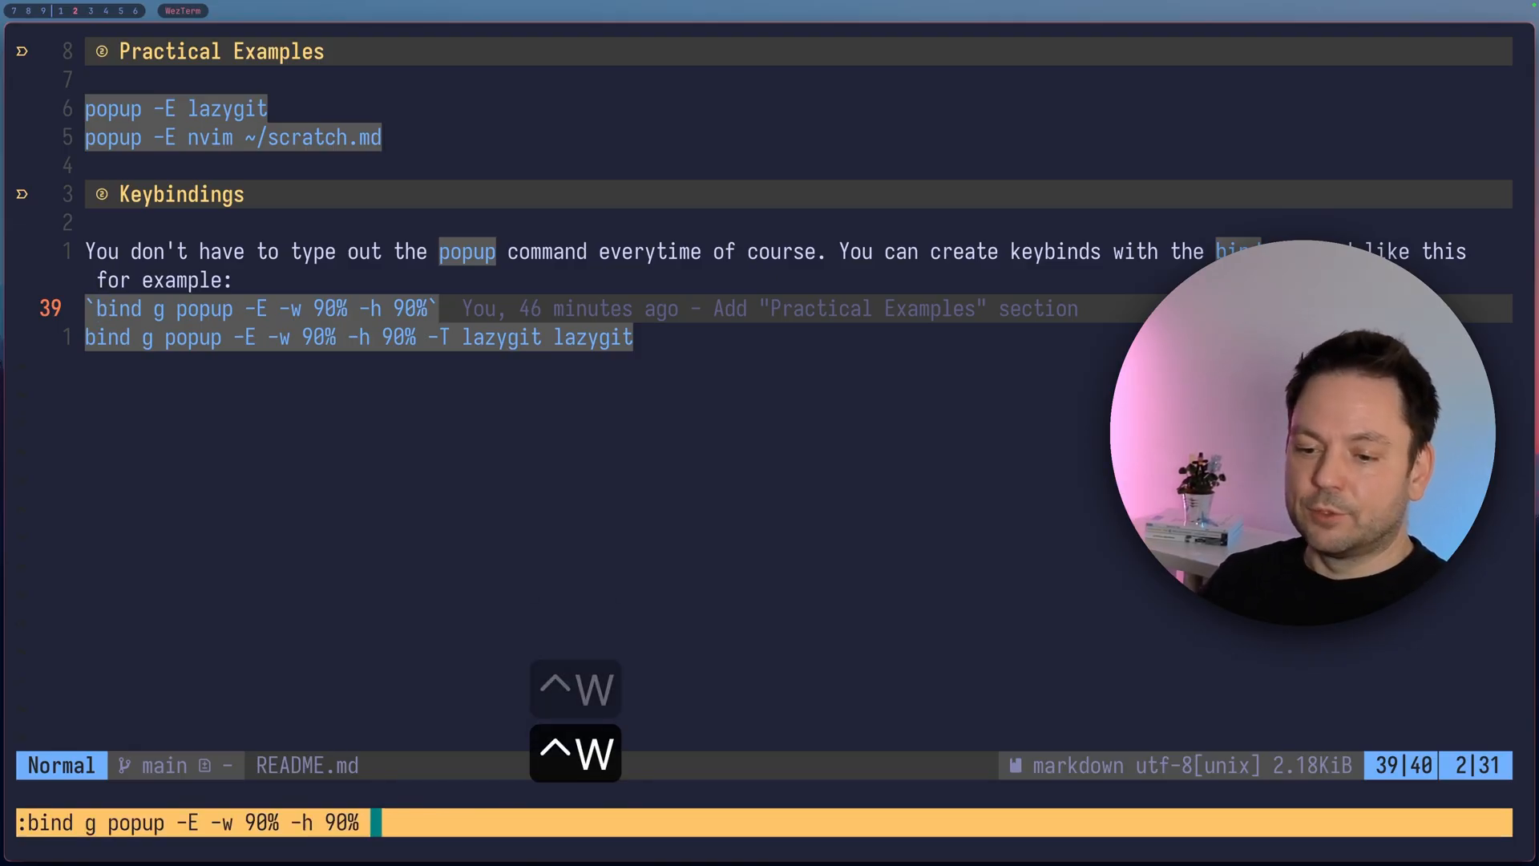